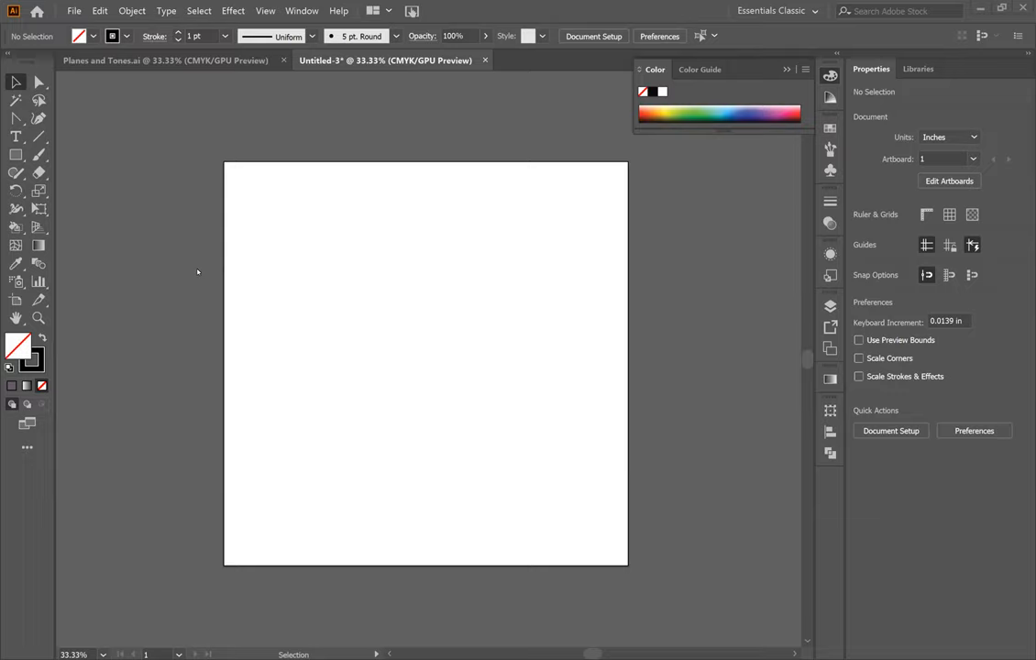
mouse_move(246, 259)
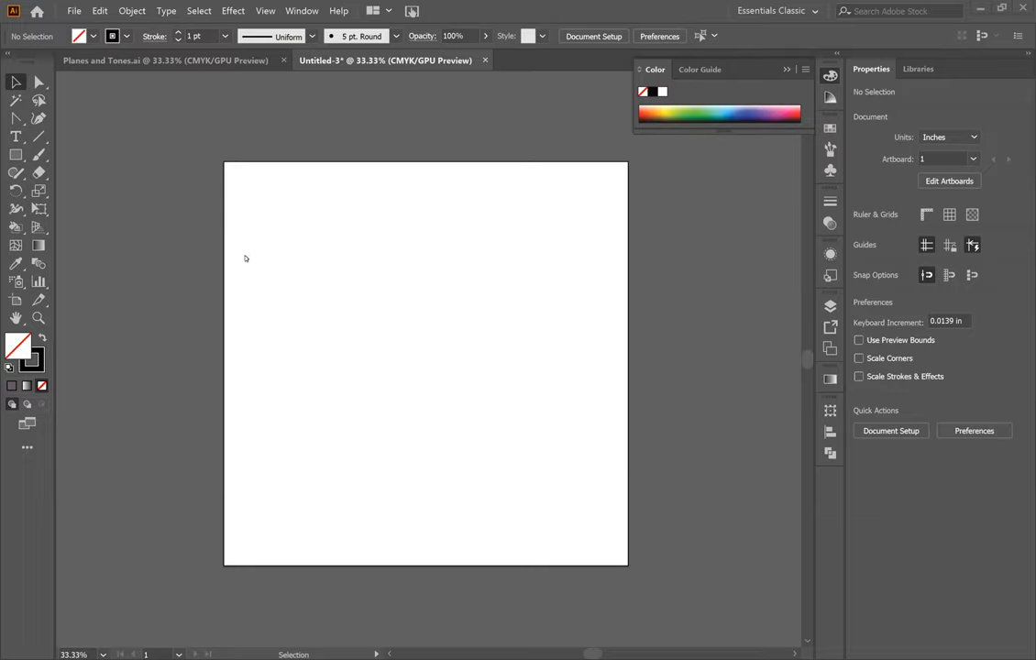
mouse_move(261, 235)
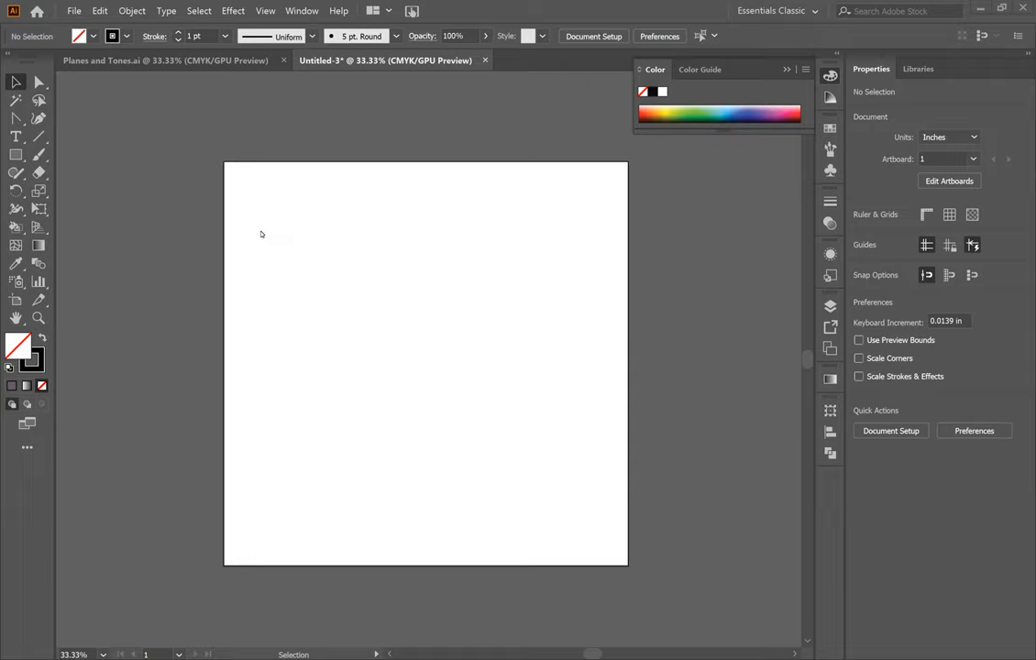
mouse_move(301, 255)
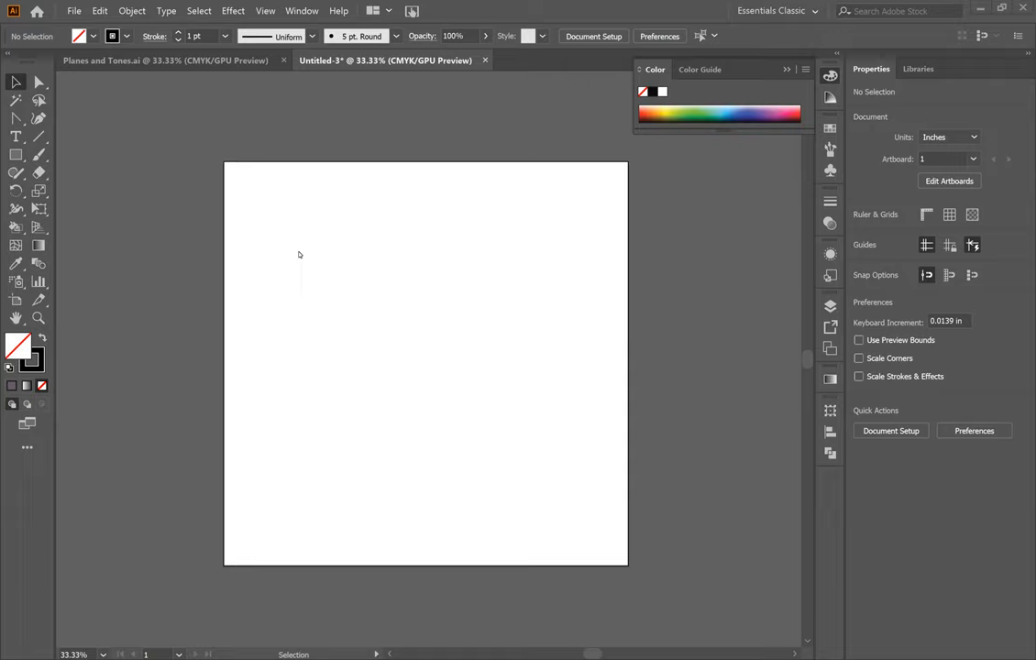
mouse_move(454, 238)
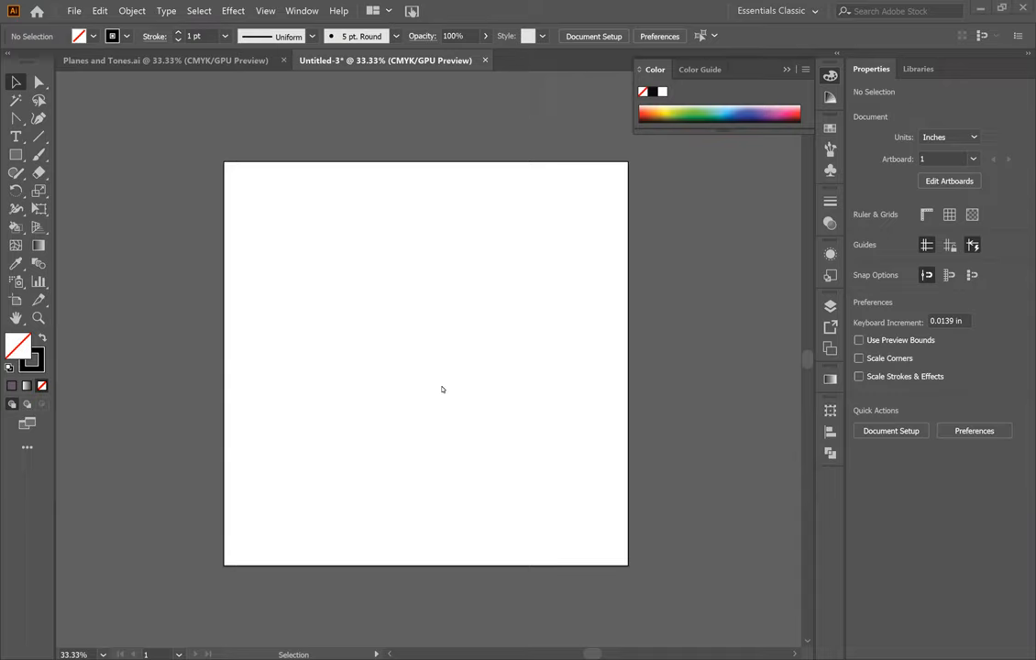
mouse_move(440, 317)
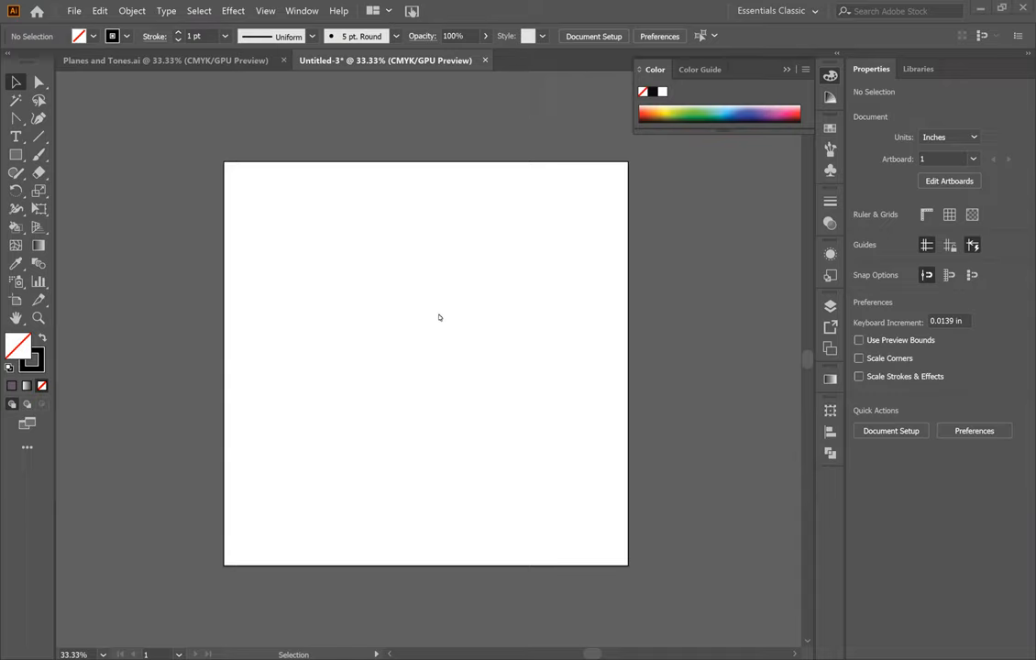
mouse_move(385, 290)
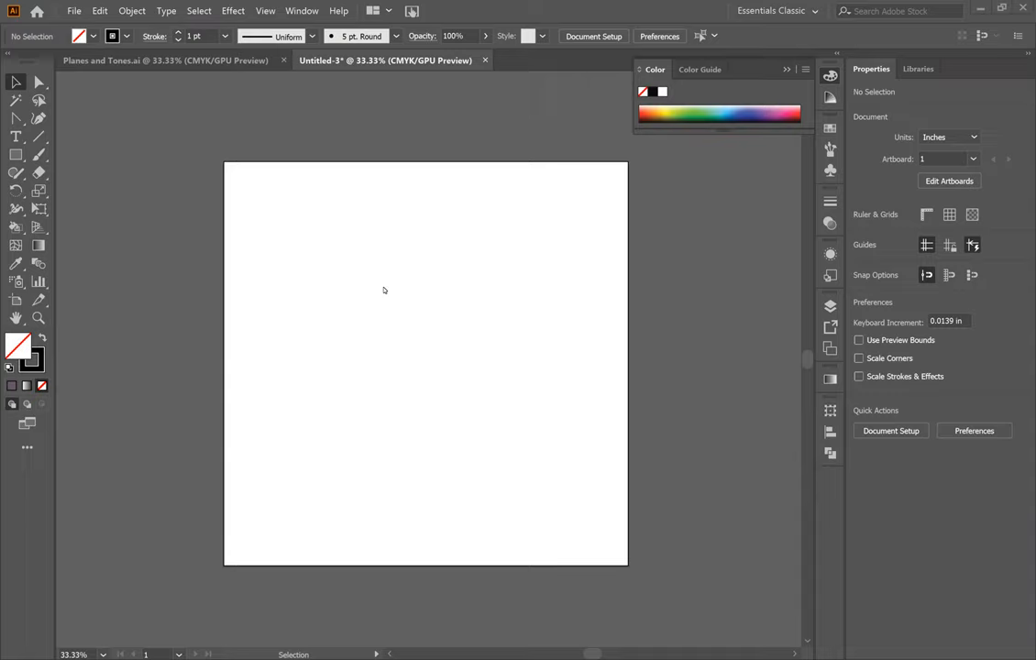
mouse_move(308, 298)
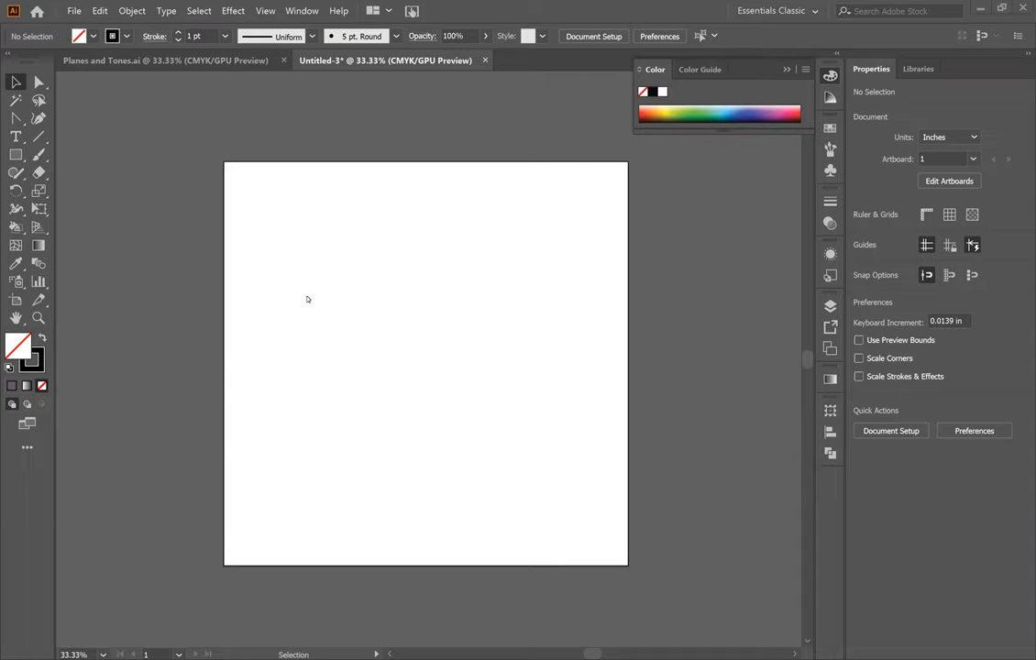
mouse_move(433, 218)
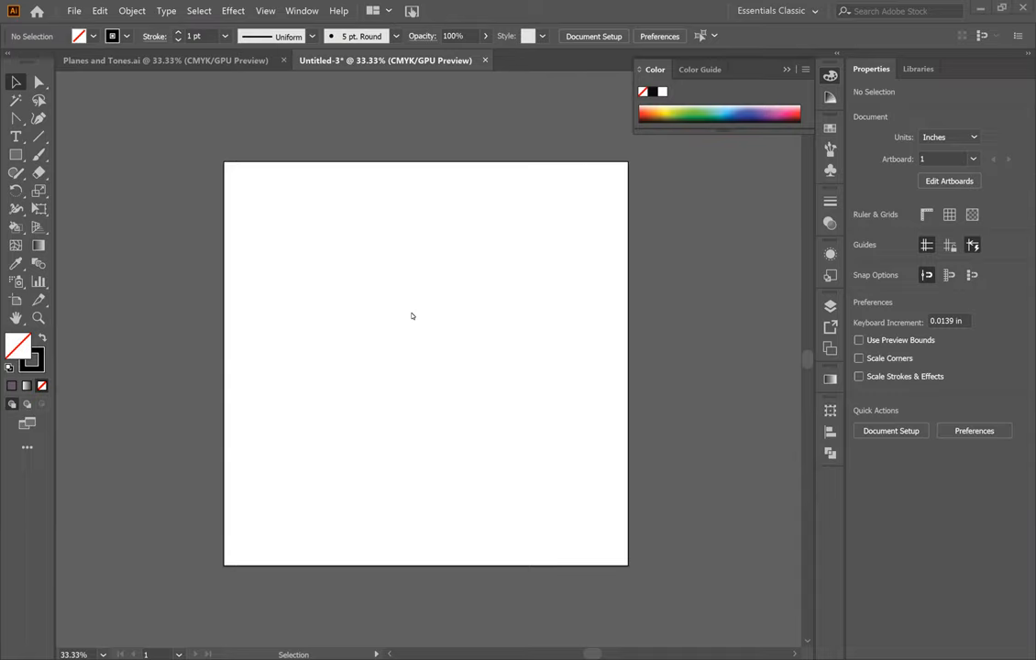
mouse_move(513, 374)
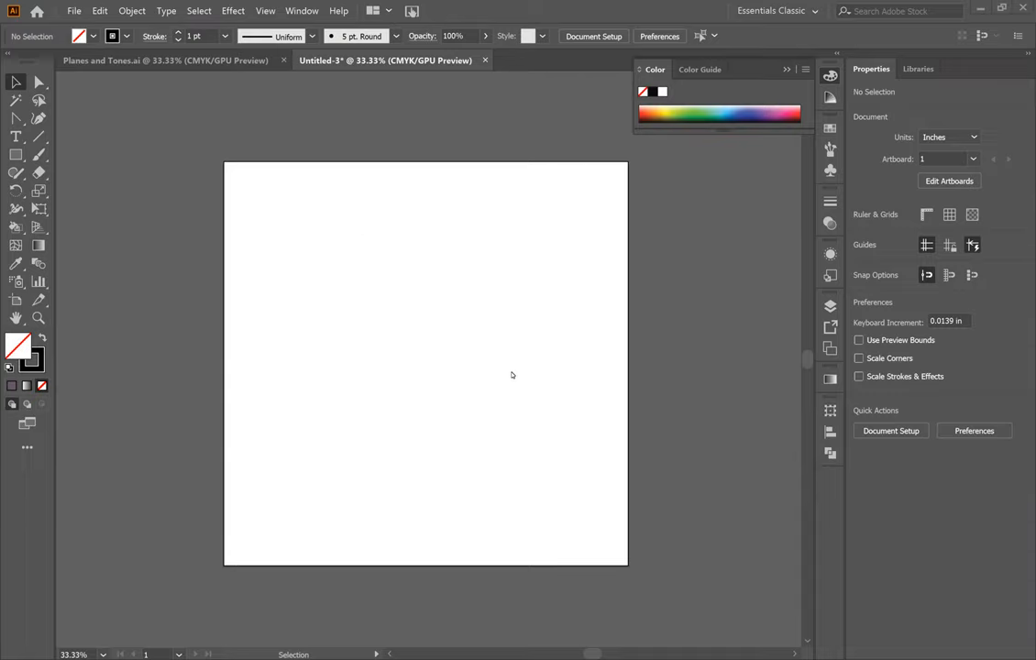
mouse_move(418, 334)
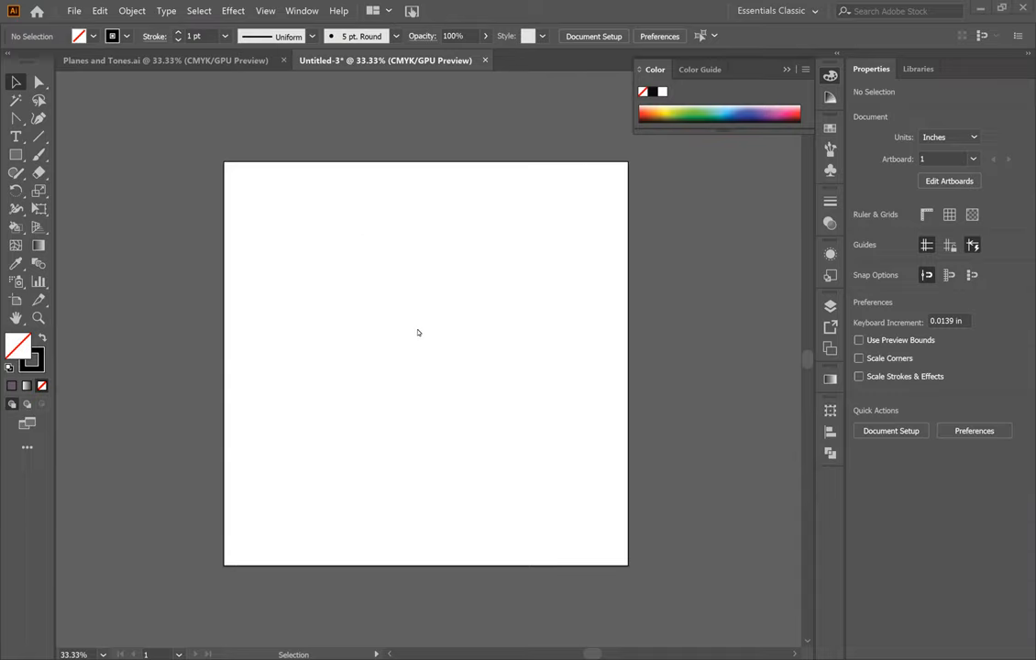
mouse_move(500, 396)
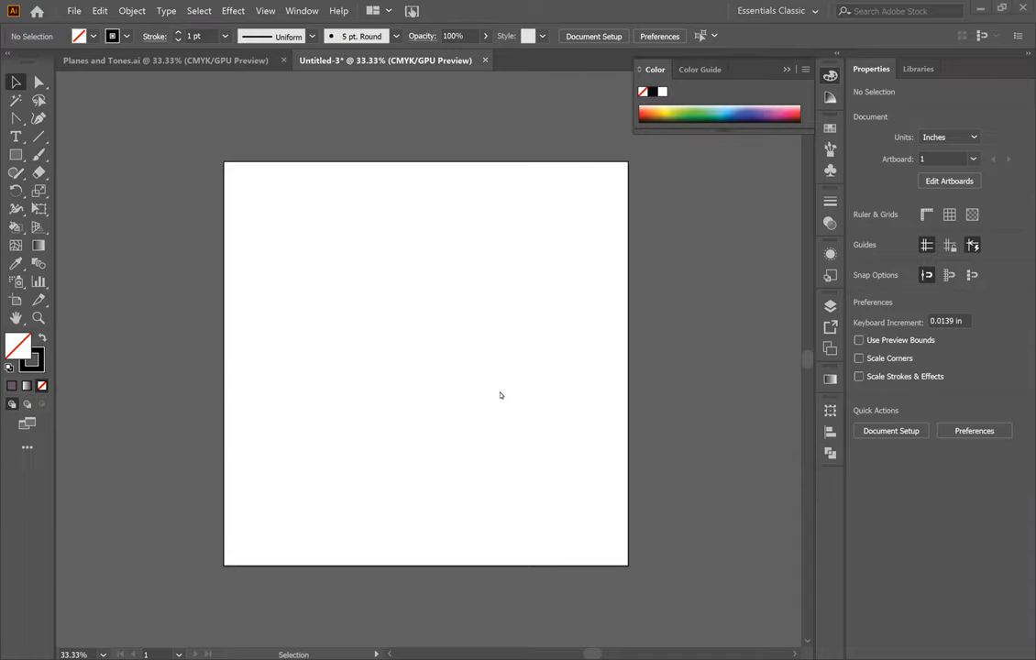
mouse_move(376, 438)
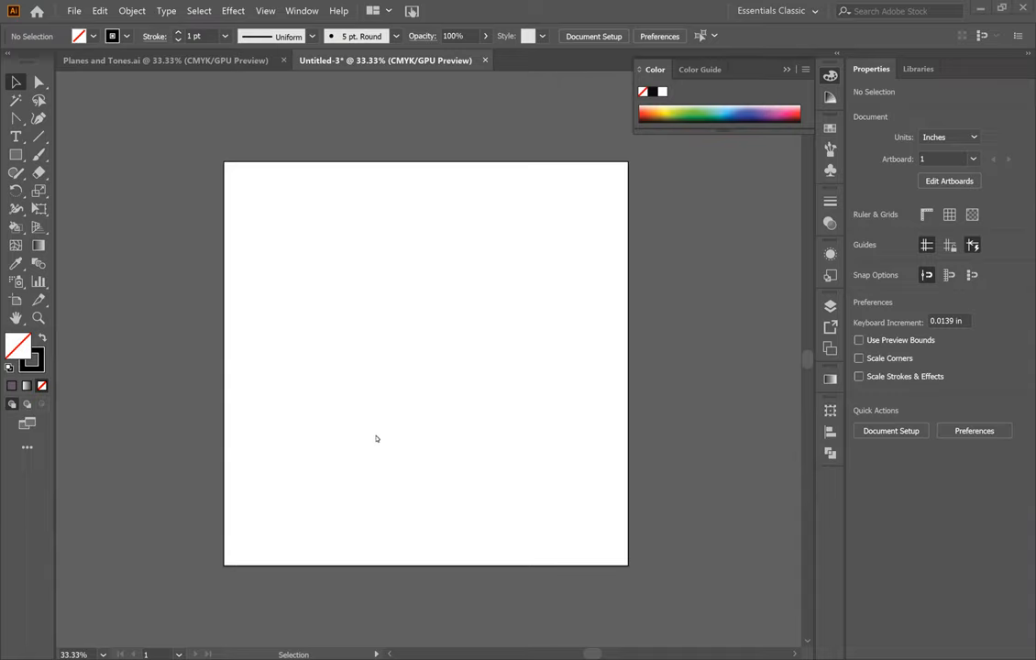
mouse_move(495, 414)
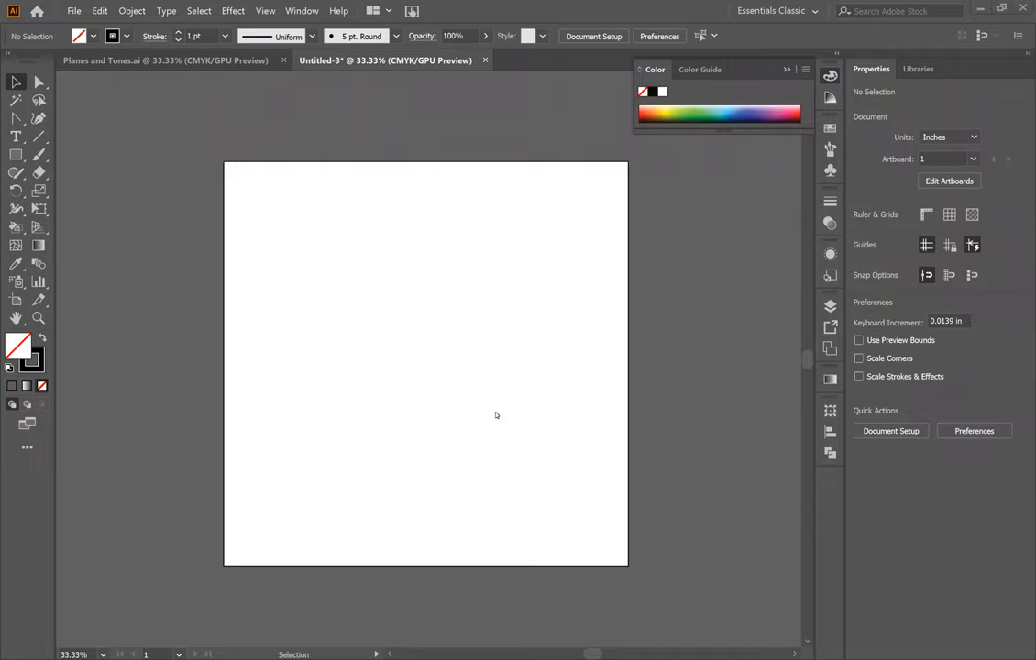
mouse_move(191, 223)
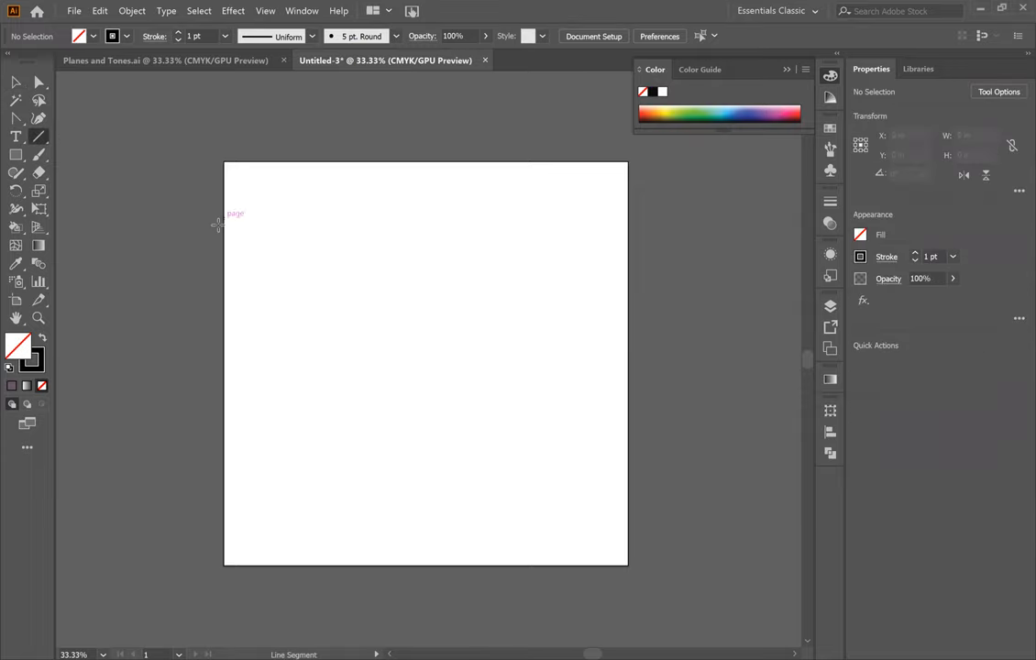
- Draw two crossing diagonal lines forming an X across the artboard and deselect them
left_click_drag(218, 227, 609, 495)
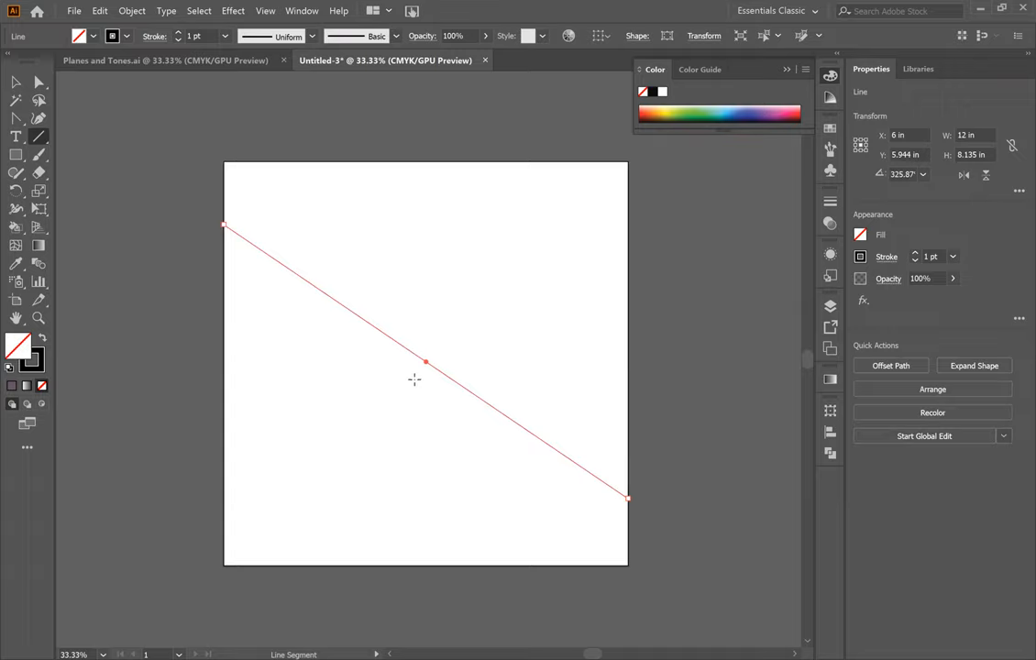
mouse_move(99, 123)
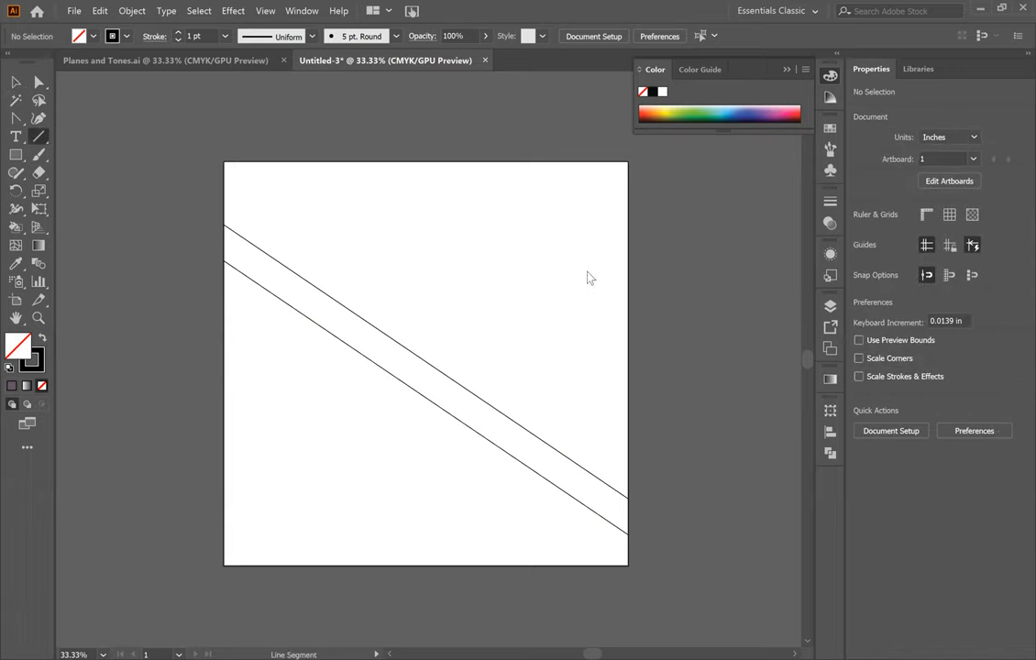
left_click_drag(261, 438, 627, 242)
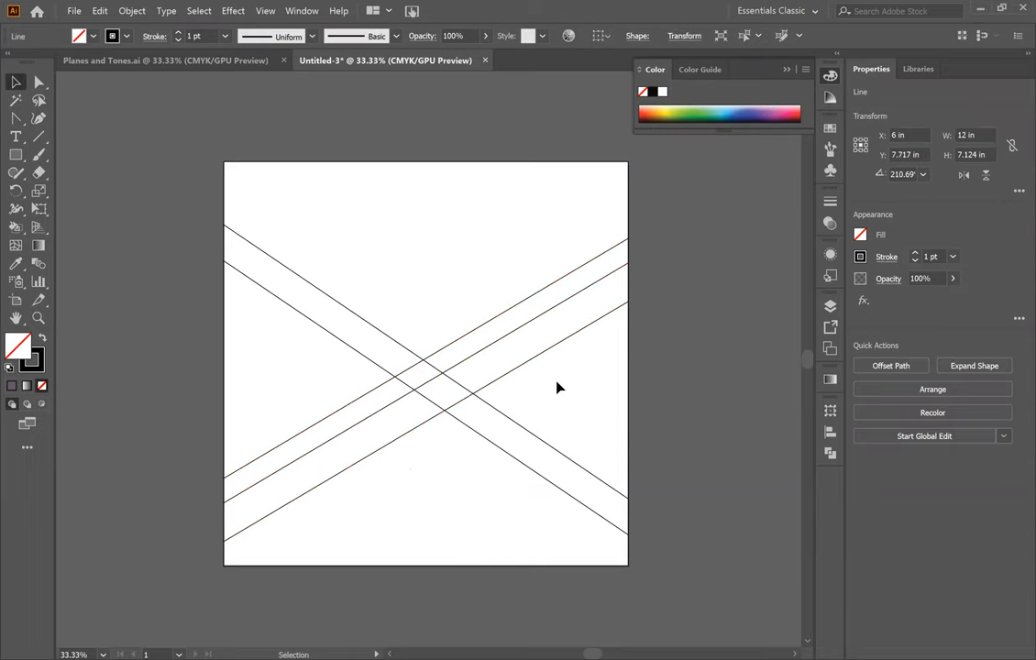
left_click(561, 388)
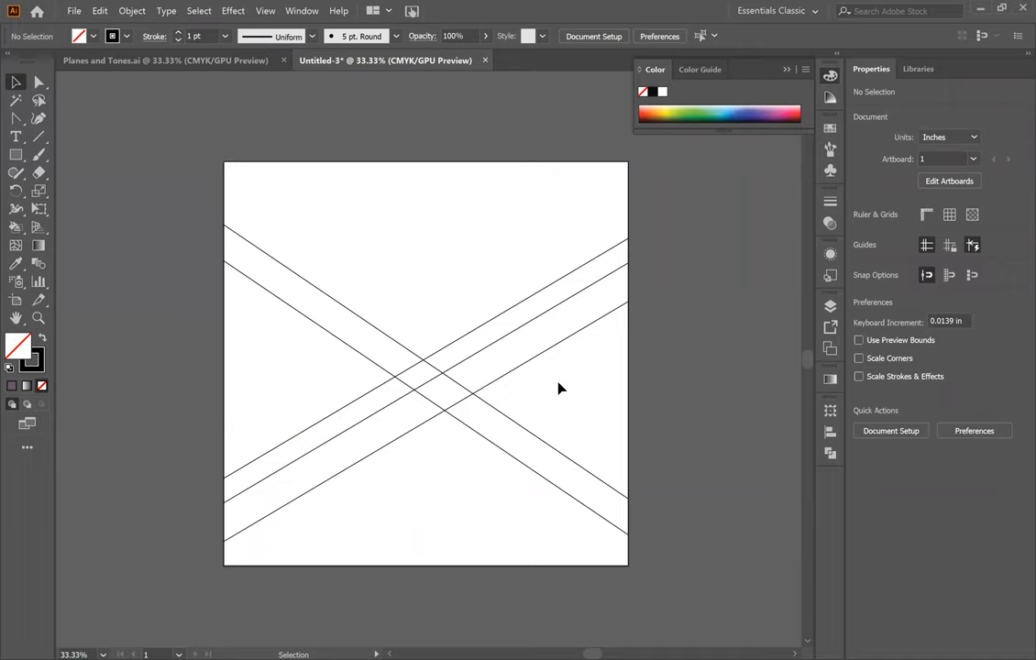
- Add a short vertical line segment rising from the diagonals' crossing point
left_click(39, 136)
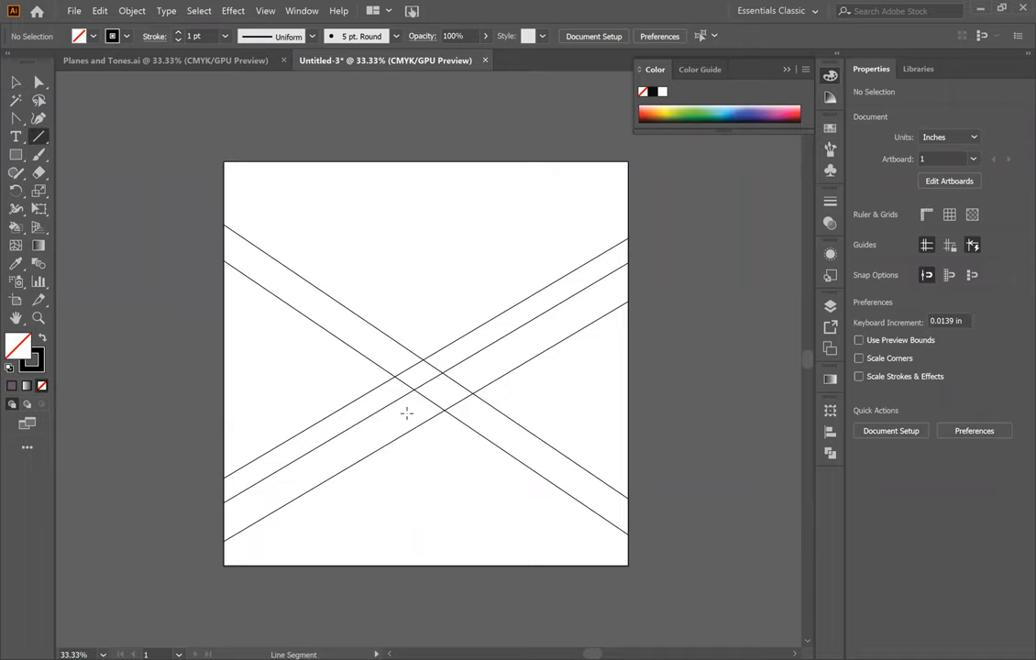
left_click_drag(436, 308, 444, 407)
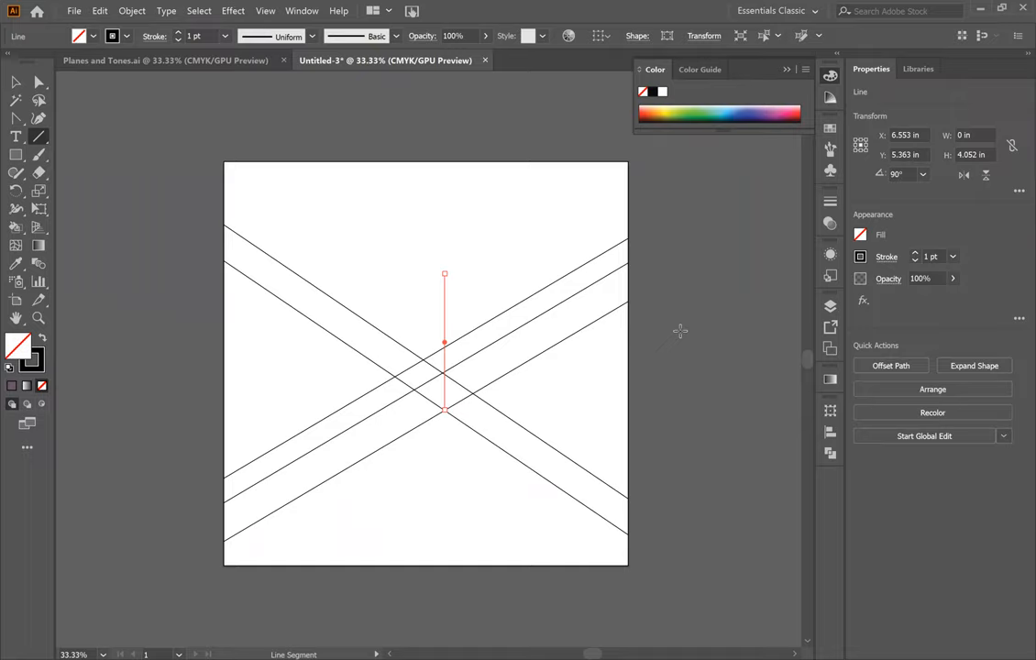
mouse_move(634, 389)
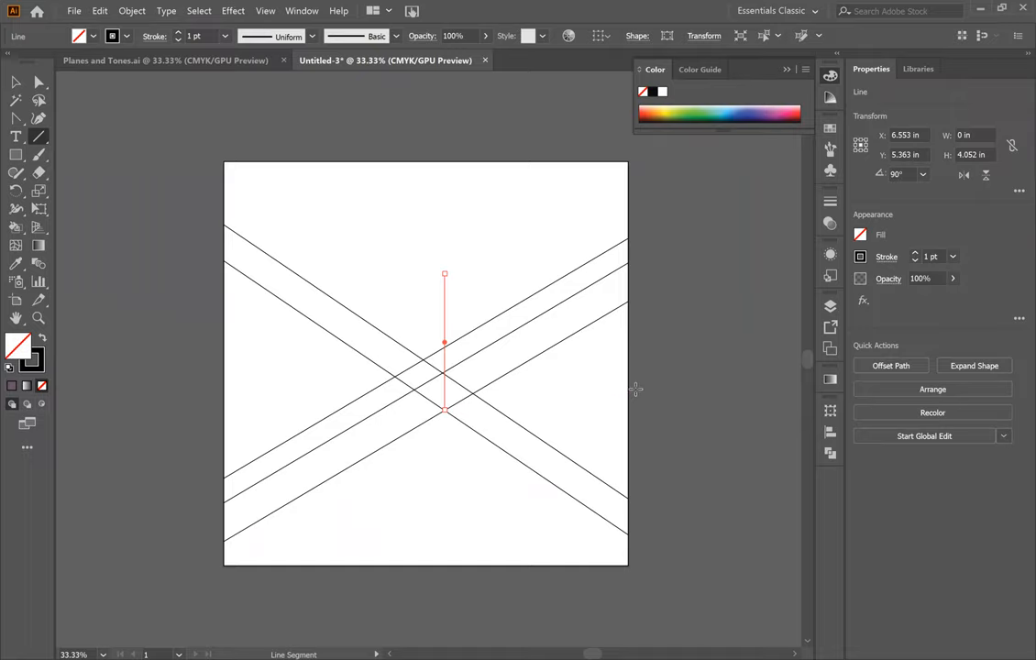
mouse_move(630, 375)
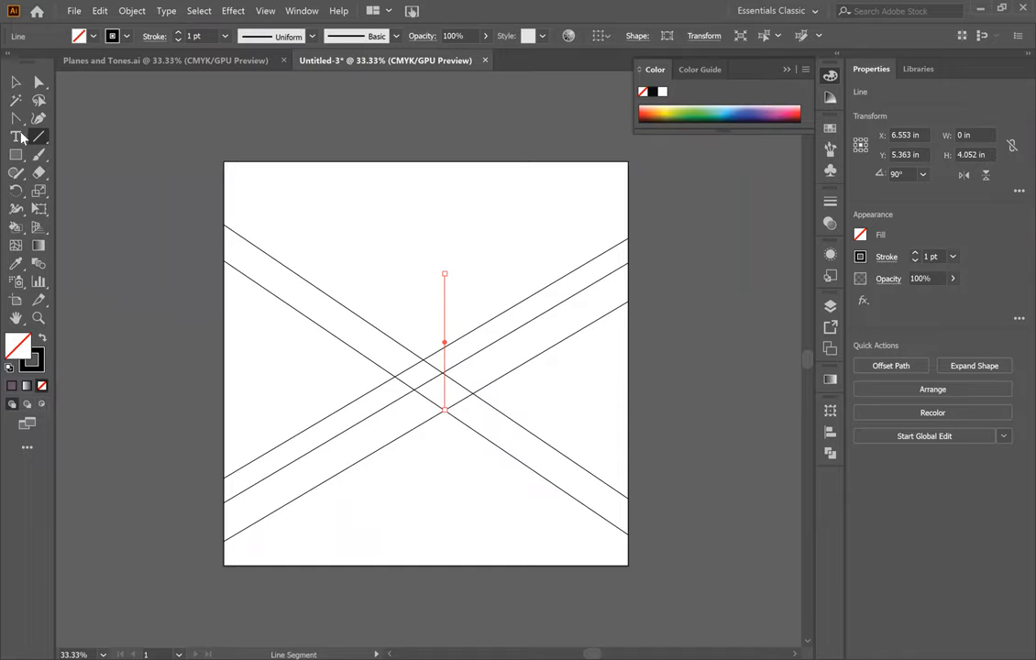
- Return to the Selection tool, leaving the vertical line at the intersection
left_click(15, 82)
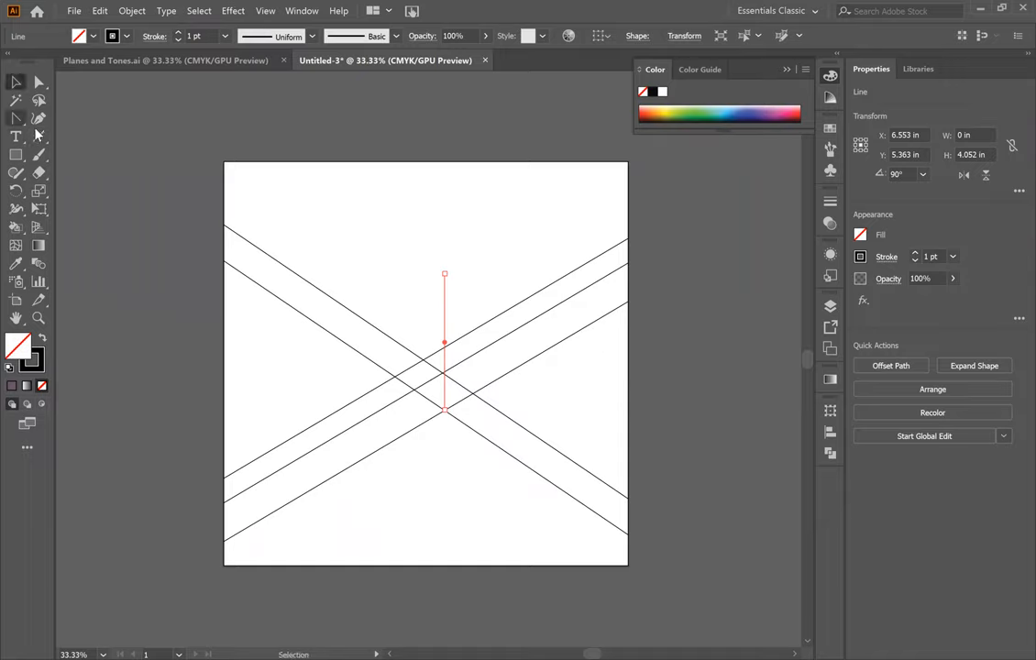
mouse_move(150, 326)
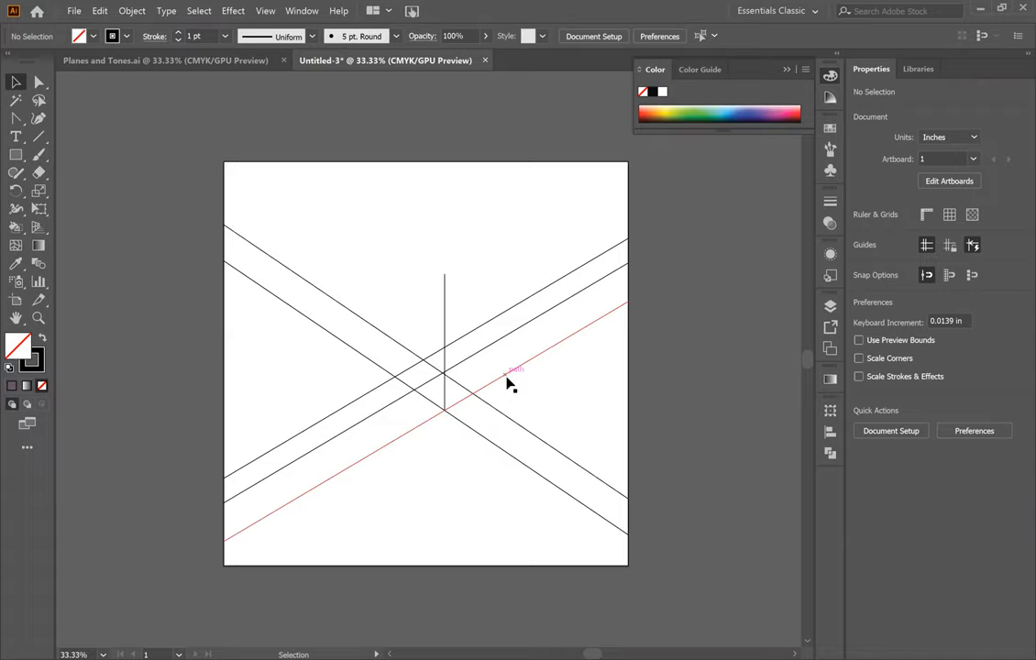
mouse_move(503, 418)
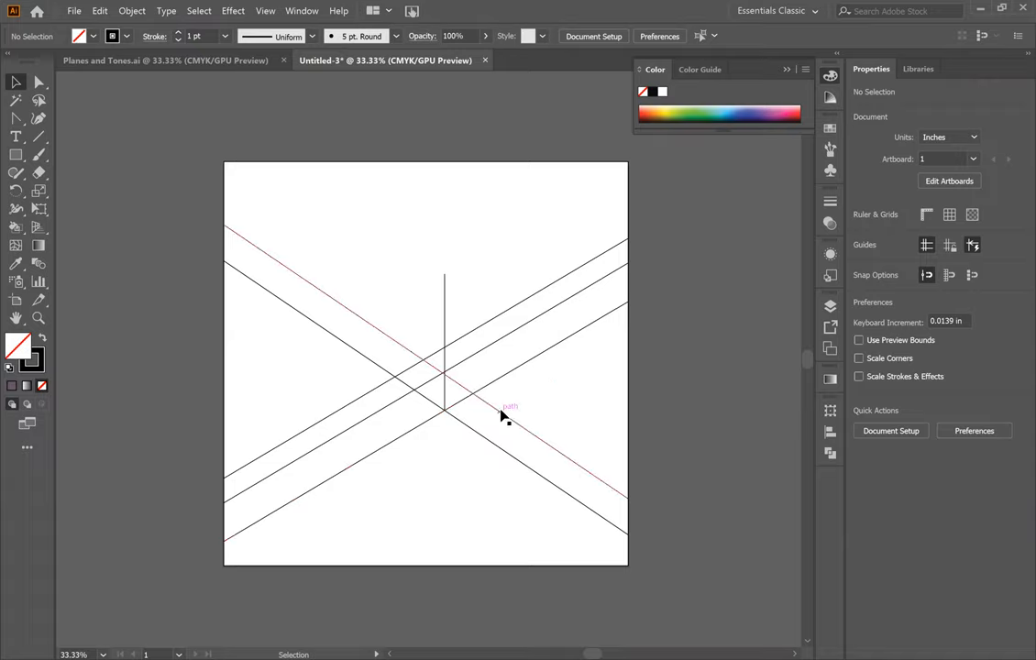
mouse_move(488, 403)
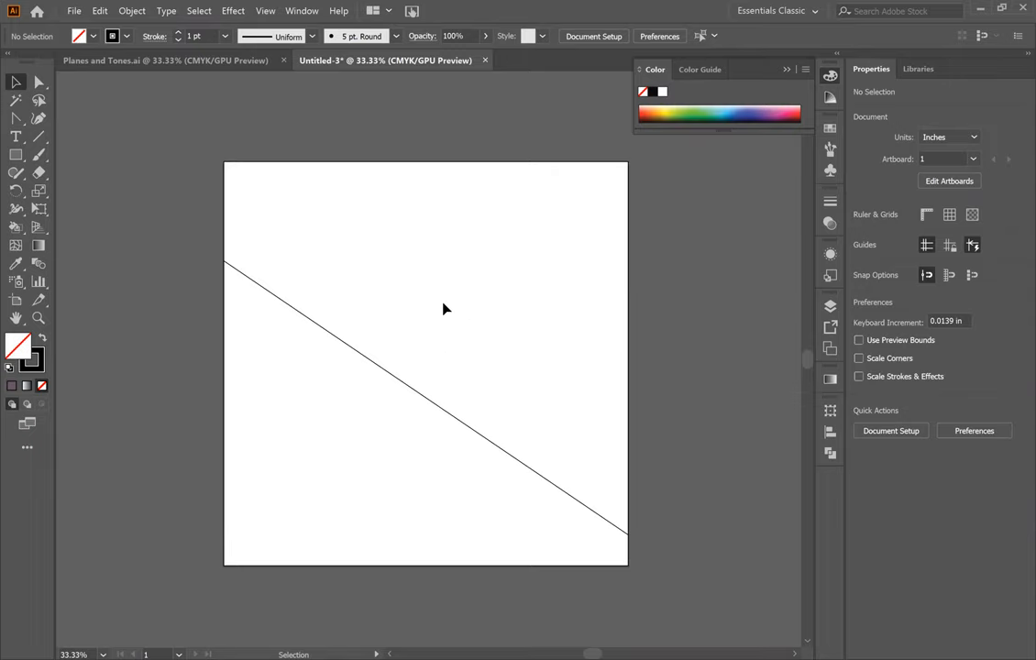
mouse_move(156, 293)
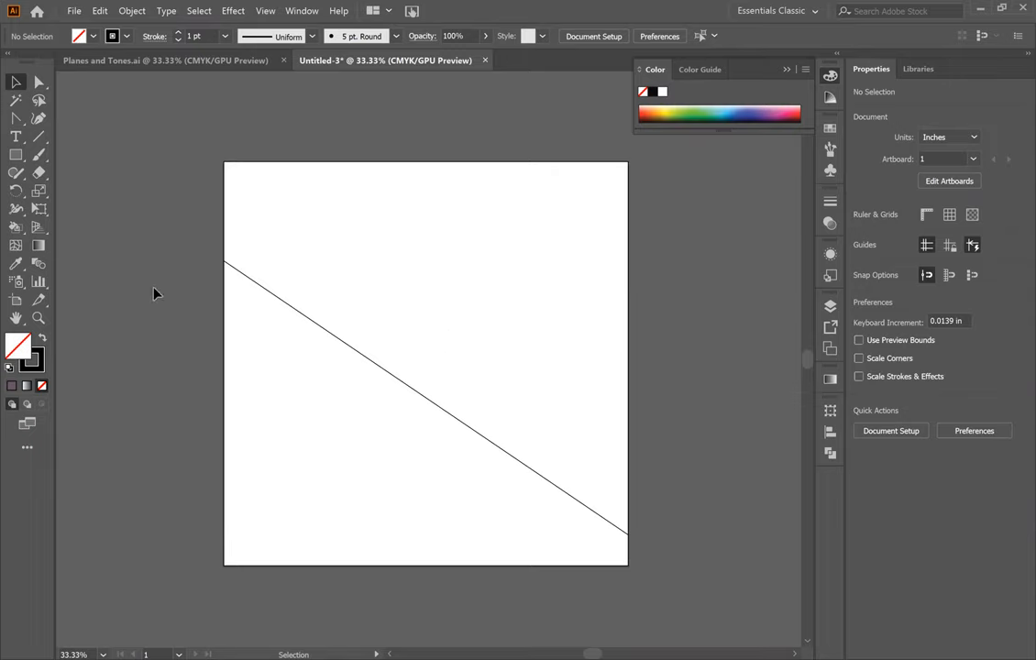
mouse_move(191, 312)
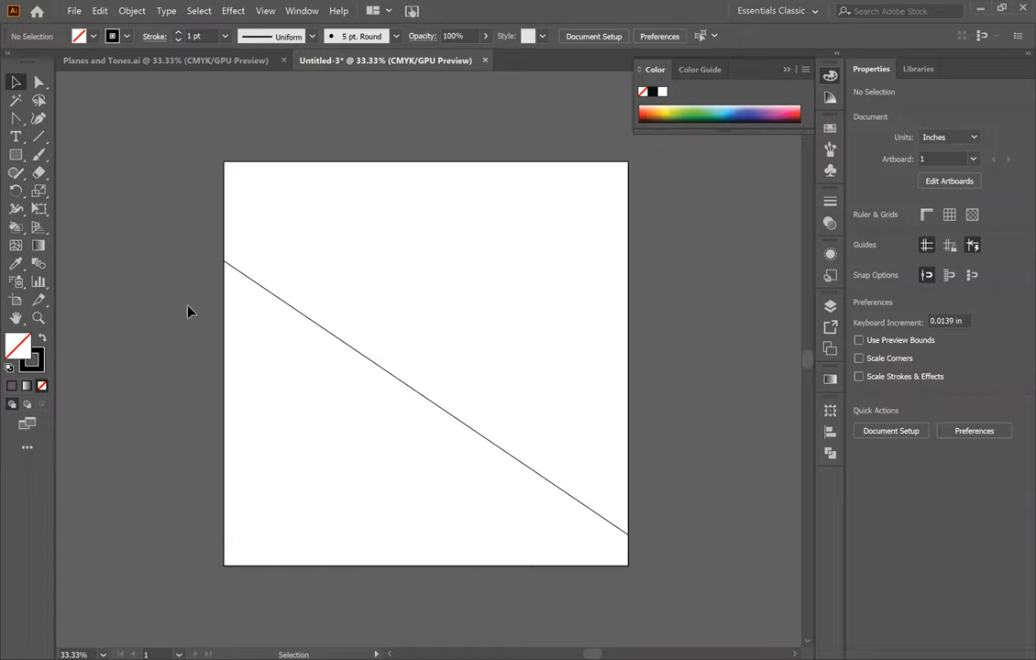
mouse_move(308, 321)
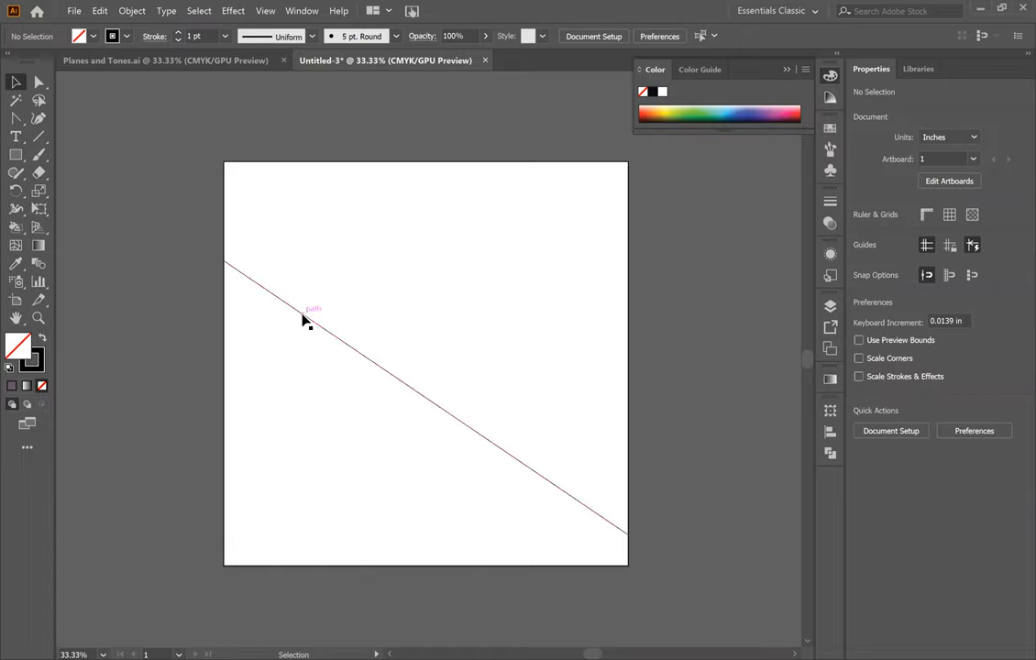
mouse_move(253, 370)
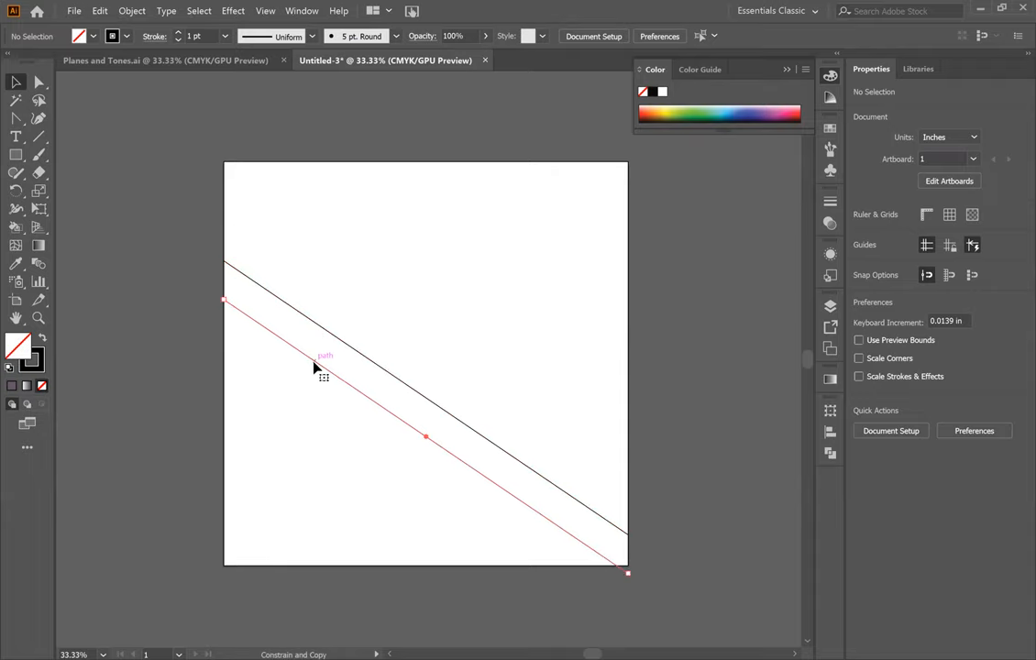
- Finish a long diagonal line and drop parallel copies of it below
left_click(326, 366)
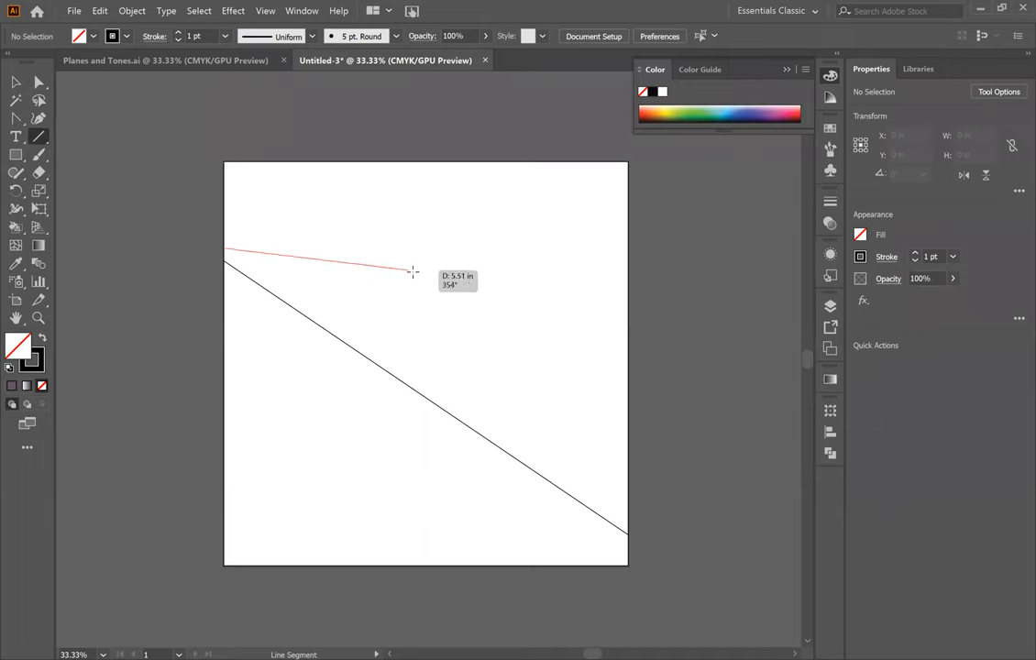
left_click(418, 272)
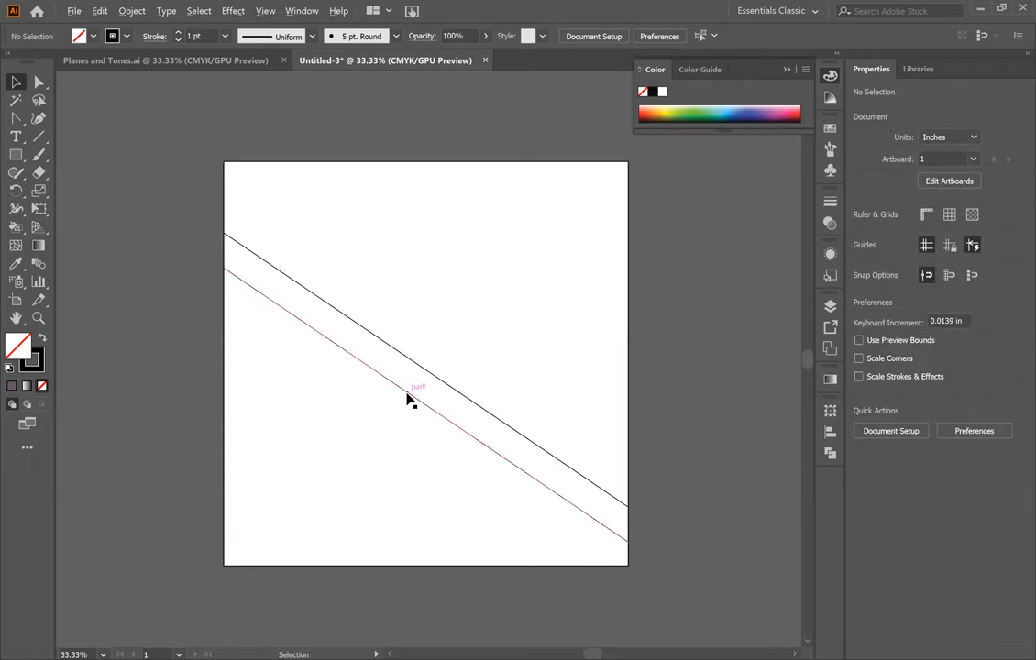
left_click(407, 399)
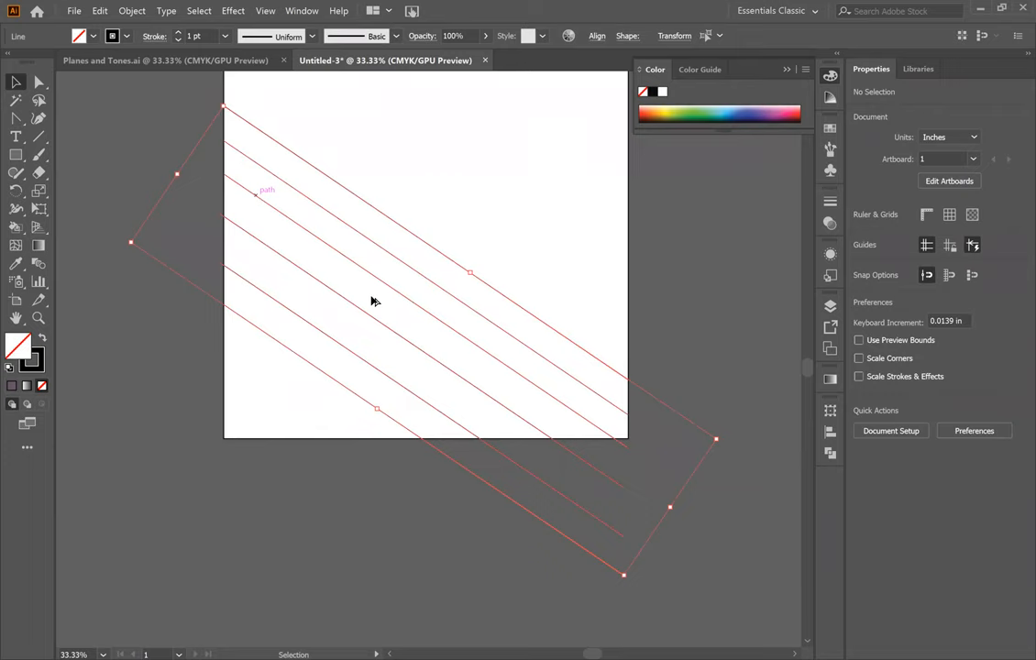
- Duplicate the parallel diagonals again so they fill the artboard past its edges
left_click(370, 302)
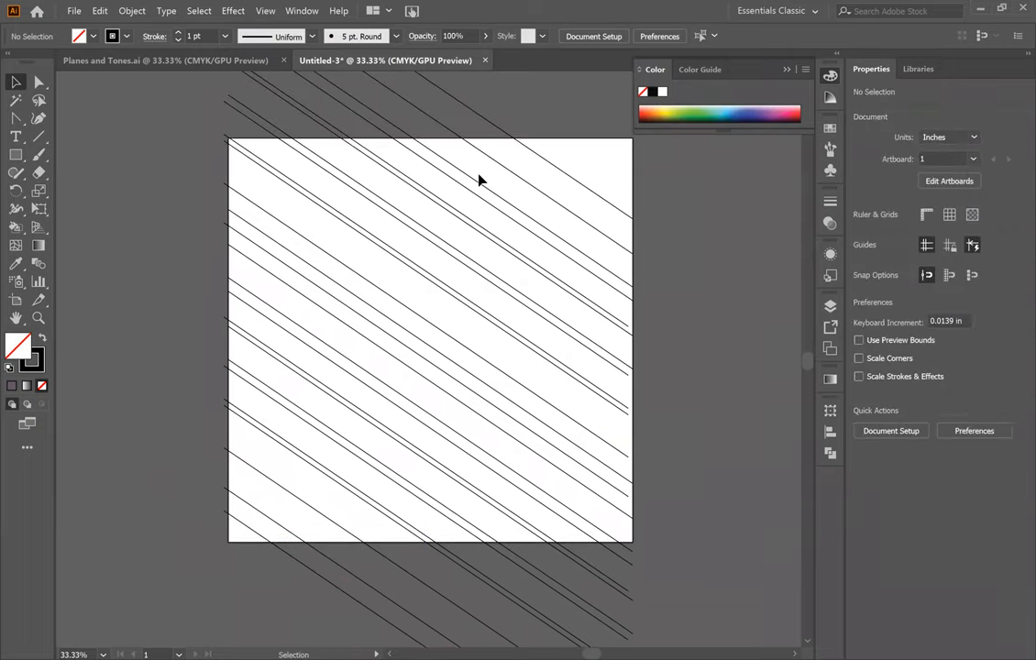
mouse_move(88, 227)
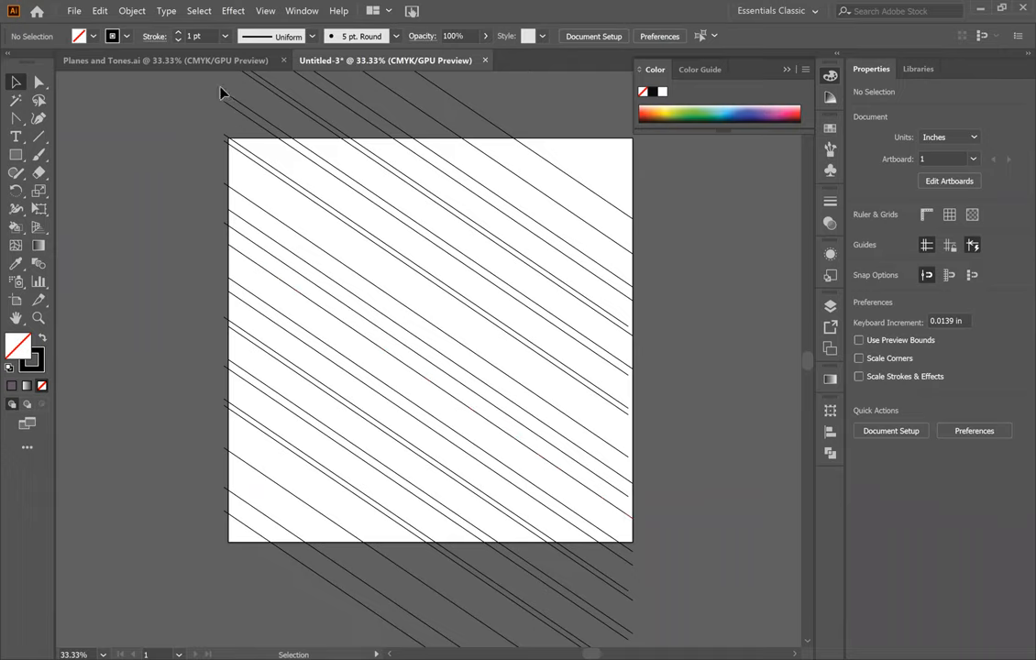
- Turn on the document rulers from the View menu
left_click(264, 11)
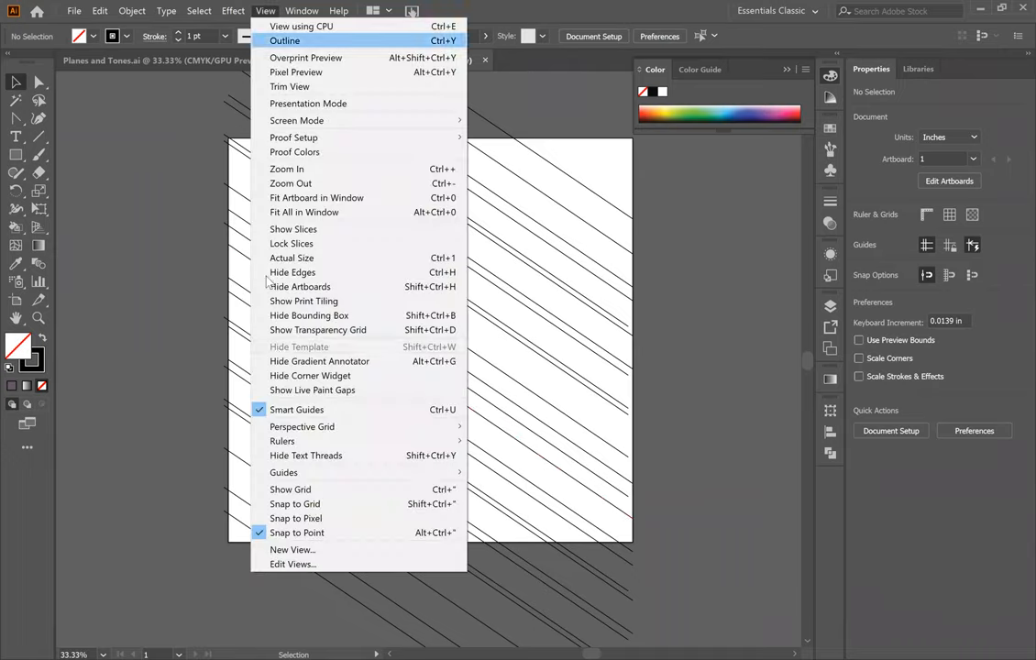
mouse_move(283, 439)
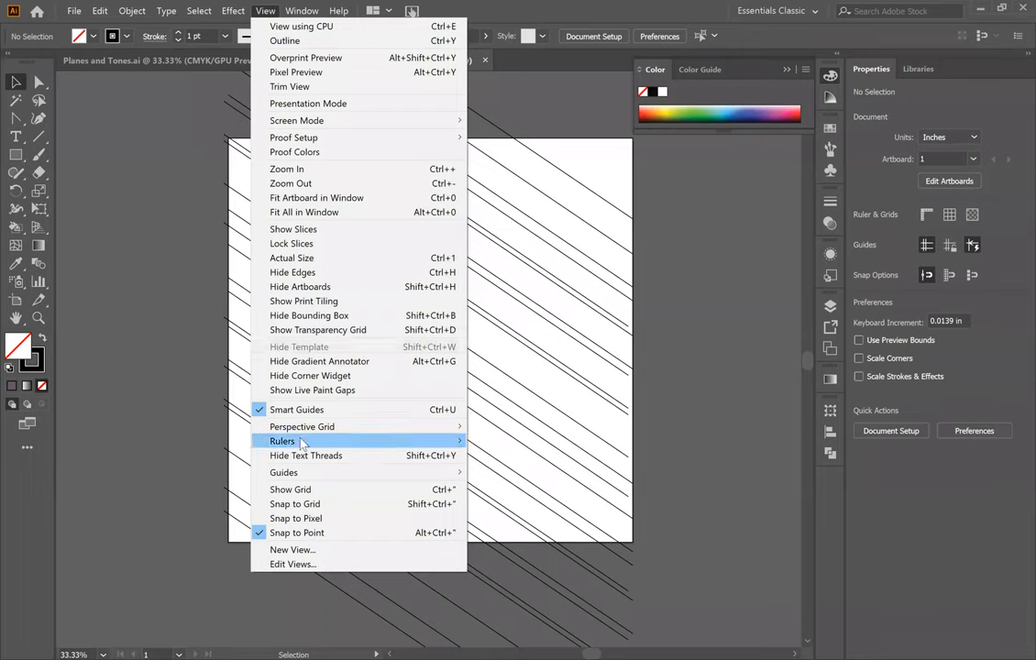
mouse_move(283, 440)
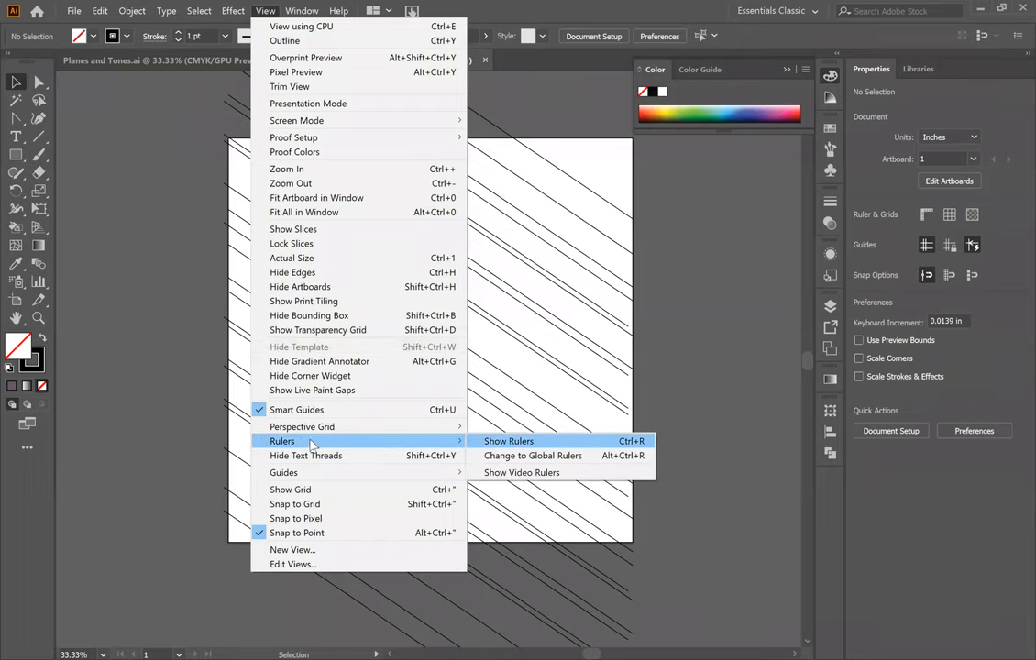
left_click(508, 440)
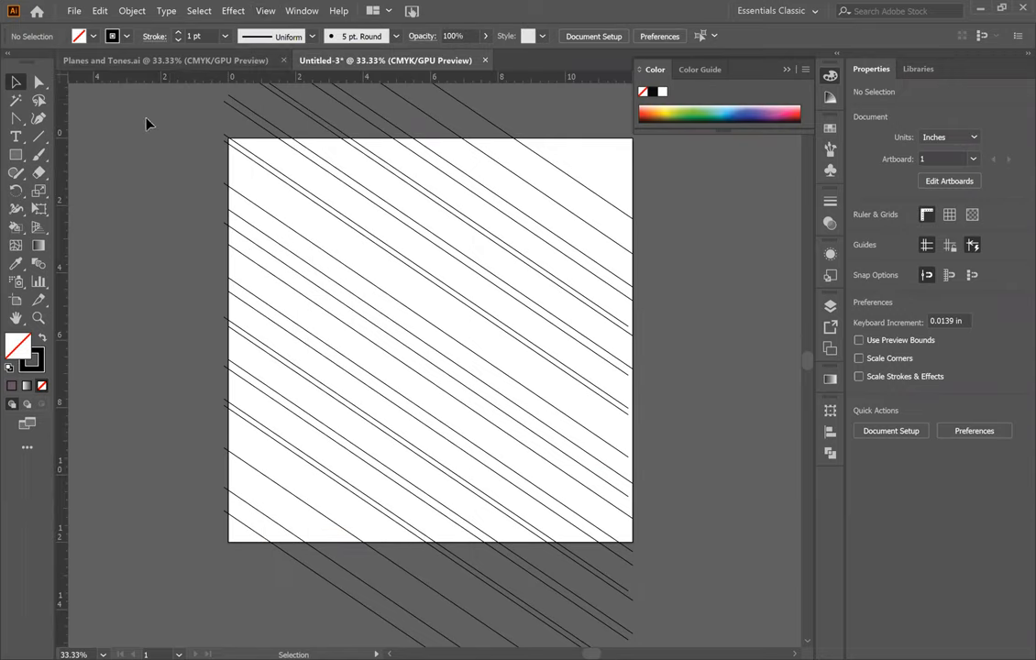
mouse_move(90, 88)
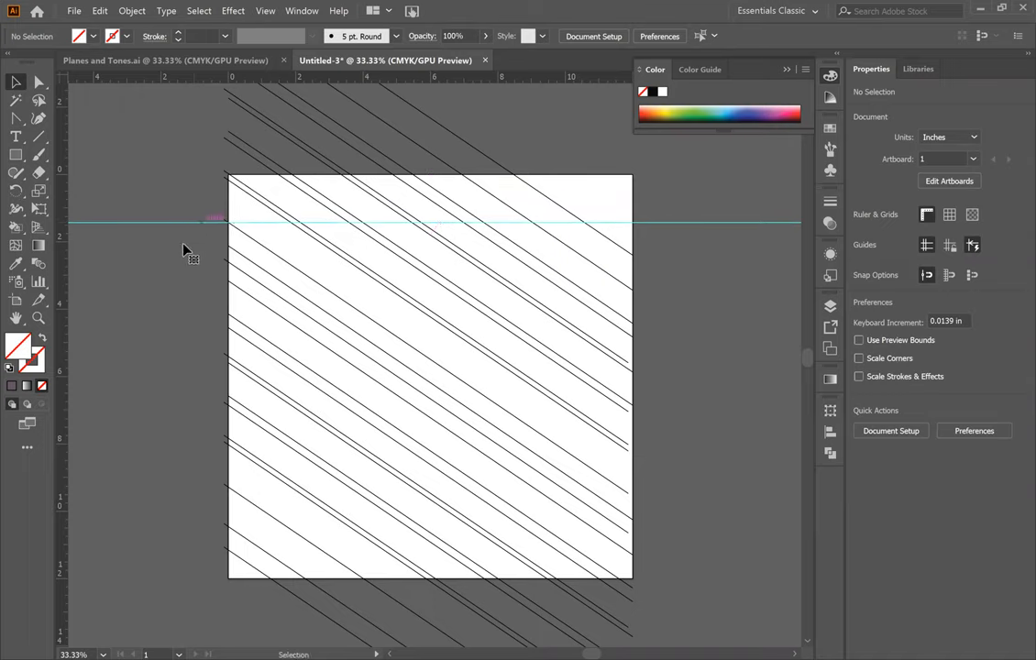
mouse_move(77, 227)
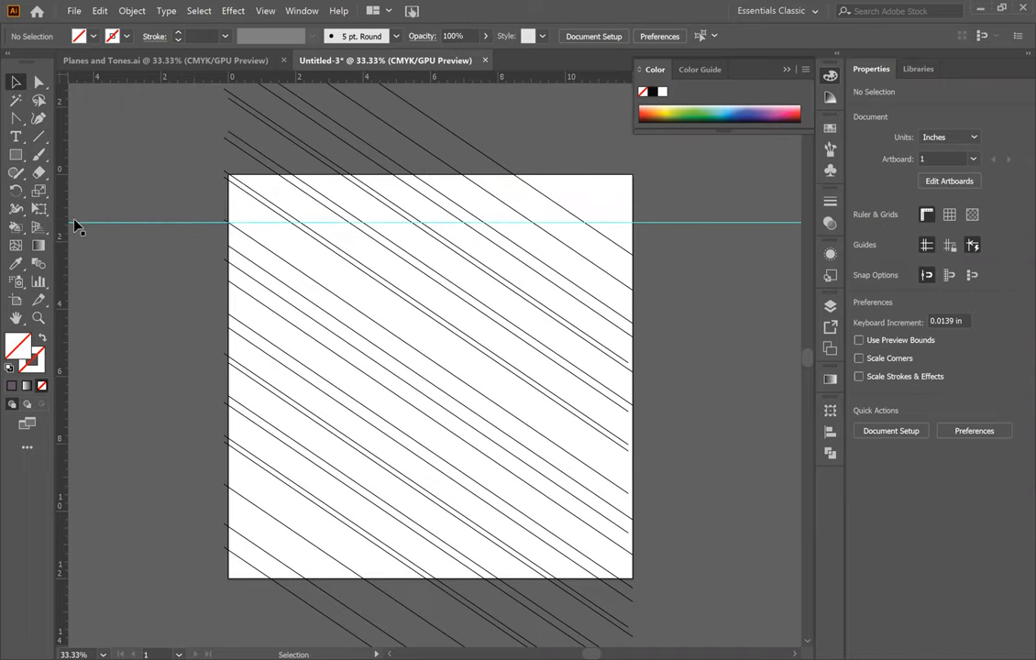
mouse_move(74, 184)
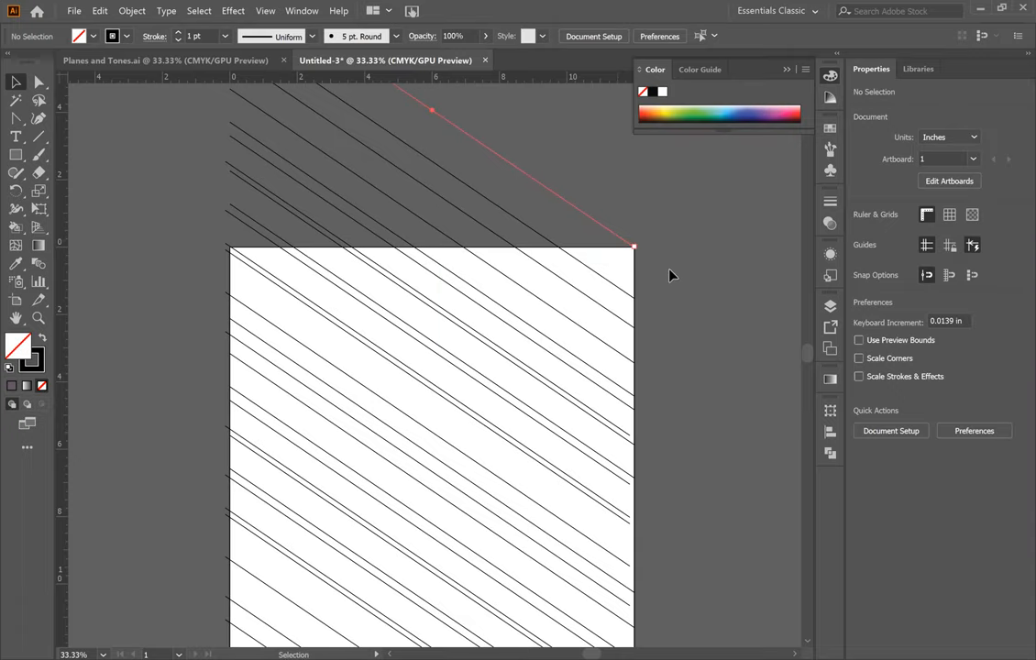
mouse_move(638, 255)
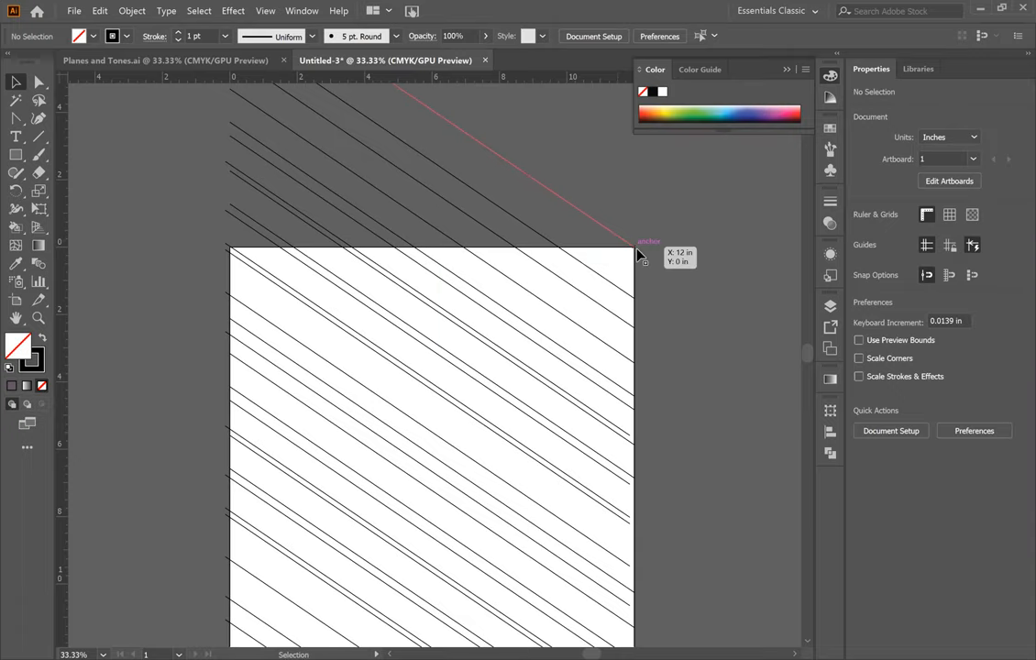
- Zoom out to see the diagonal snapped to the artboard's top-right corner and the lines beyond it
scroll("down", 3)
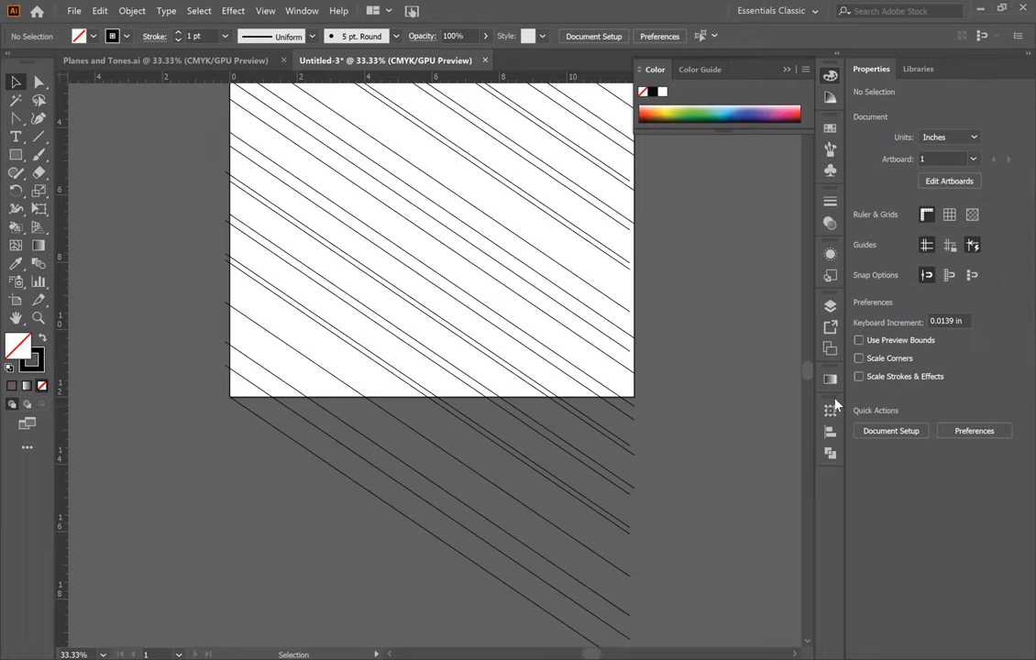
mouse_move(539, 440)
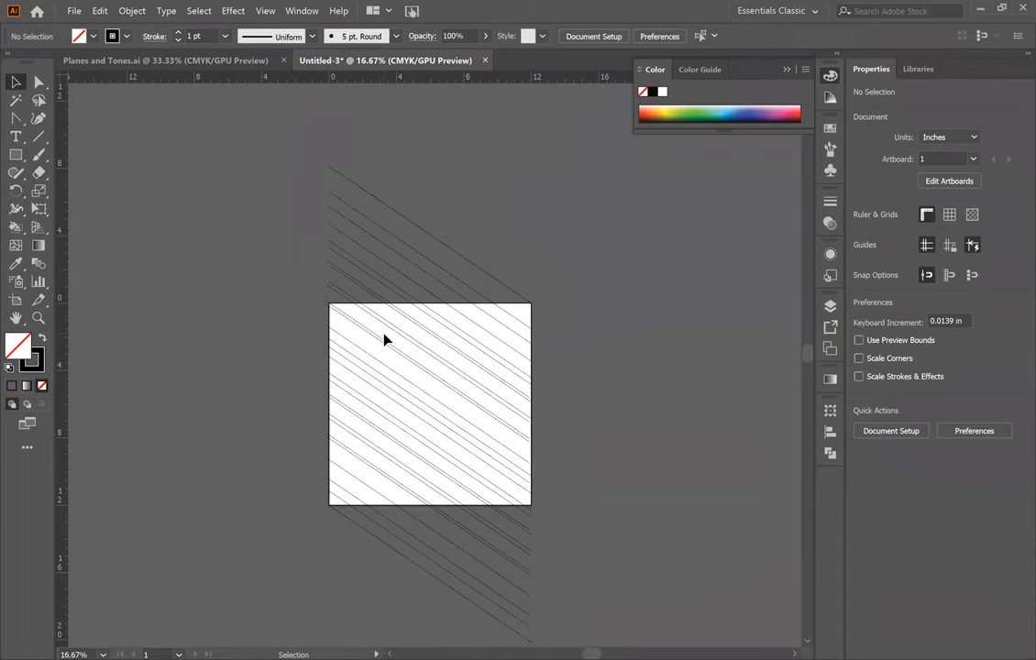
scroll("down", 3)
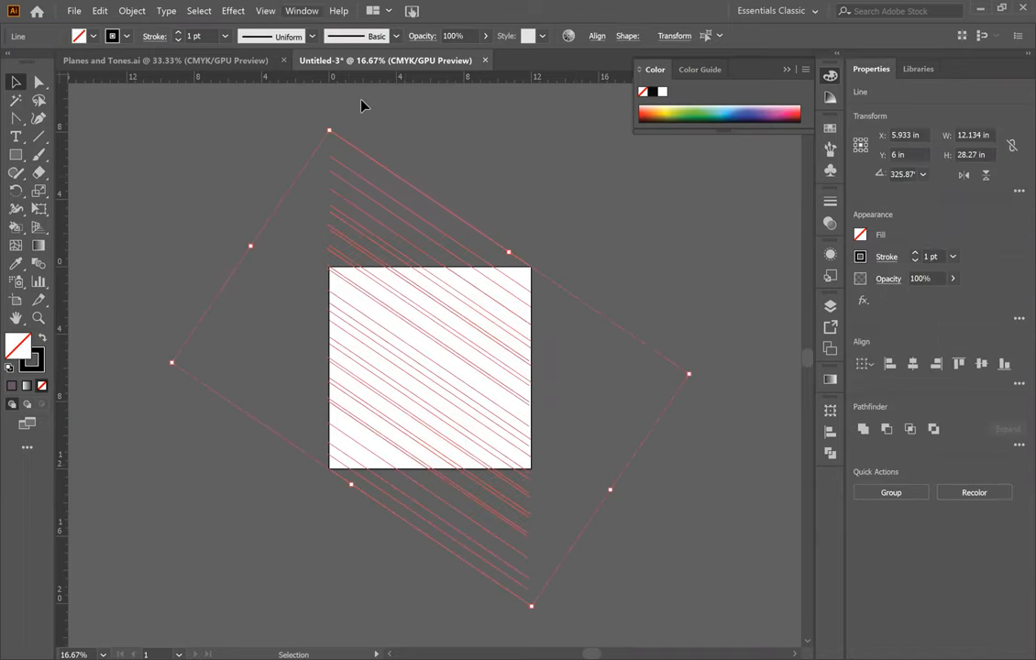
- Bring up the Align panel from the Window menu for the selected lines
left_click(301, 11)
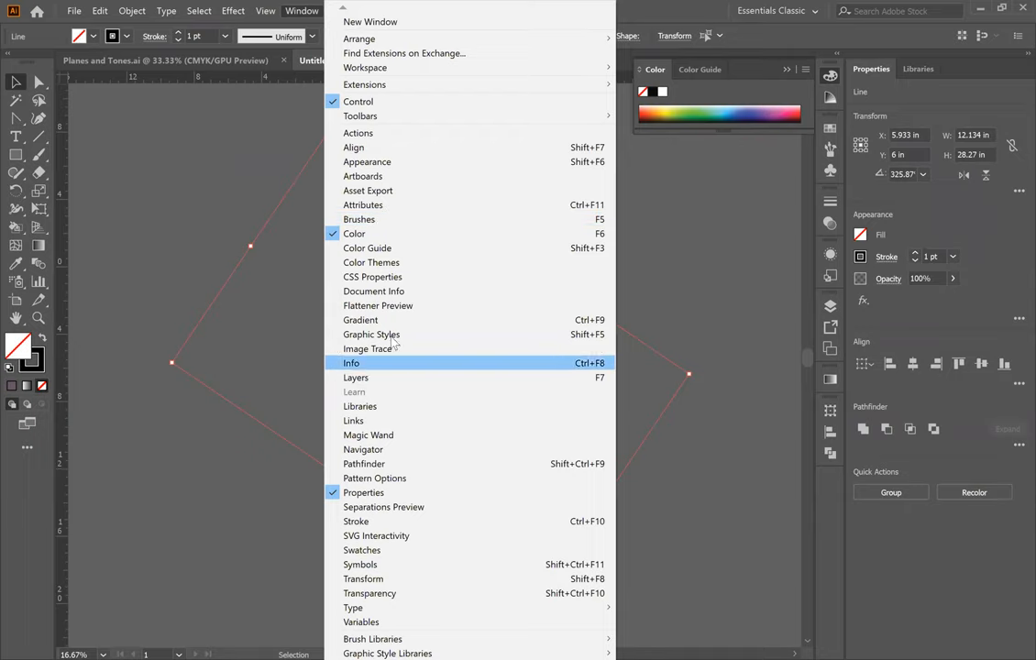
mouse_move(378, 147)
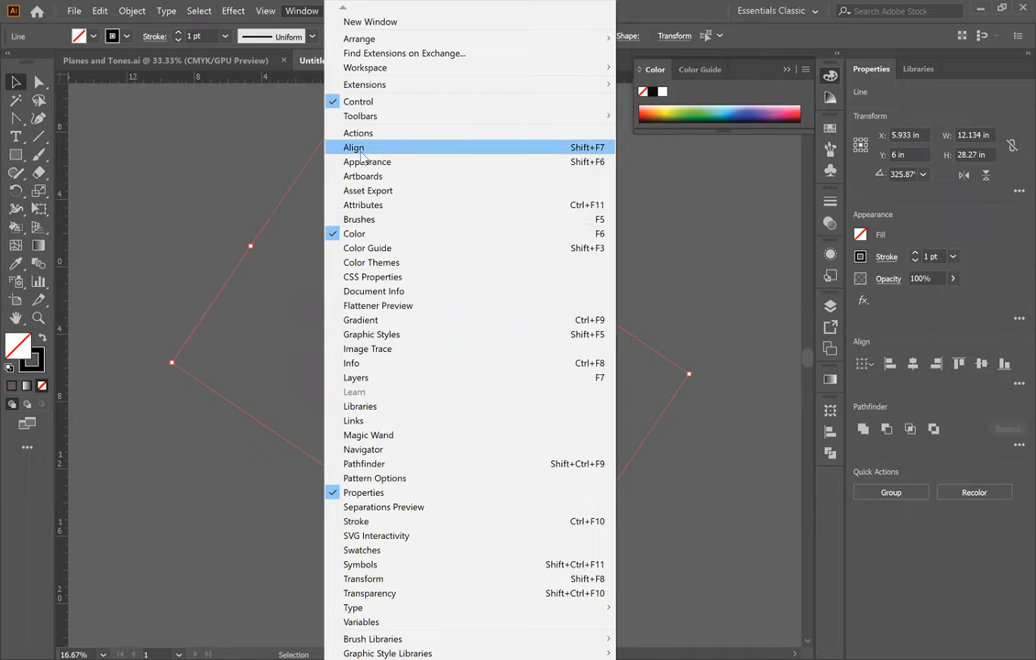
mouse_move(807, 548)
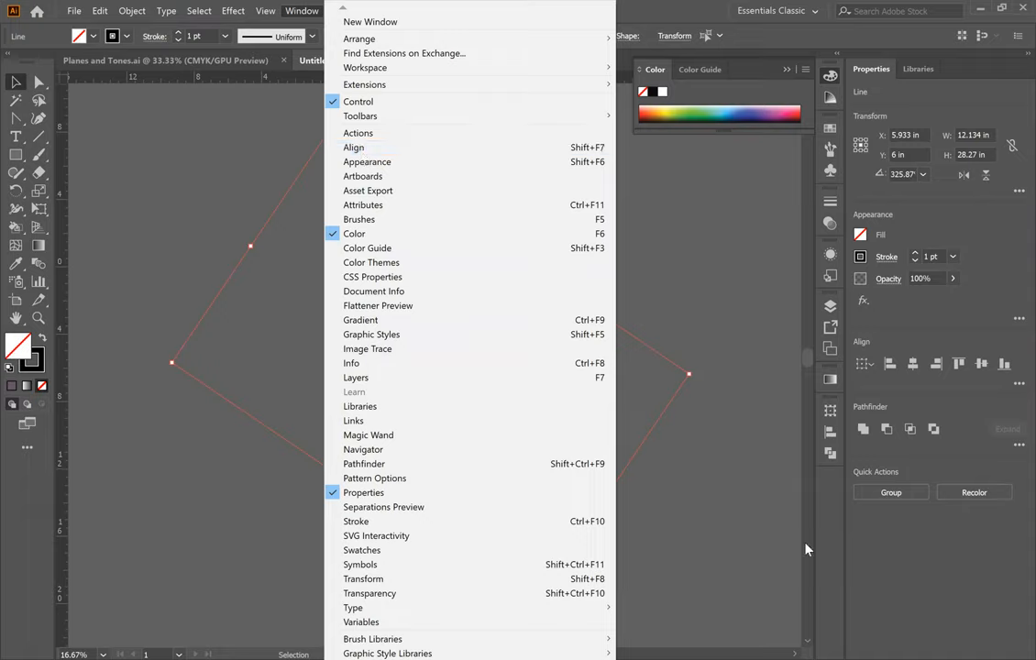
mouse_move(436, 172)
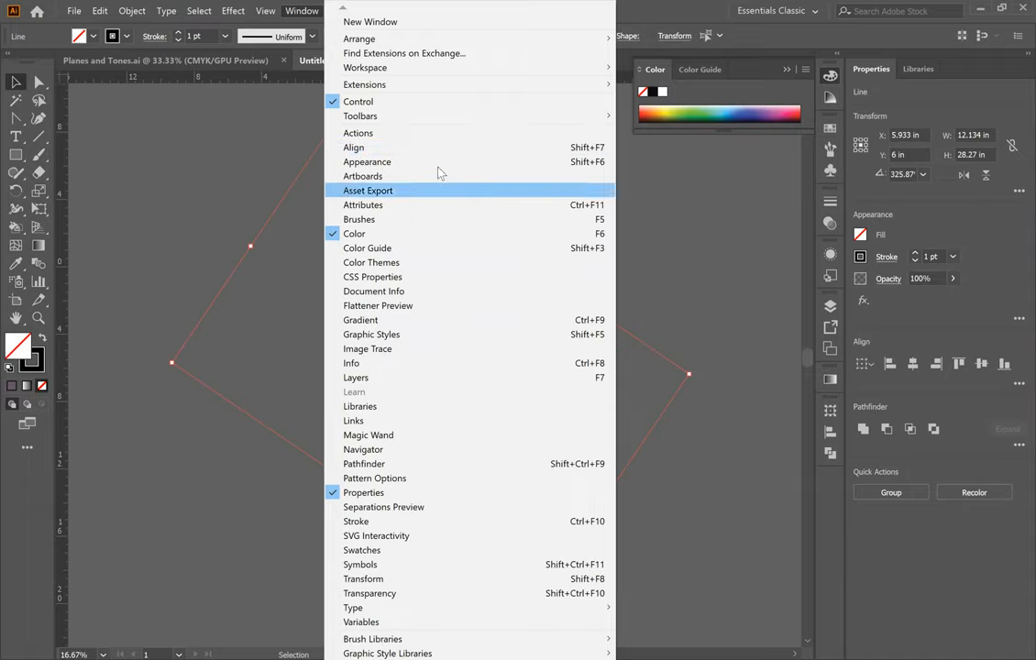
left_click(353, 146)
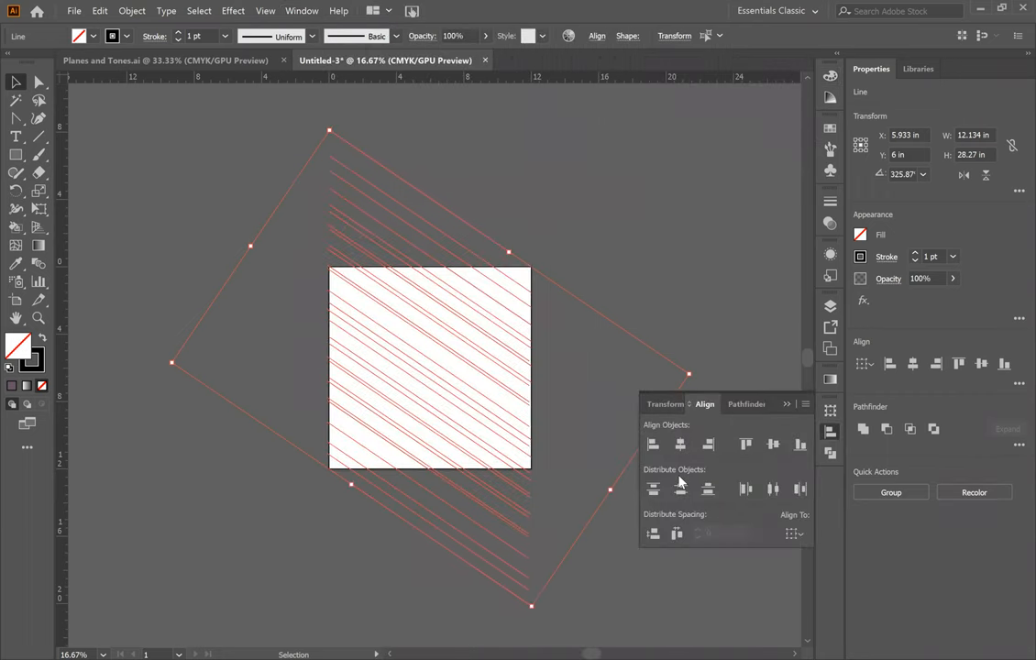
mouse_move(546, 404)
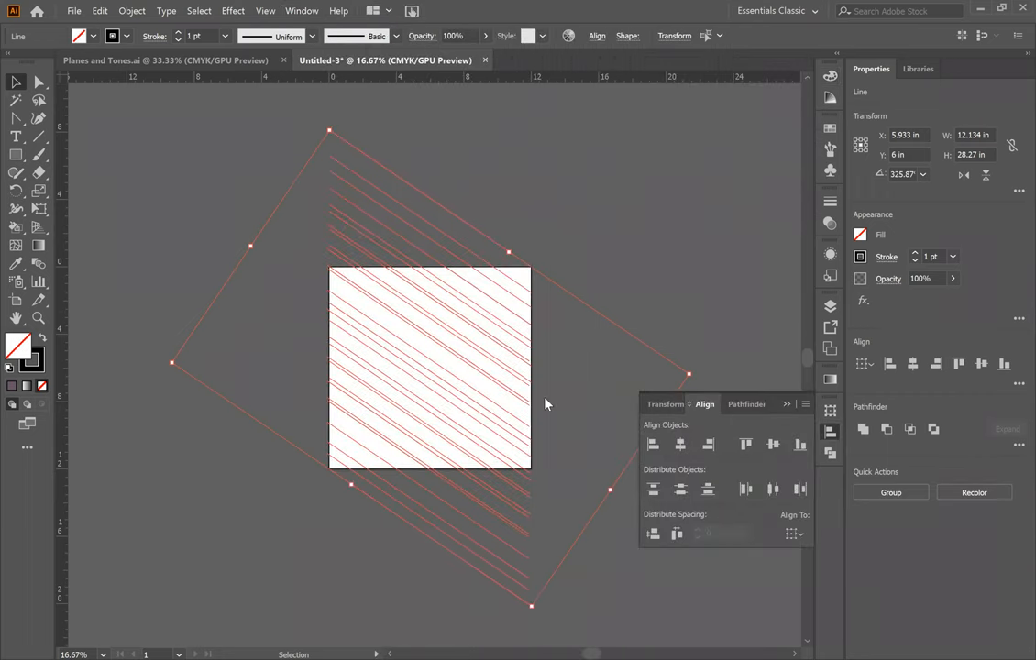
mouse_move(708, 445)
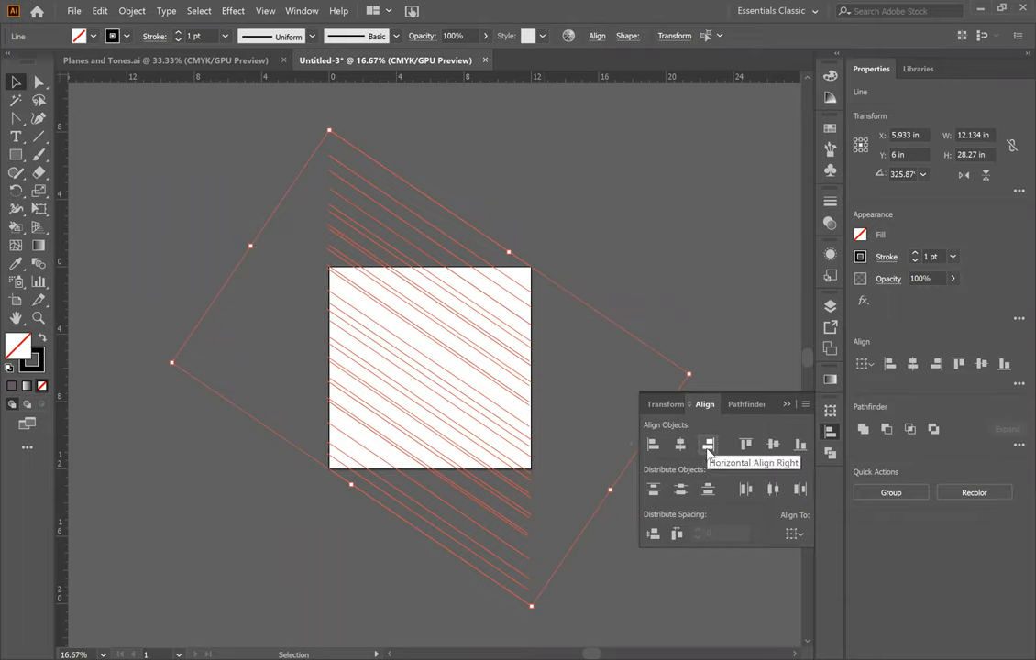
- Align the diagonals right and distribute their horizontal spacing evenly
left_click(708, 445)
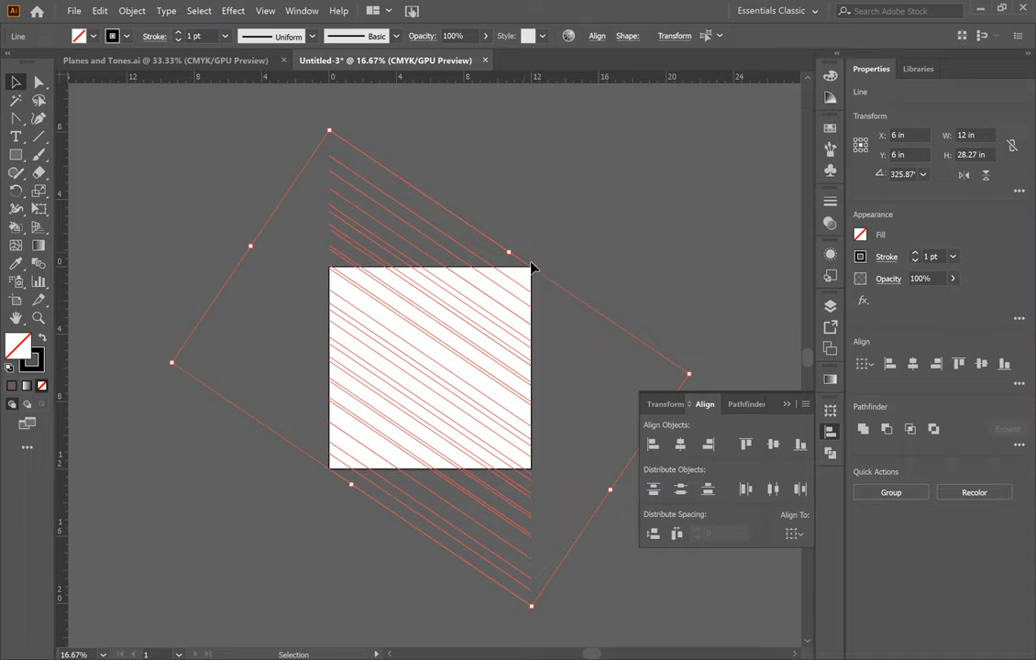
mouse_move(528, 630)
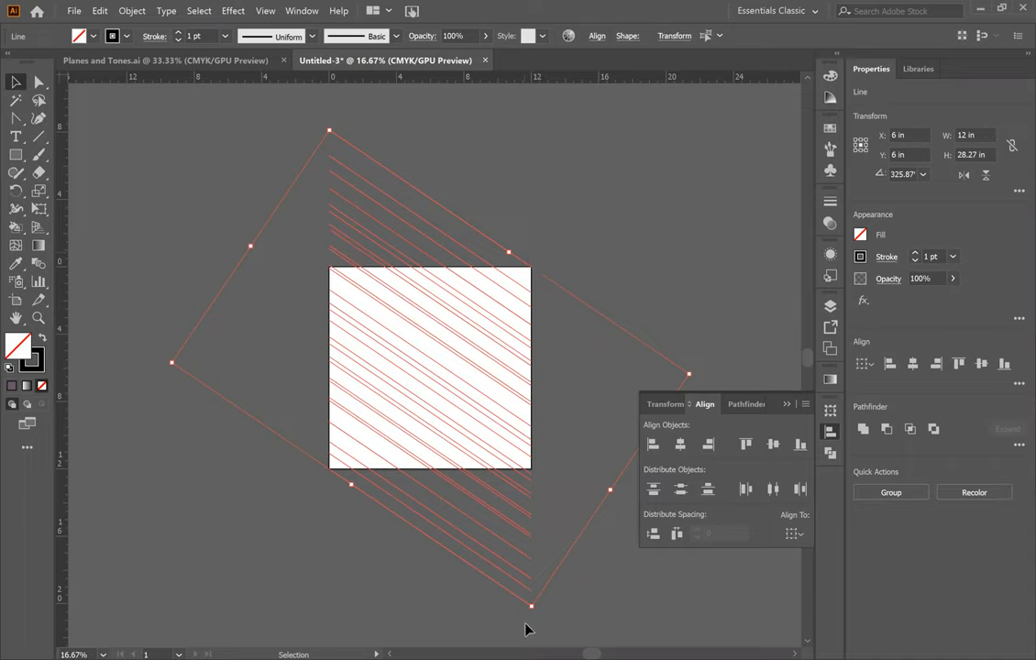
mouse_move(667, 524)
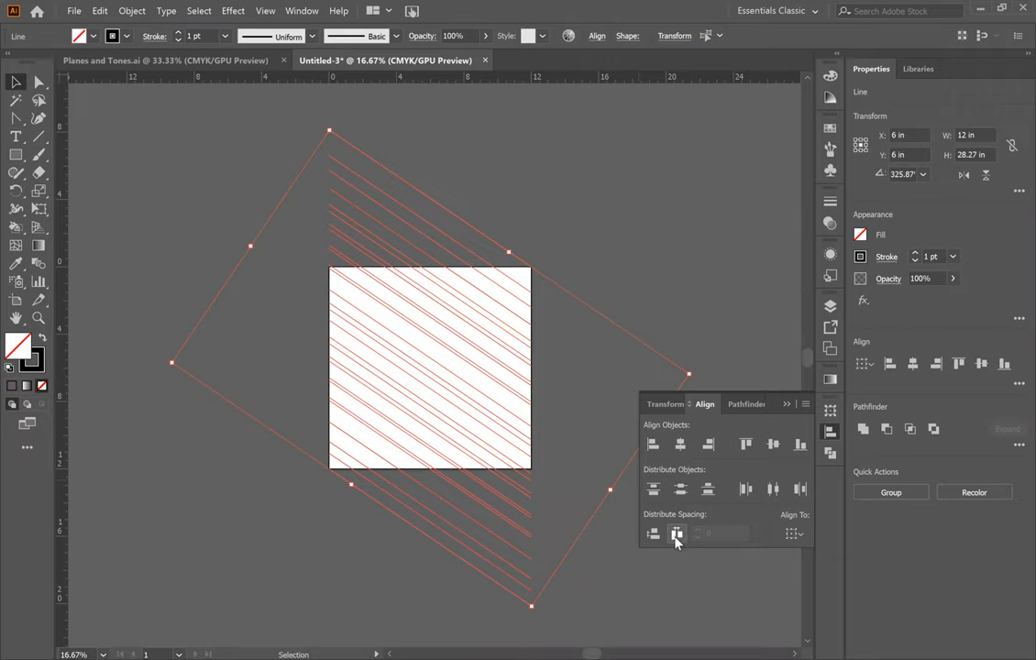
mouse_move(677, 533)
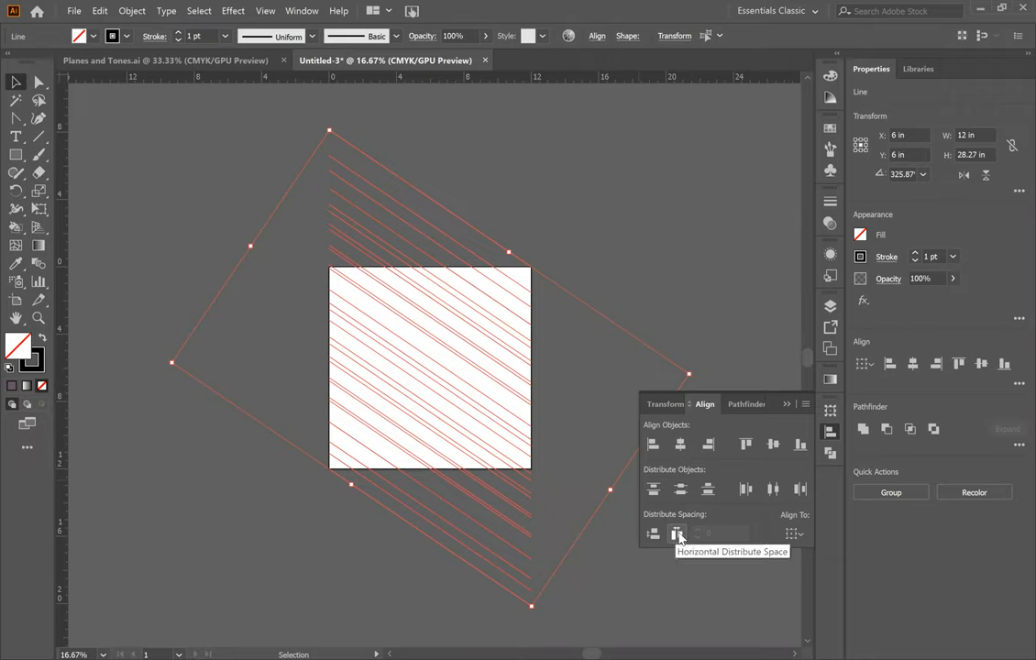
left_click(678, 534)
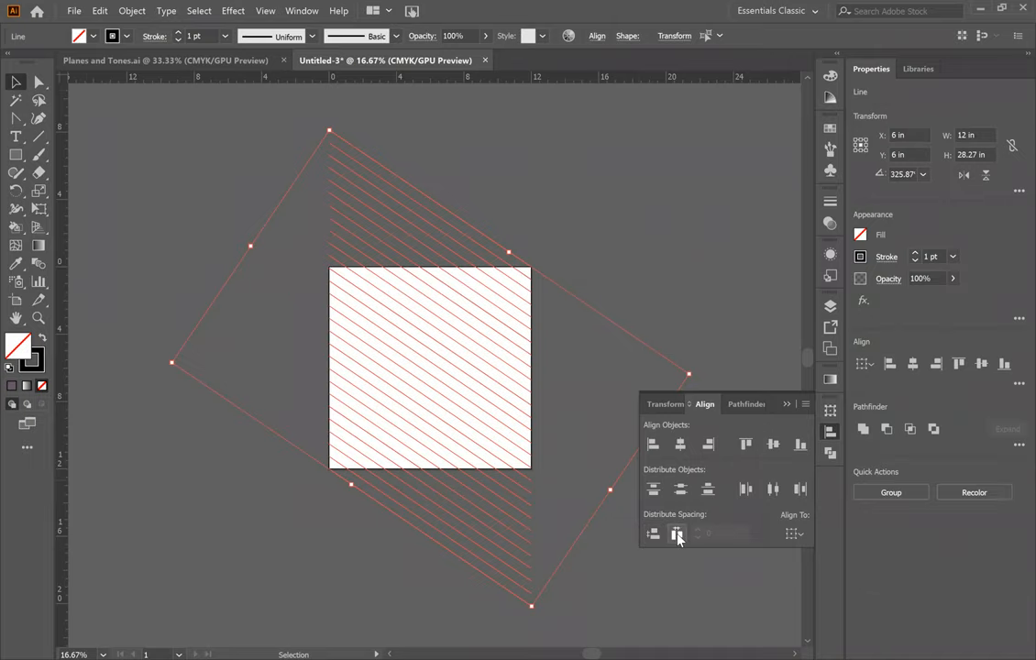
mouse_move(676, 534)
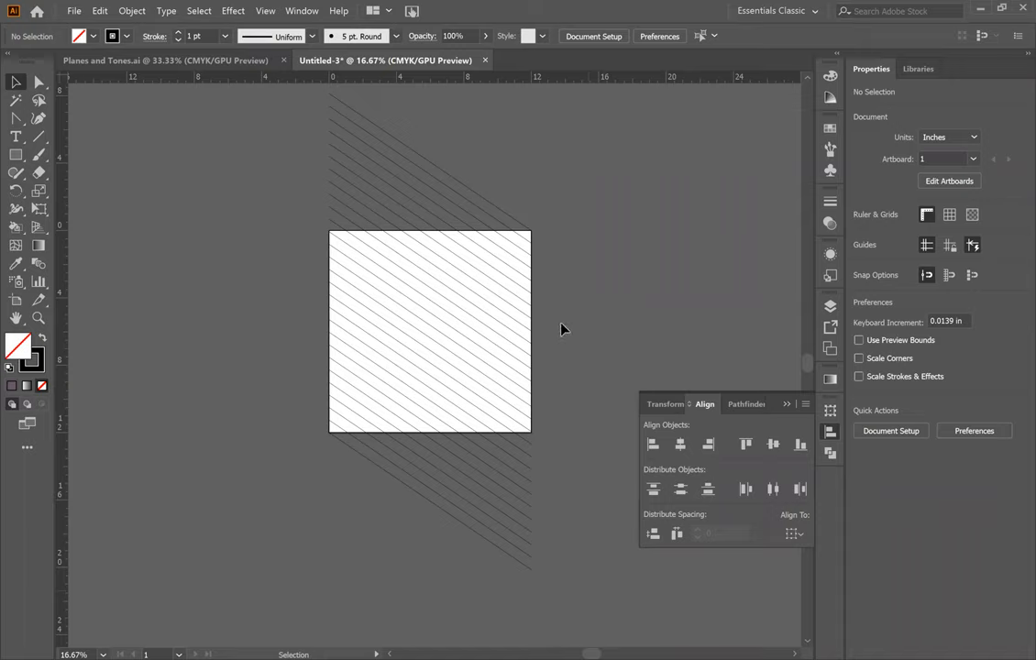
mouse_move(253, 240)
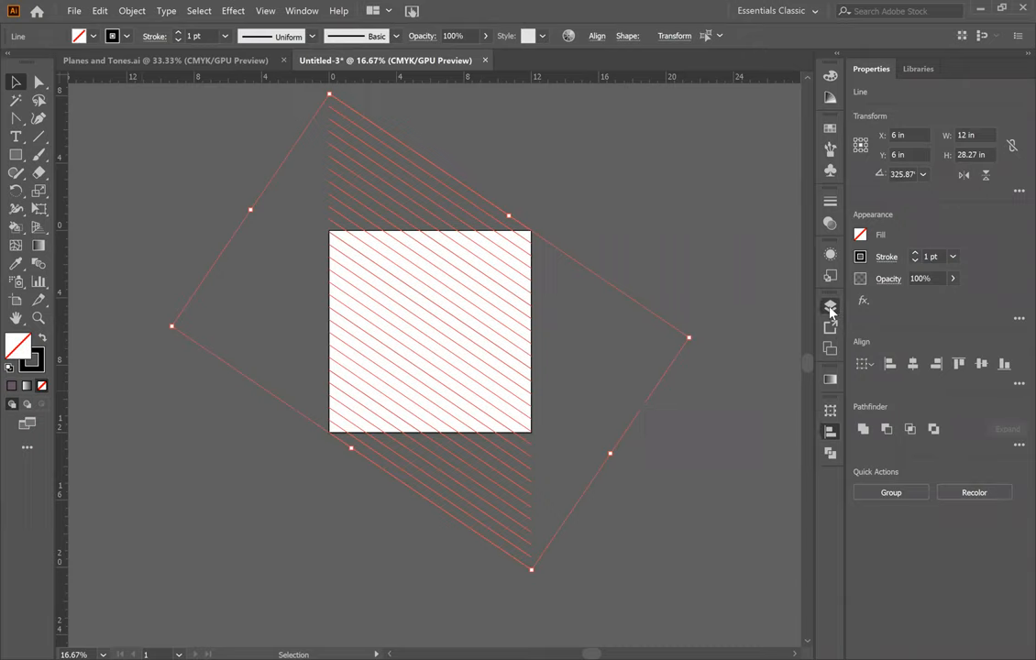
- In the Layers panel, lock Layer 1 and add a new empty layer above it
left_click(829, 308)
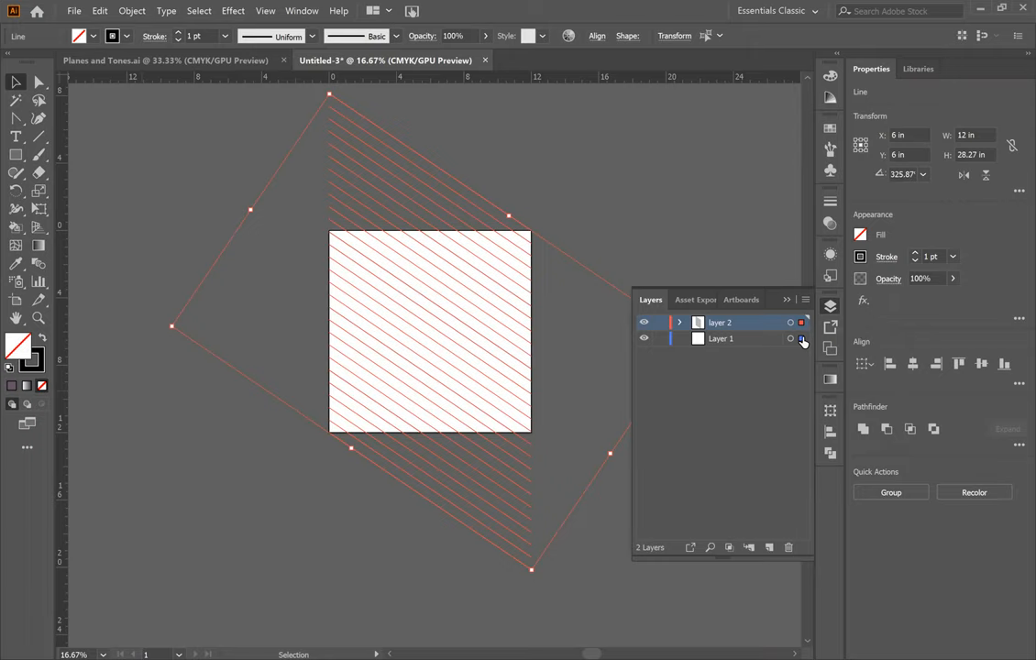
left_click(721, 337)
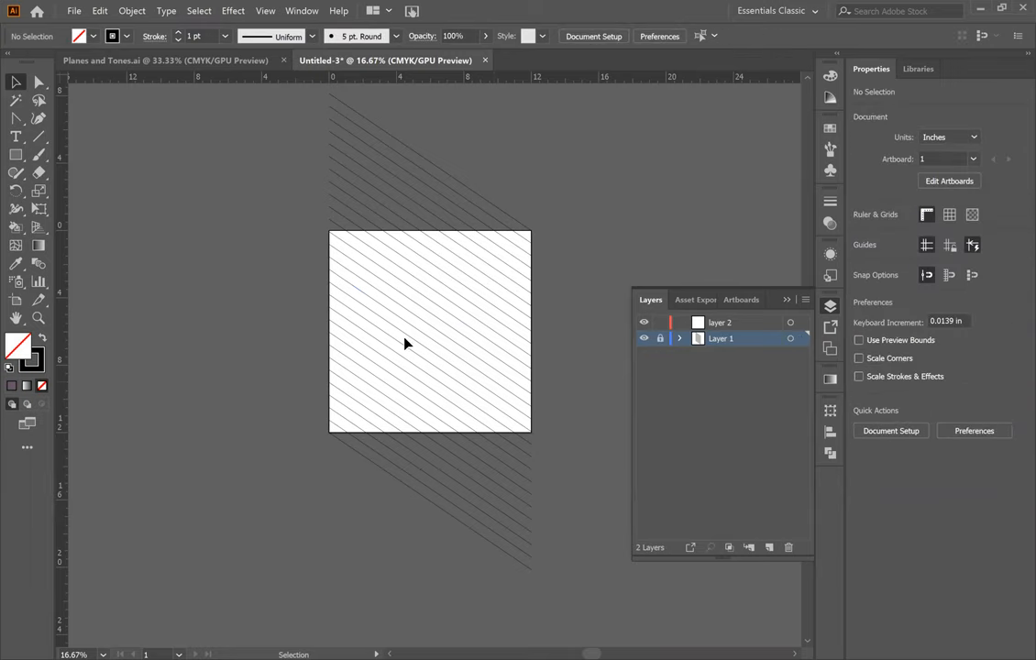
mouse_move(613, 357)
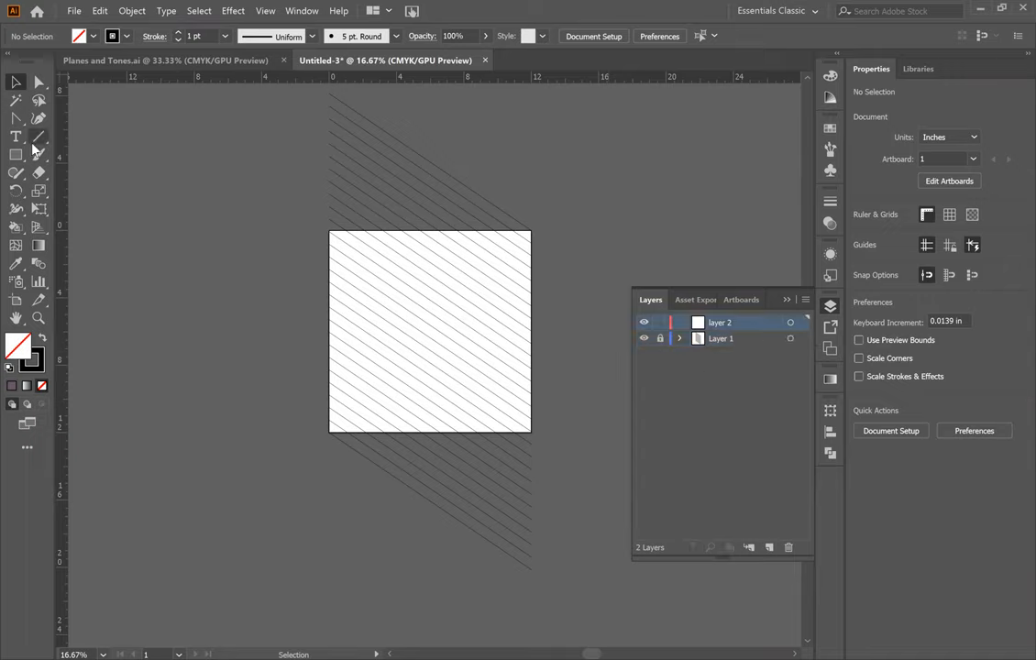
- Draw an angled line slanting the other way across the square and make a parallel copy
left_click(38, 135)
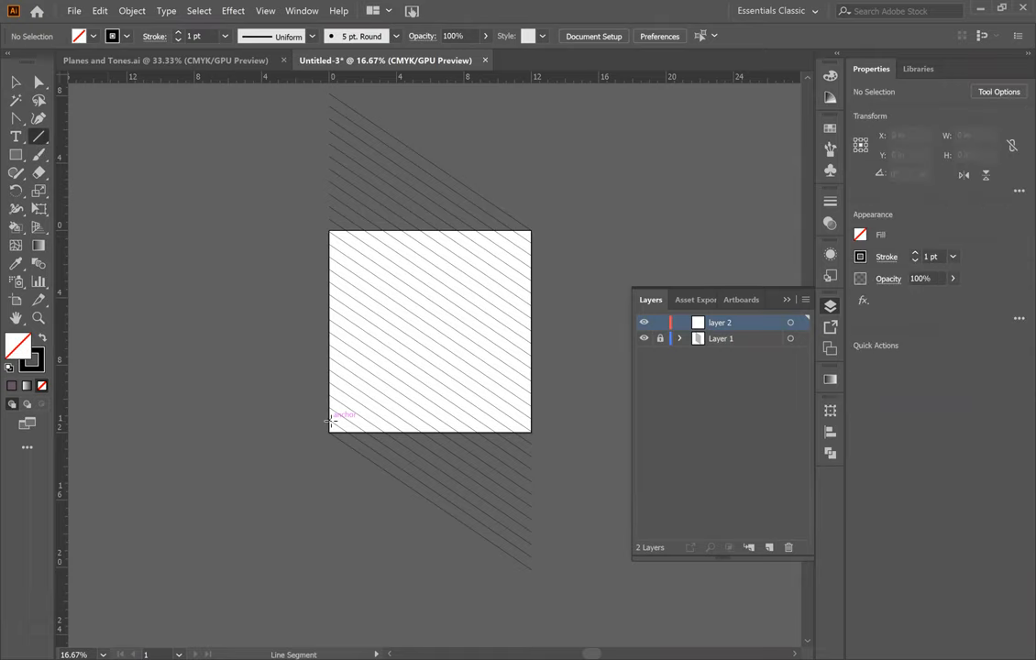
left_click_drag(330, 420, 548, 339)
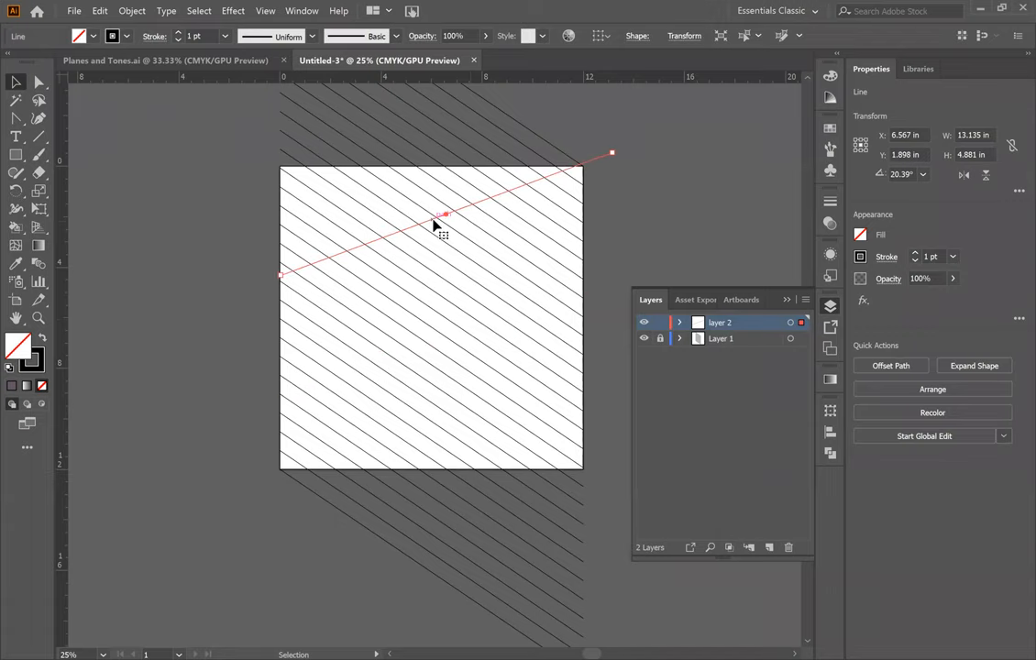
mouse_move(542, 218)
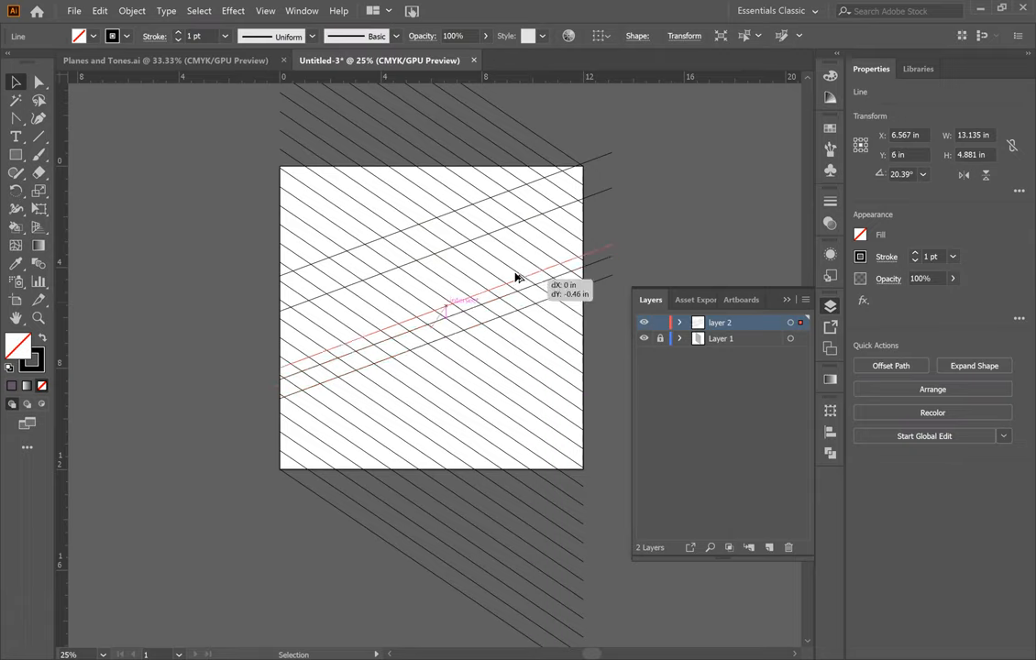
left_click_drag(517, 278, 513, 264)
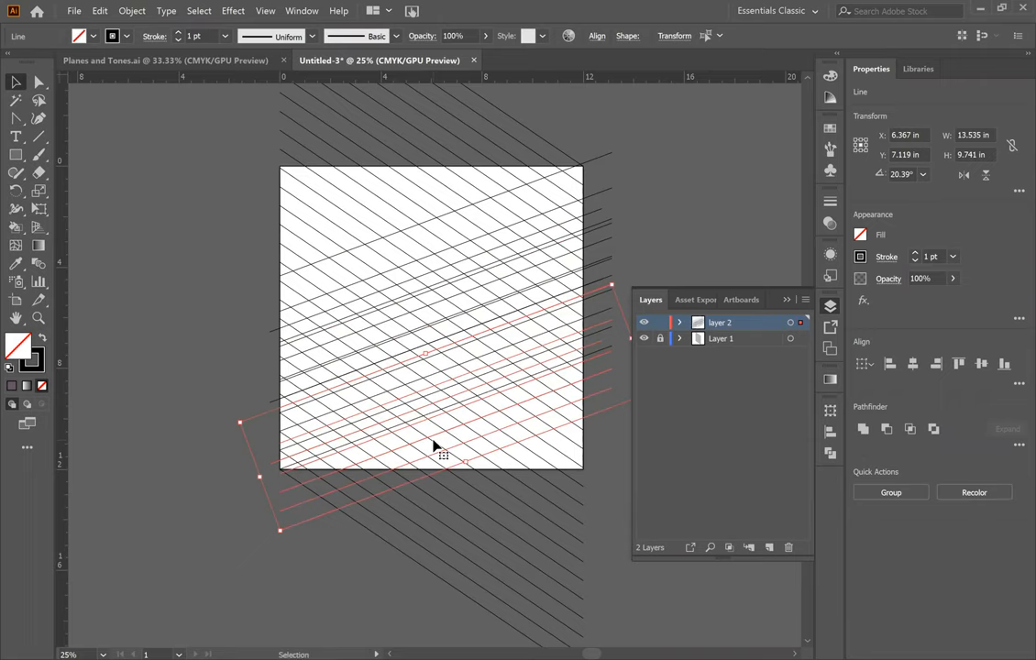
- Copy the group of parallel lines down and up until the crosshatch covers the square
left_click_drag(443, 455, 412, 231)
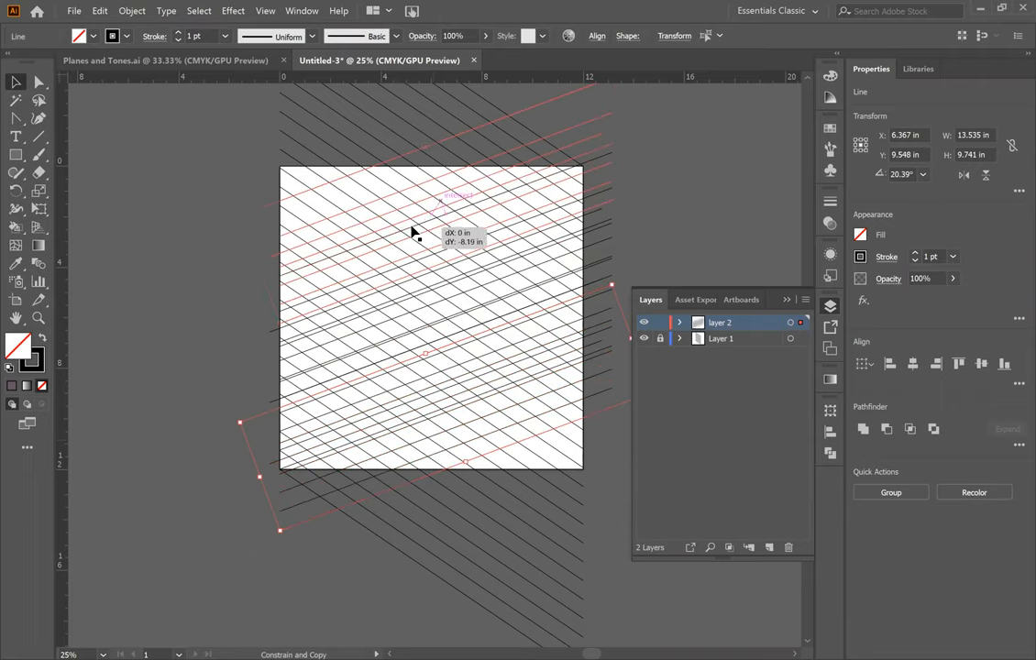
left_click_drag(413, 231, 392, 164)
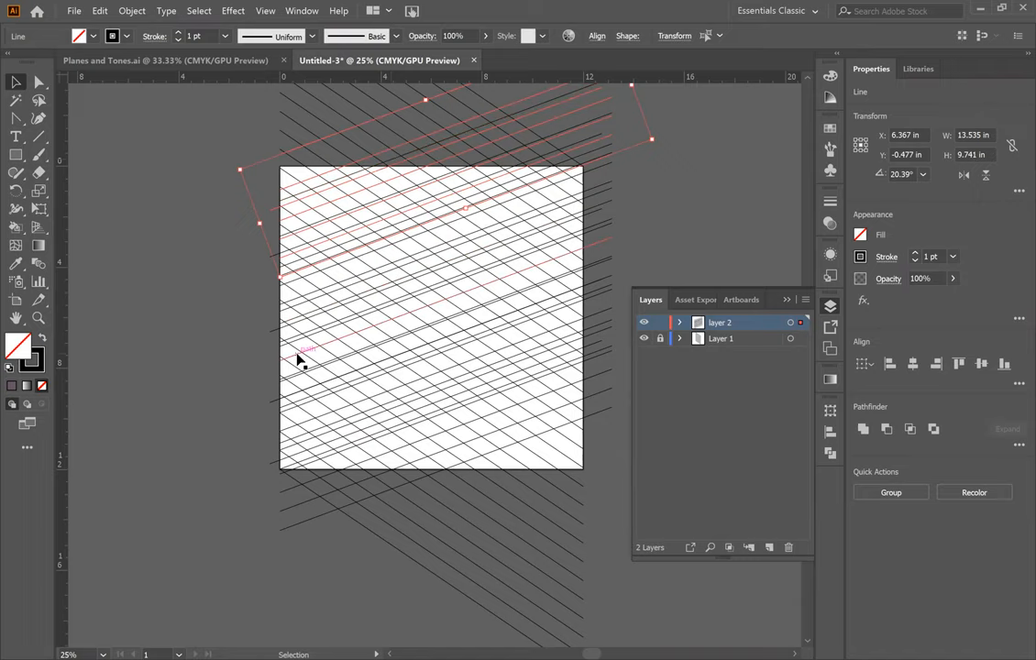
mouse_move(258, 461)
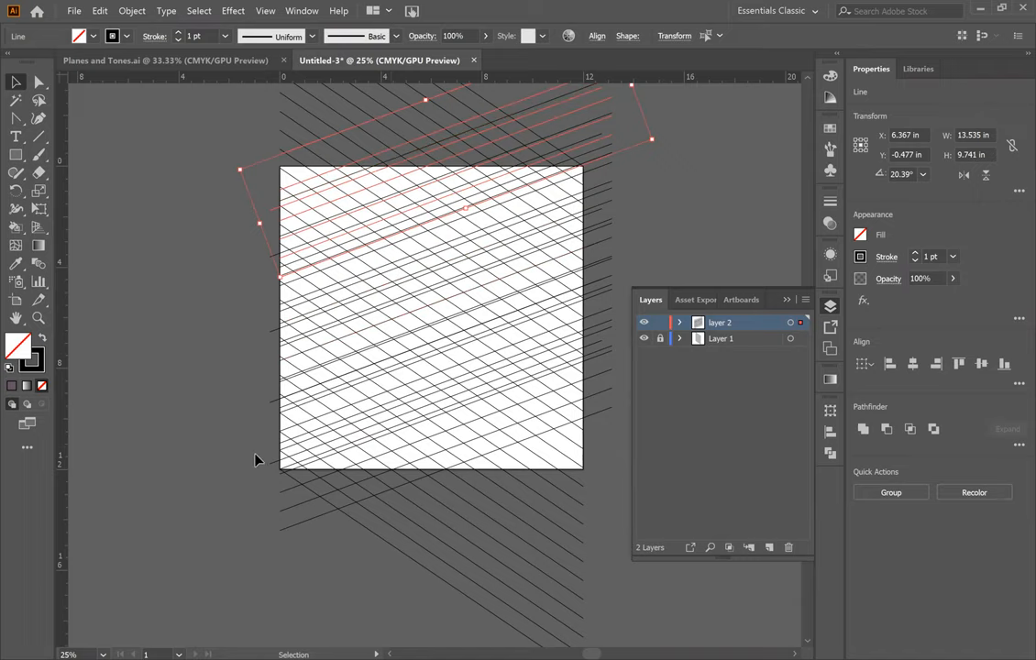
left_click(256, 458)
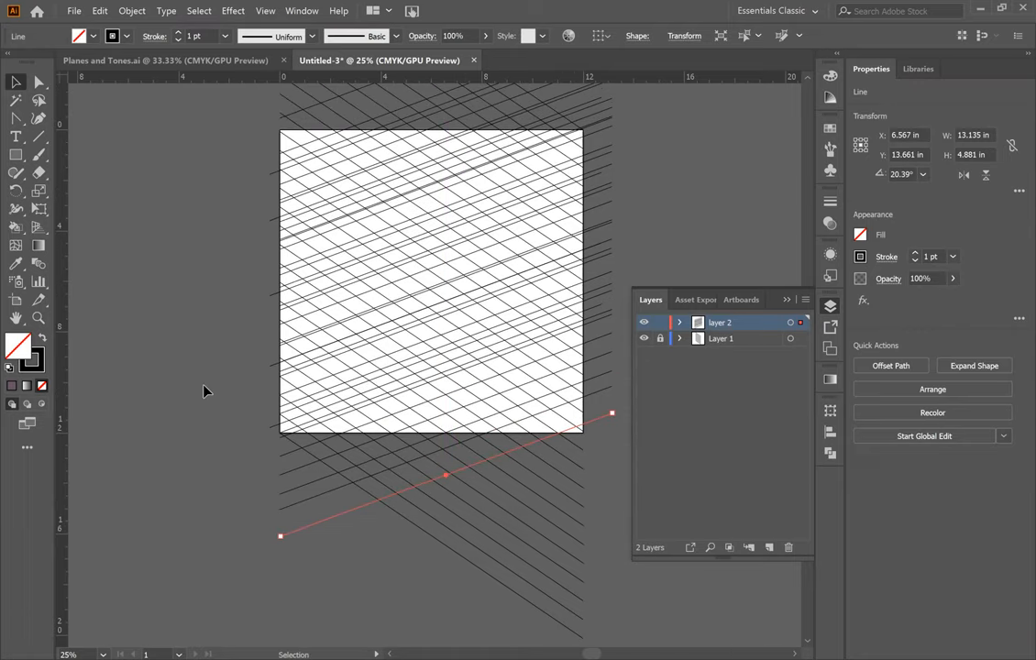
mouse_move(220, 421)
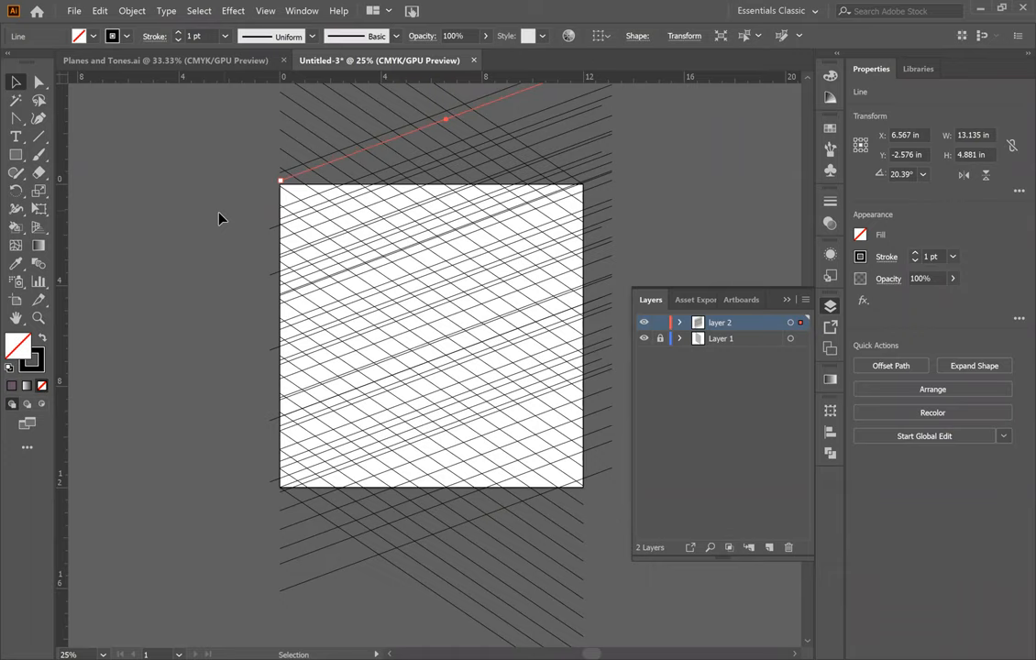
scroll("down", 3)
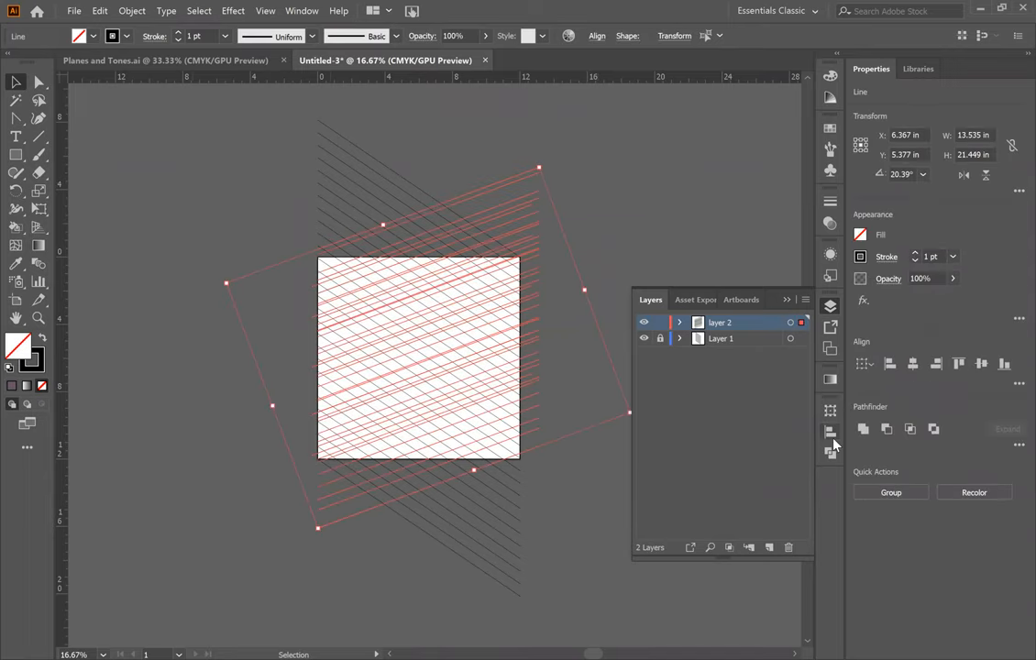
left_click(828, 432)
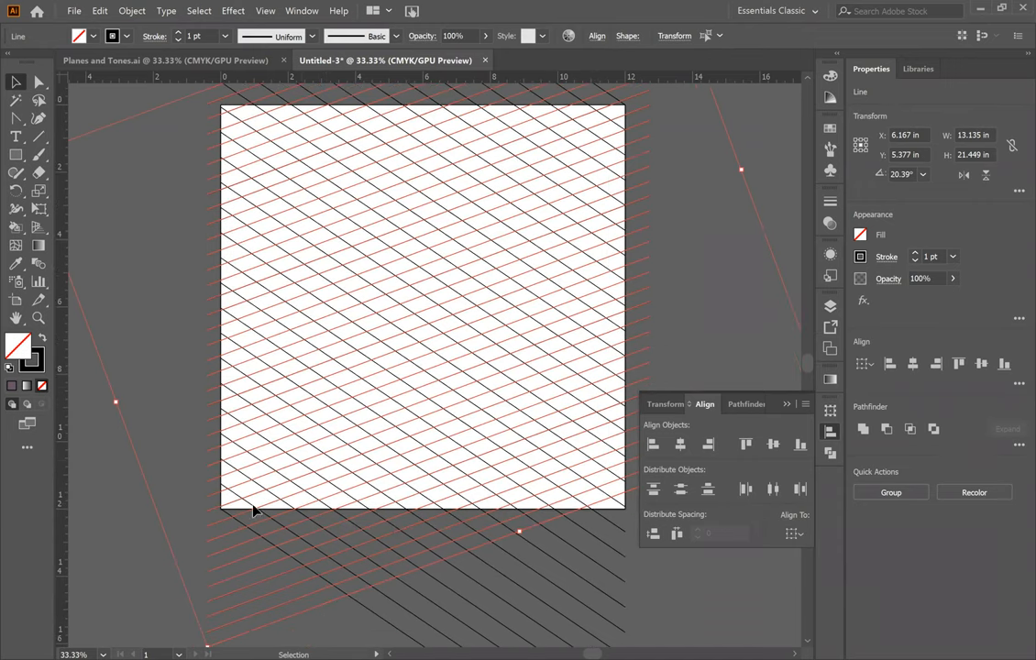
mouse_move(135, 512)
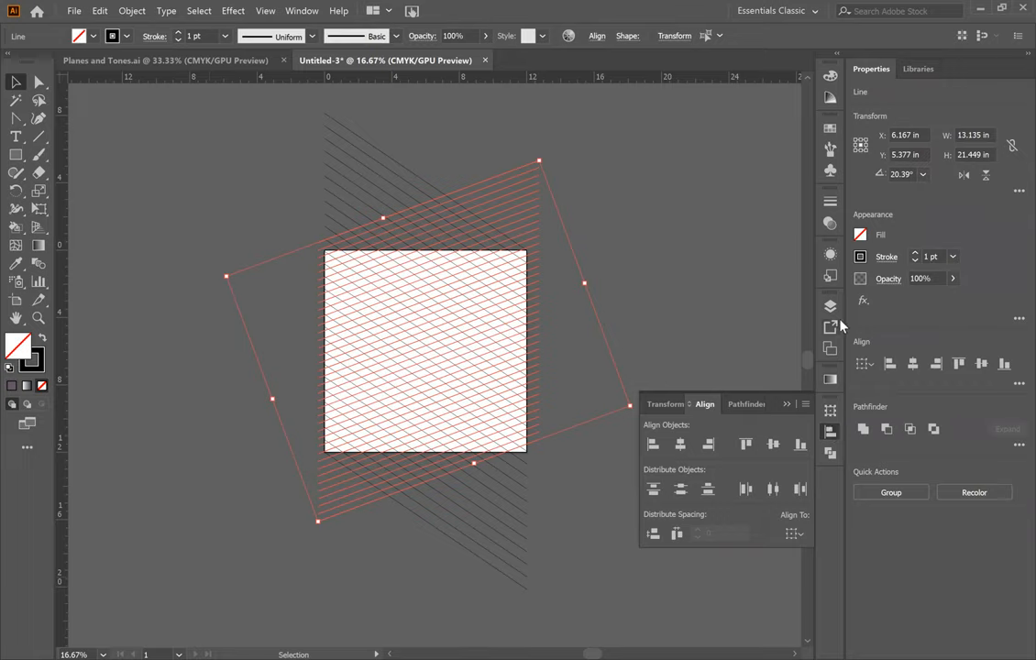
left_click(829, 304)
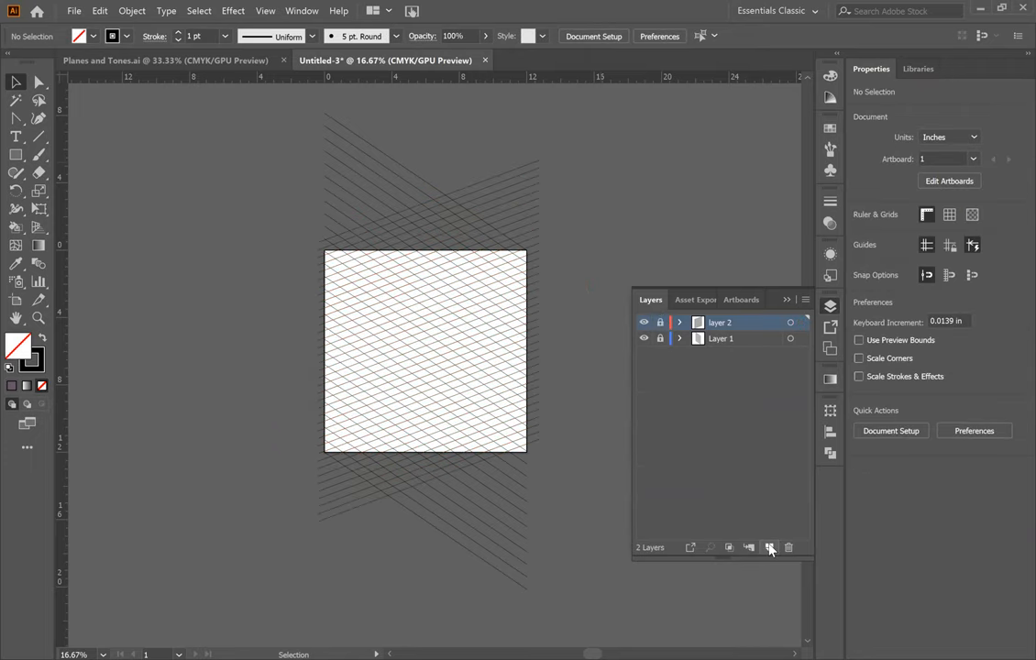
- Add a third layer and draw one vertical line straight down through the diamond grid
left_click(770, 546)
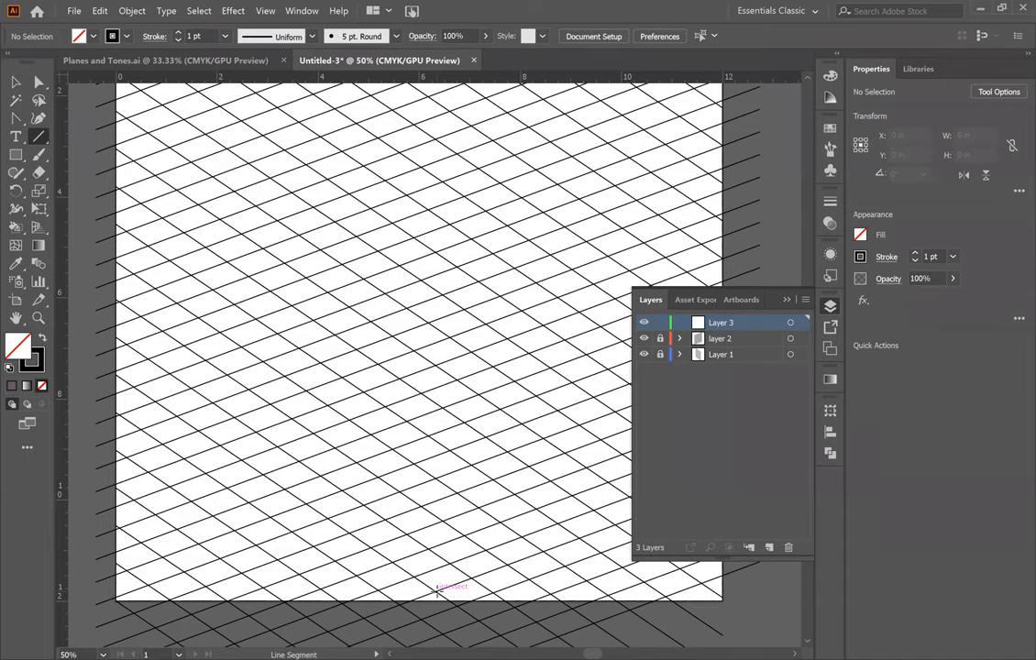
left_click_drag(436, 590, 436, 204)
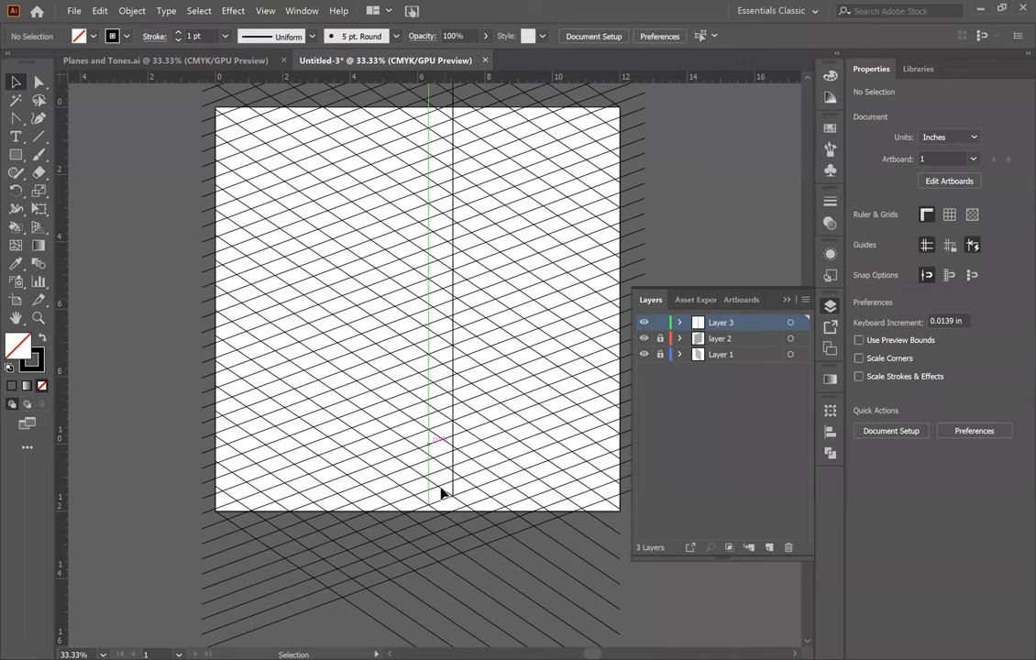
mouse_move(440, 505)
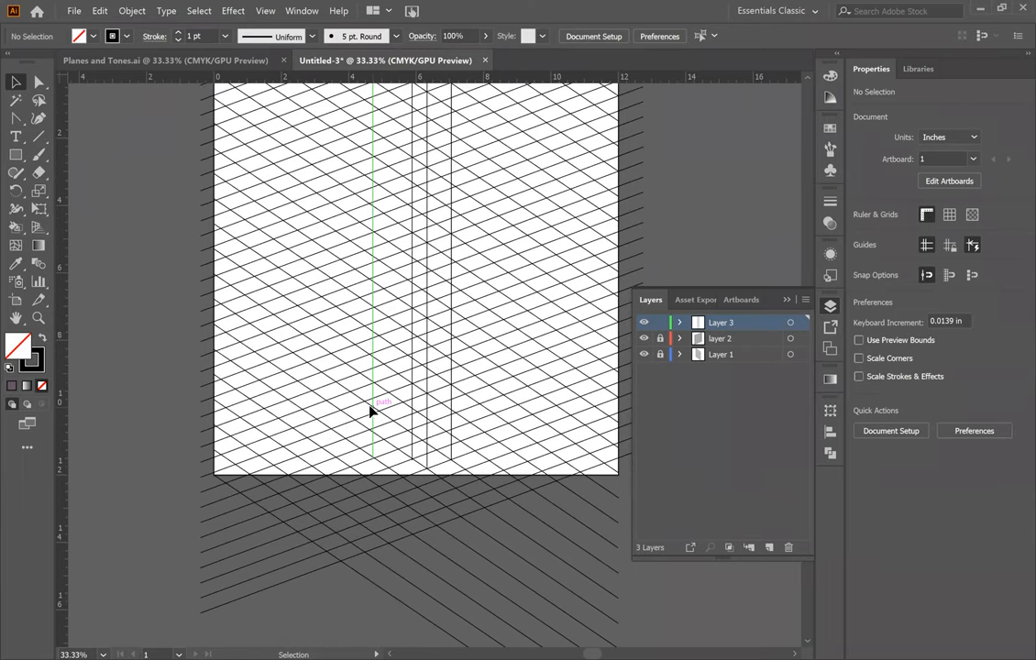
- Alt-drag four copies of the vertical line onto further grid intersections to the left
left_click_drag(374, 403, 330, 383)
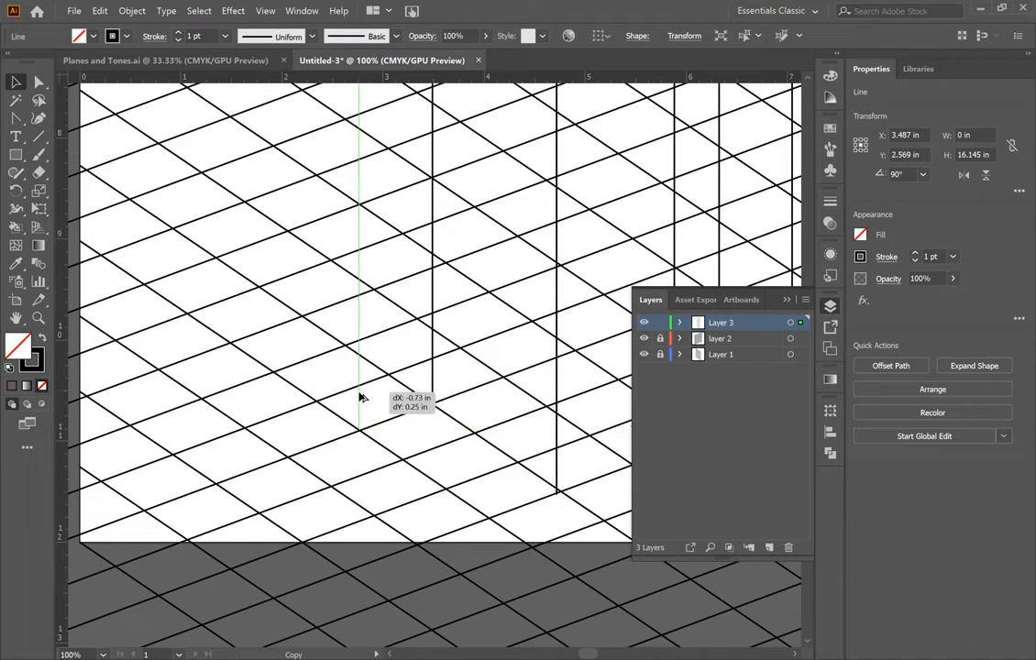
left_click_drag(360, 396, 330, 453)
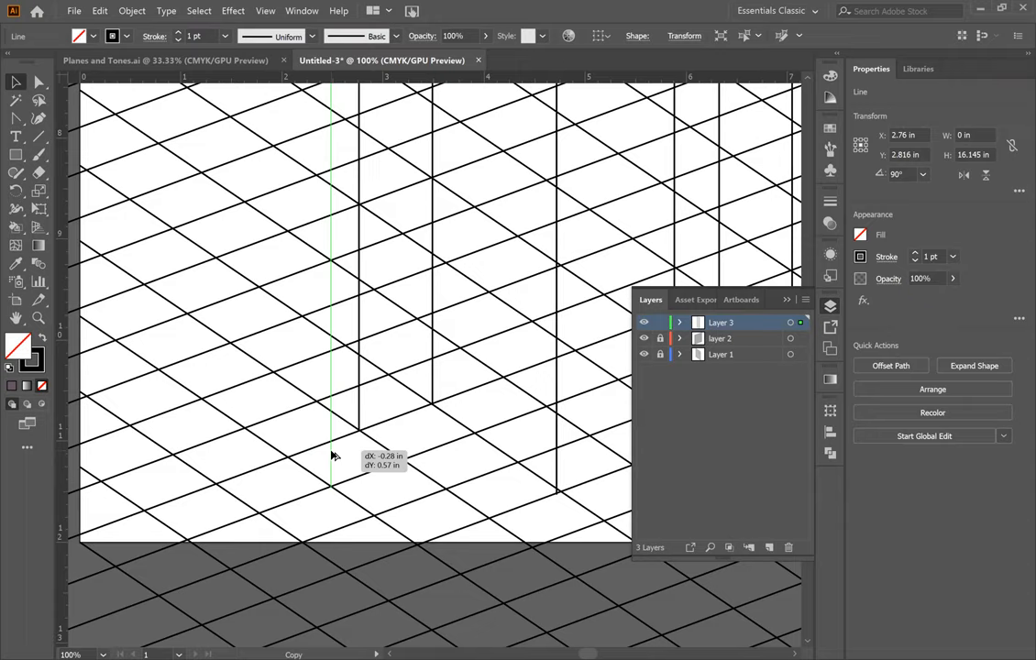
left_click_drag(334, 459, 275, 476)
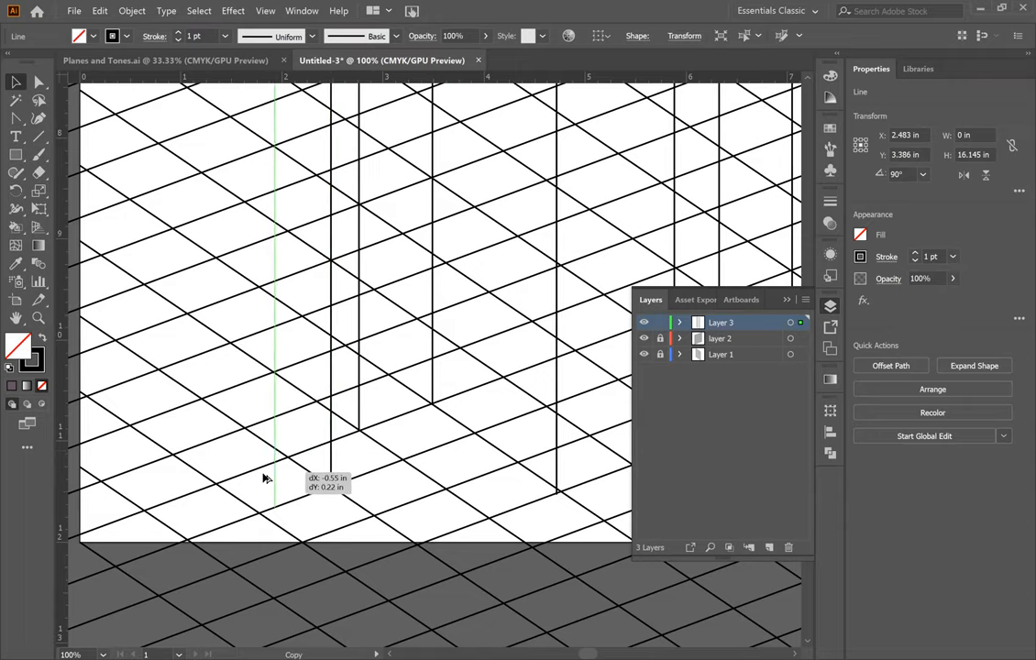
left_click_drag(273, 476, 258, 482)
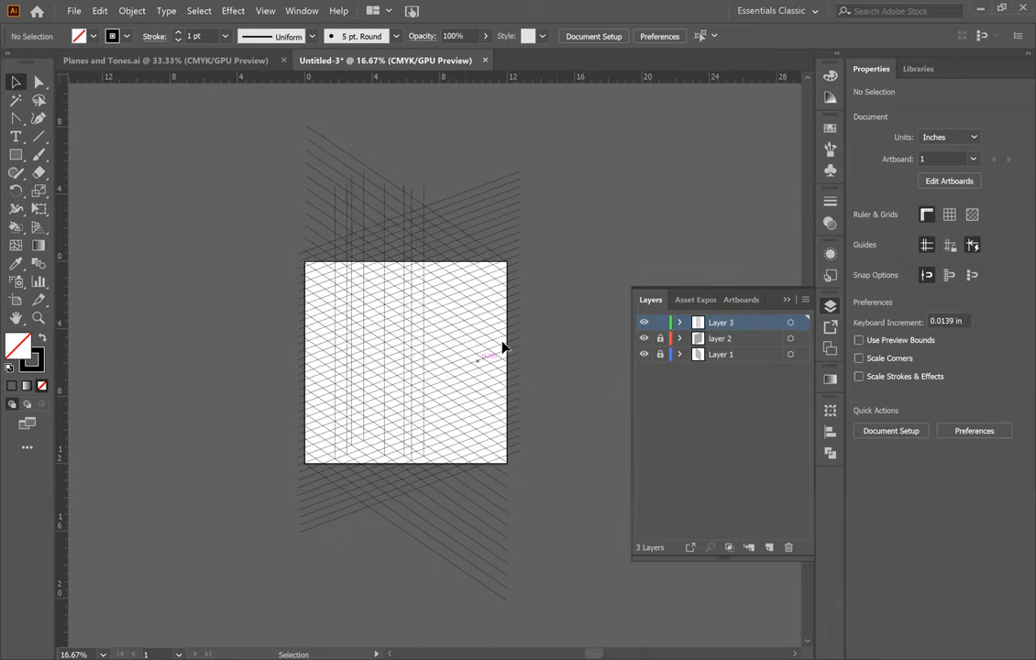
mouse_move(466, 349)
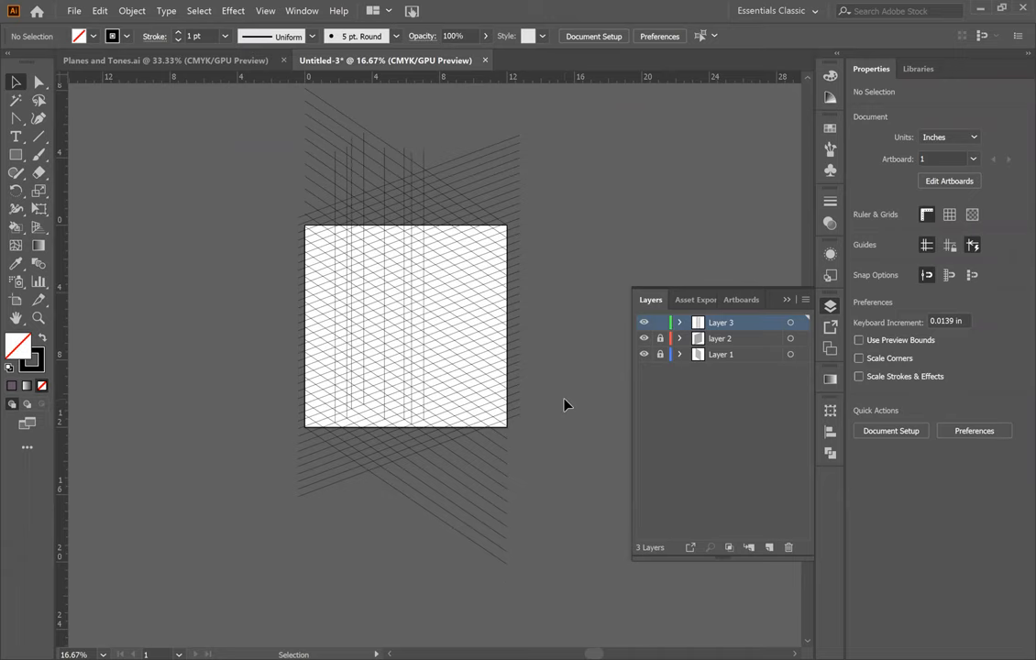
mouse_move(282, 135)
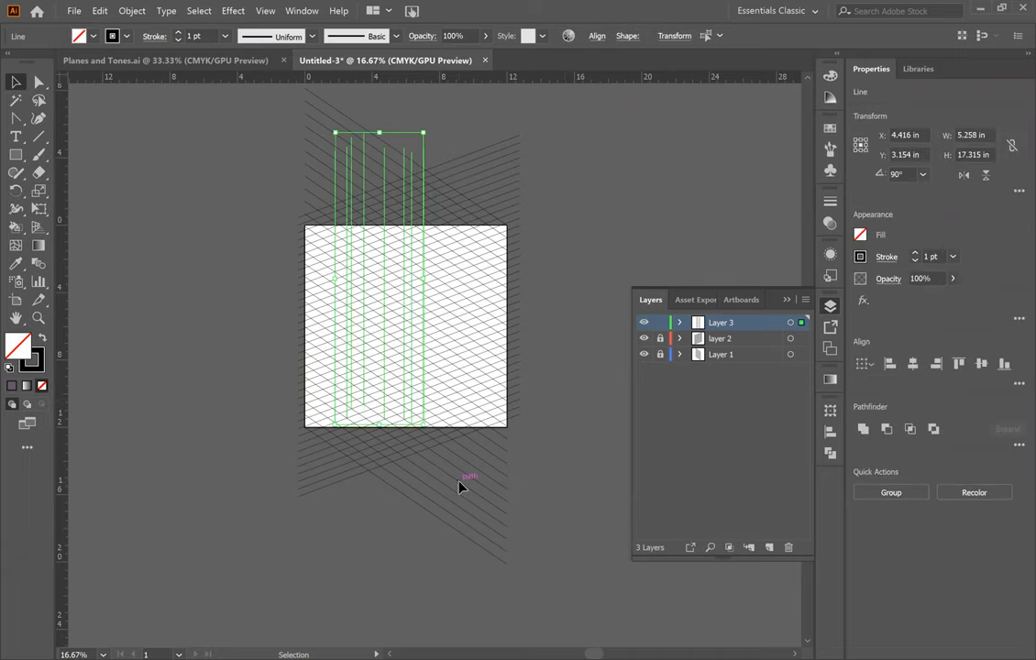
mouse_move(616, 466)
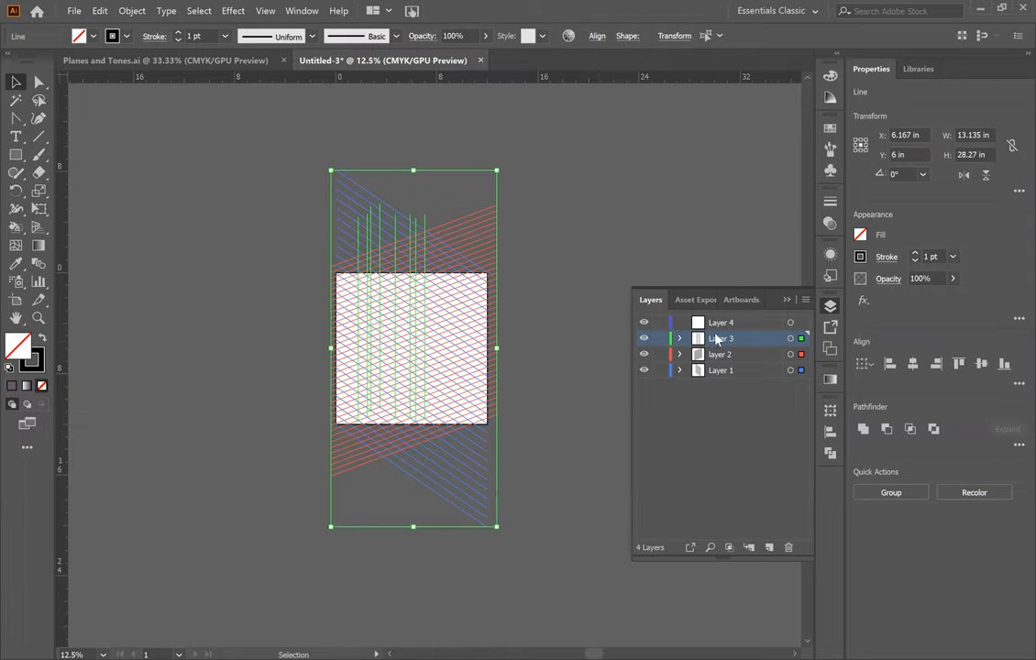
- Paste the copied lines in place onto Layer 4 and lock the original bottom layer
left_click(720, 323)
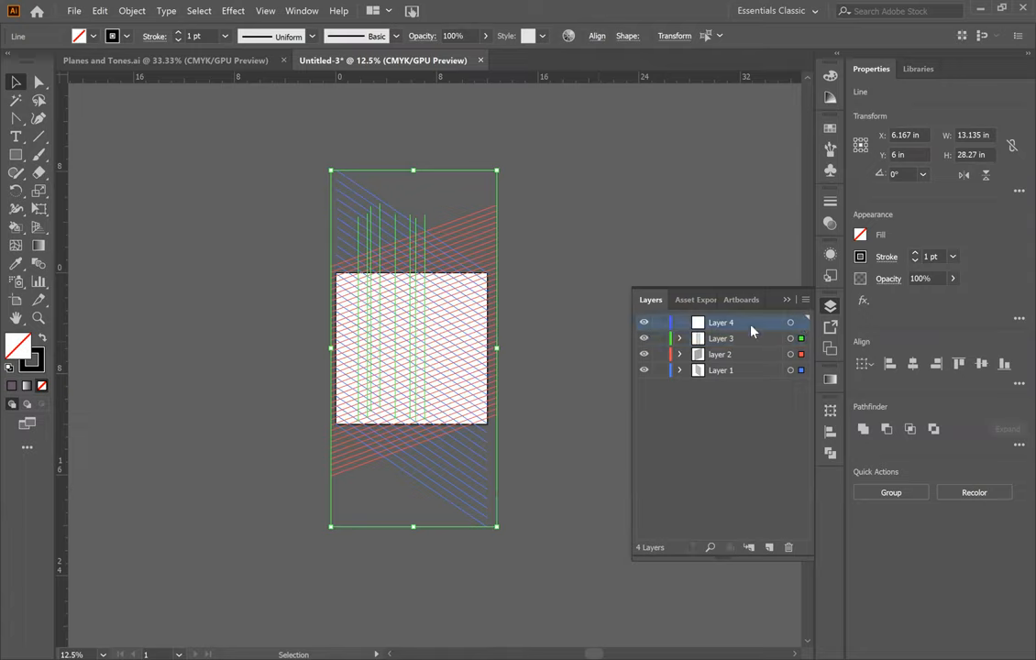
mouse_move(724, 326)
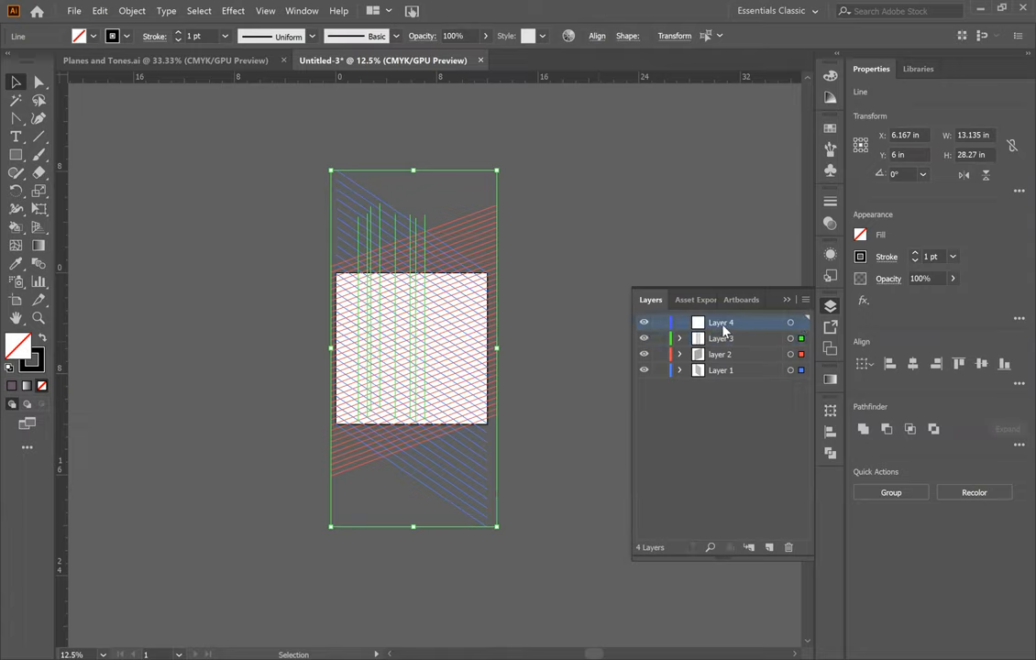
left_click(99, 11)
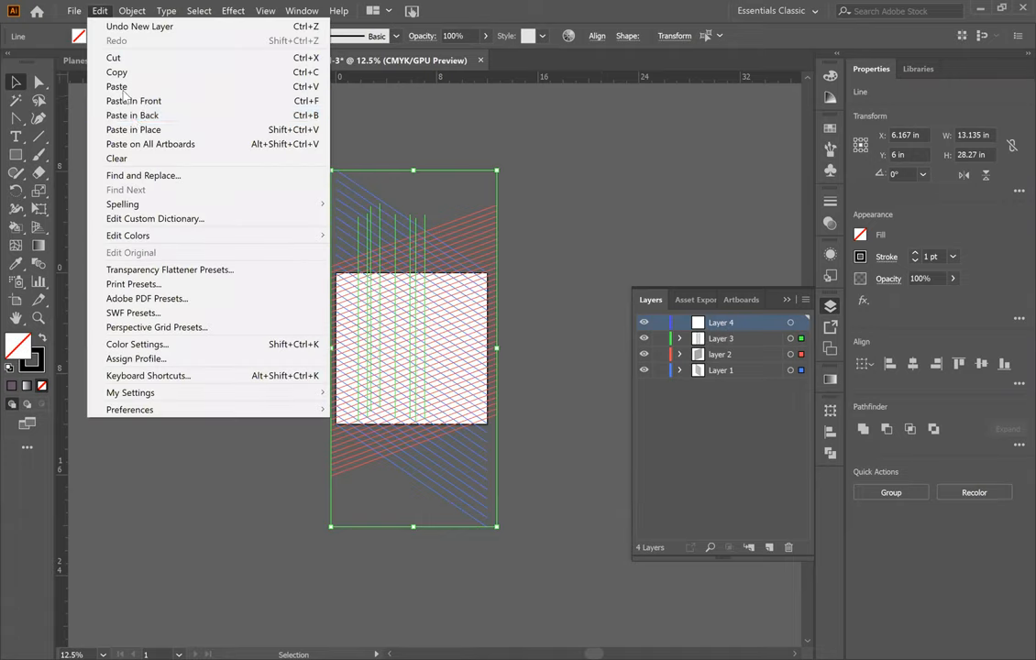
mouse_move(134, 128)
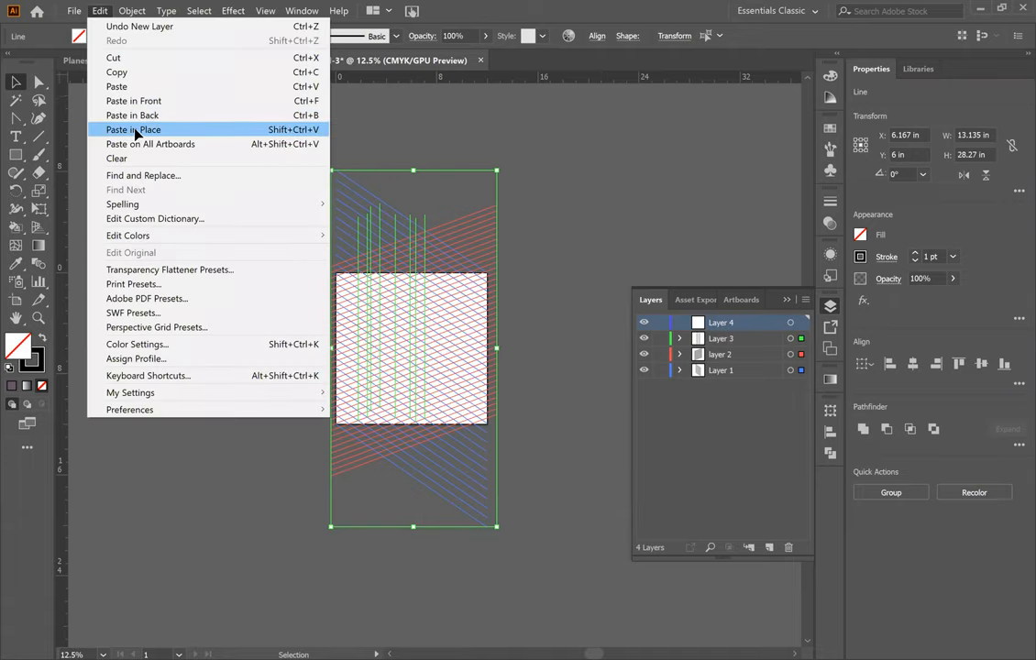
left_click(134, 129)
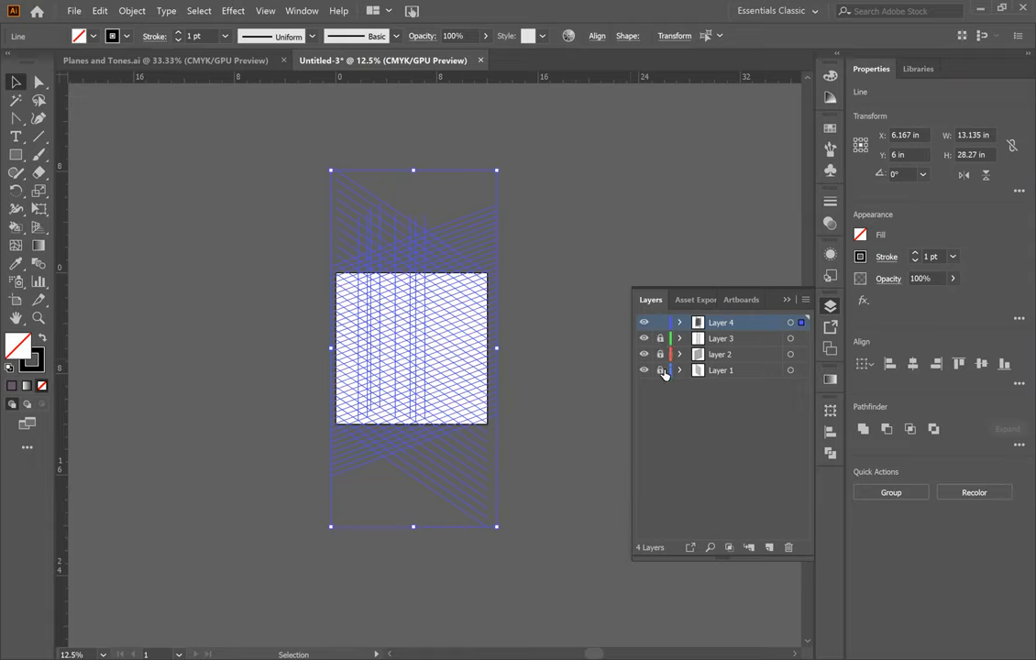
left_click(643, 354)
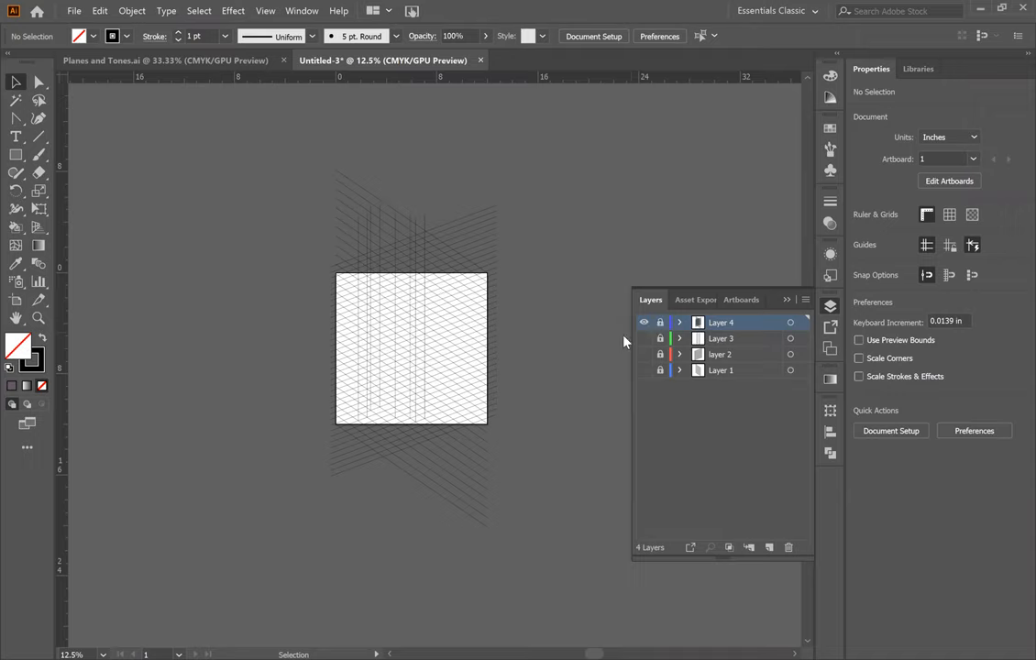
- Select all lines on Layer 4 and convert them with Object > Live Paint > Make
left_click(659, 322)
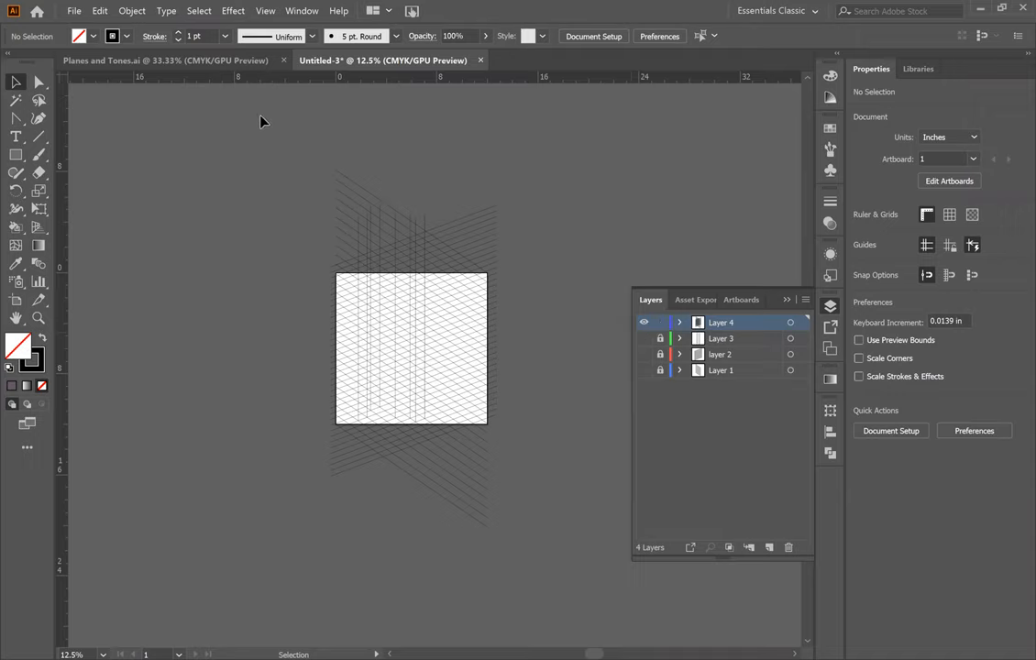
mouse_move(338, 224)
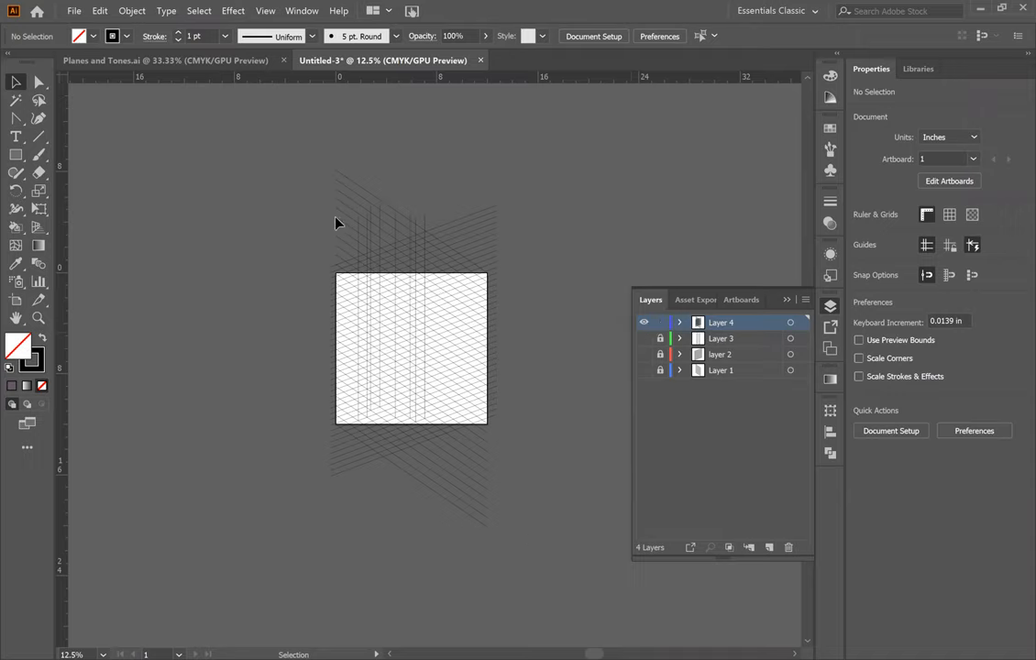
left_click(74, 11)
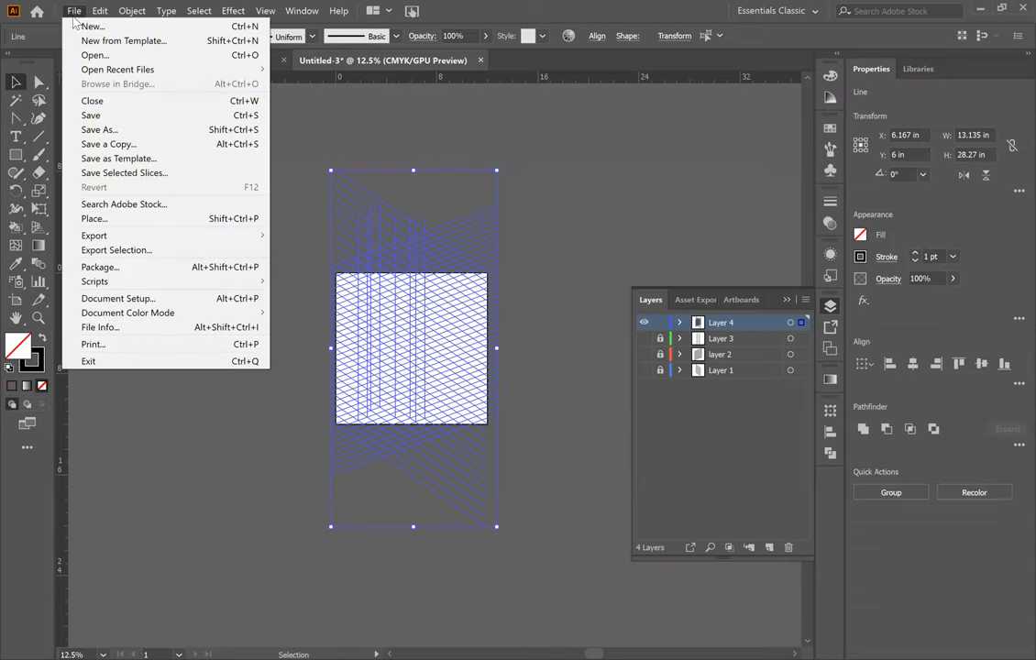
mouse_move(205, 253)
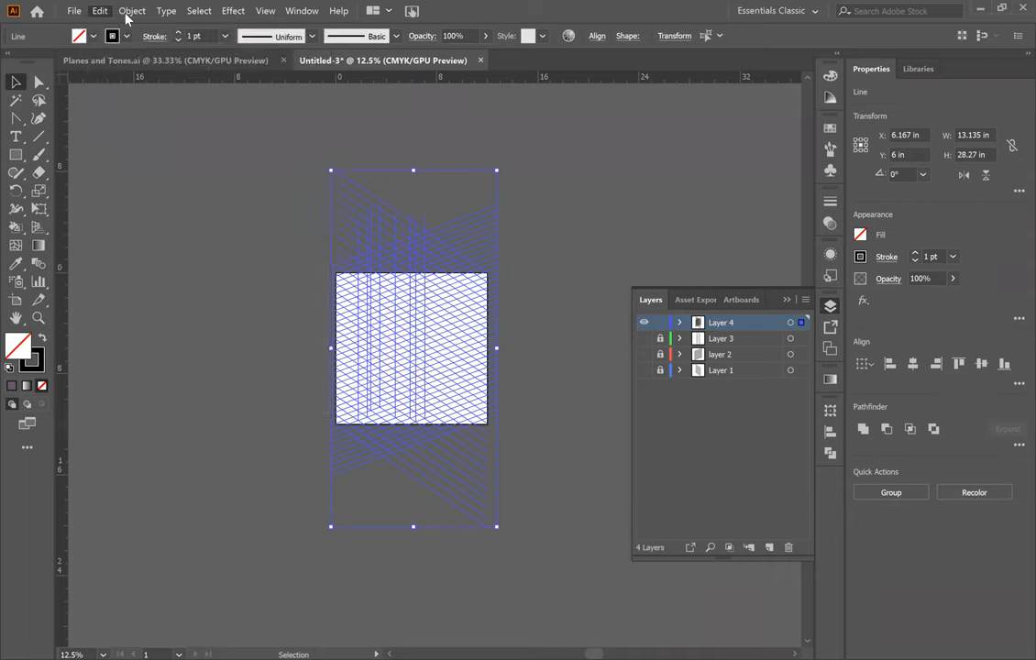
left_click(132, 11)
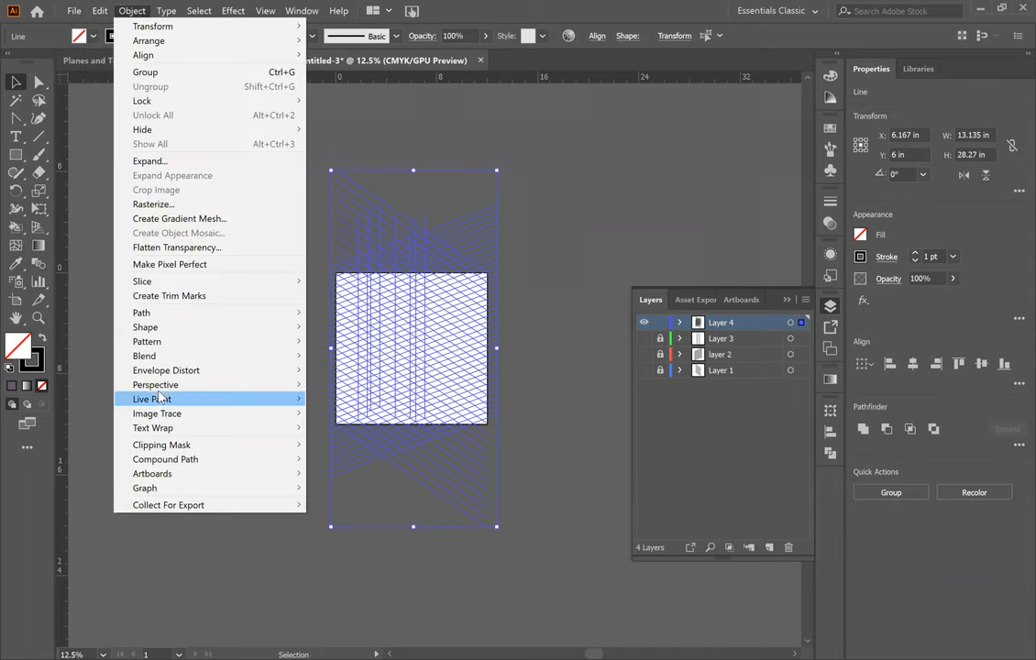
mouse_move(156, 385)
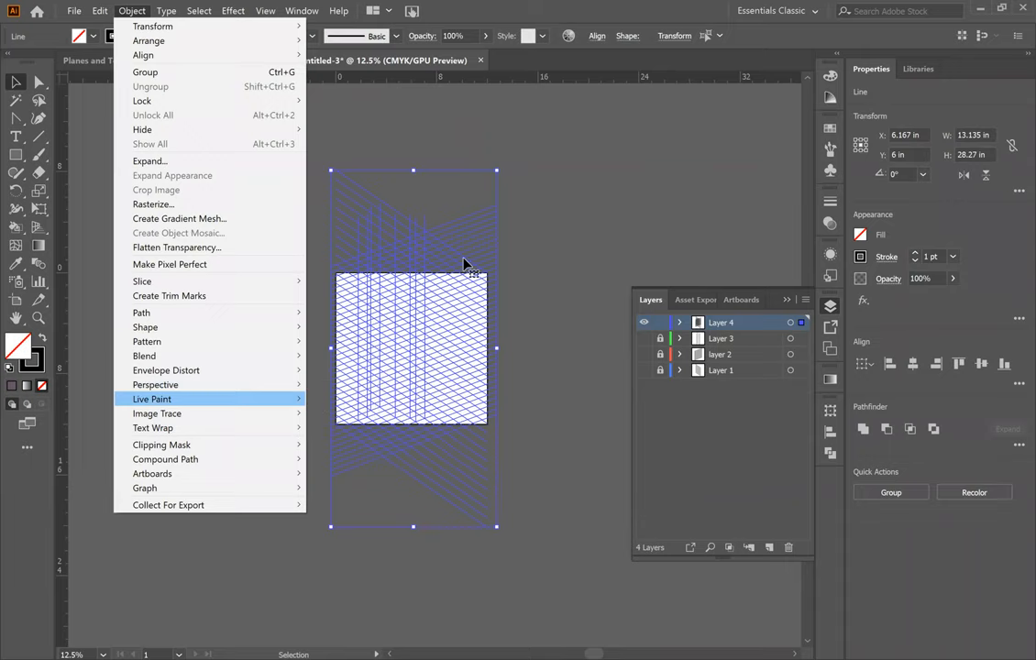
left_click(152, 399)
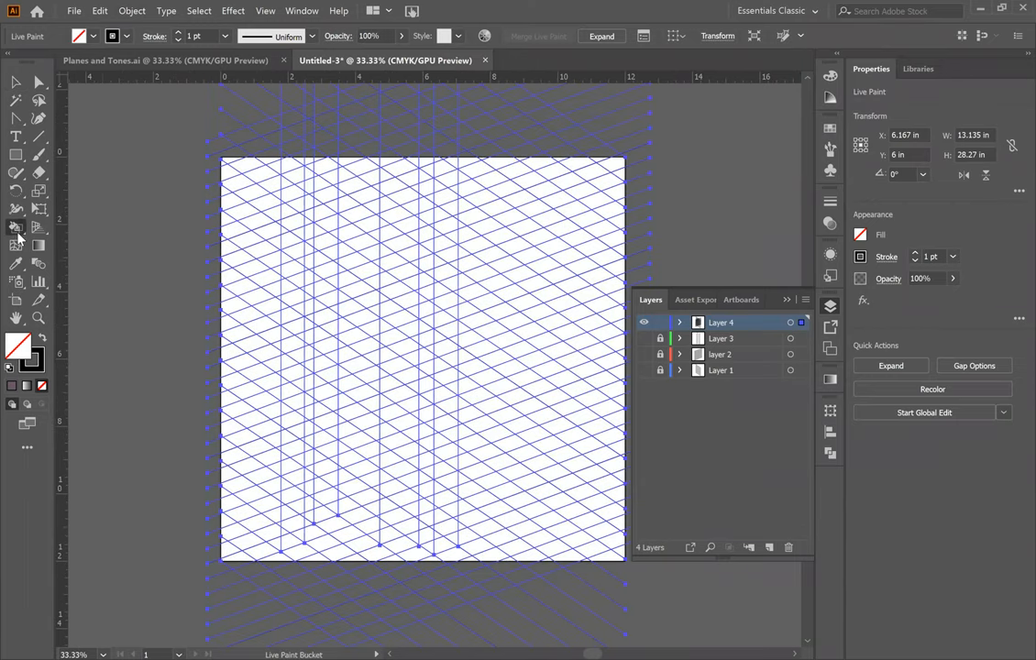
- Switch to the Live Paint Bucket and fill a grid cell near the artboard bottom light gray
left_click(14, 227)
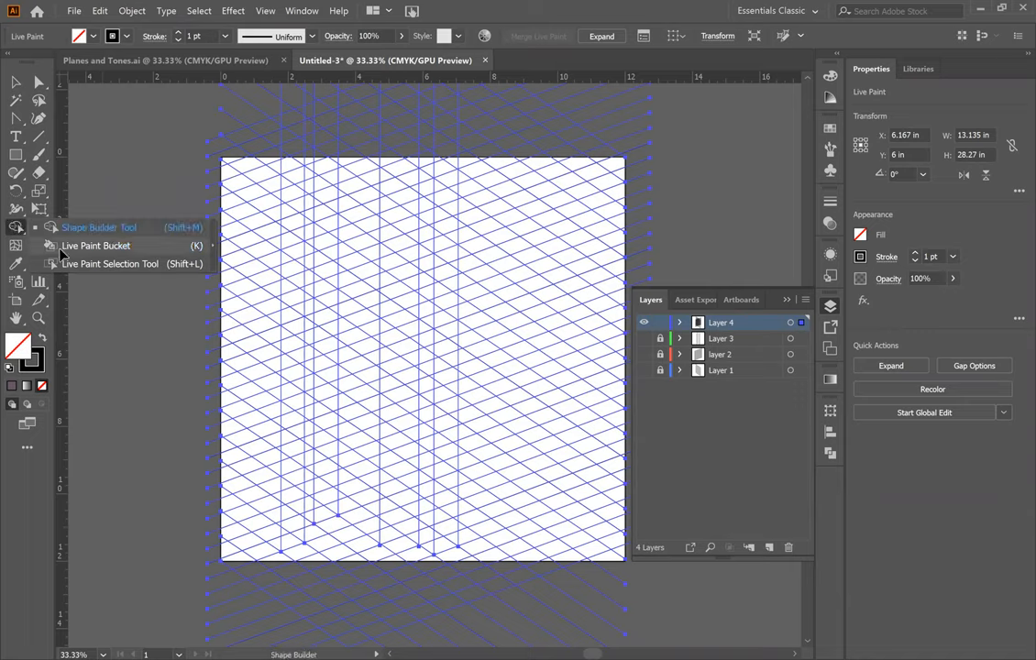
left_click(95, 246)
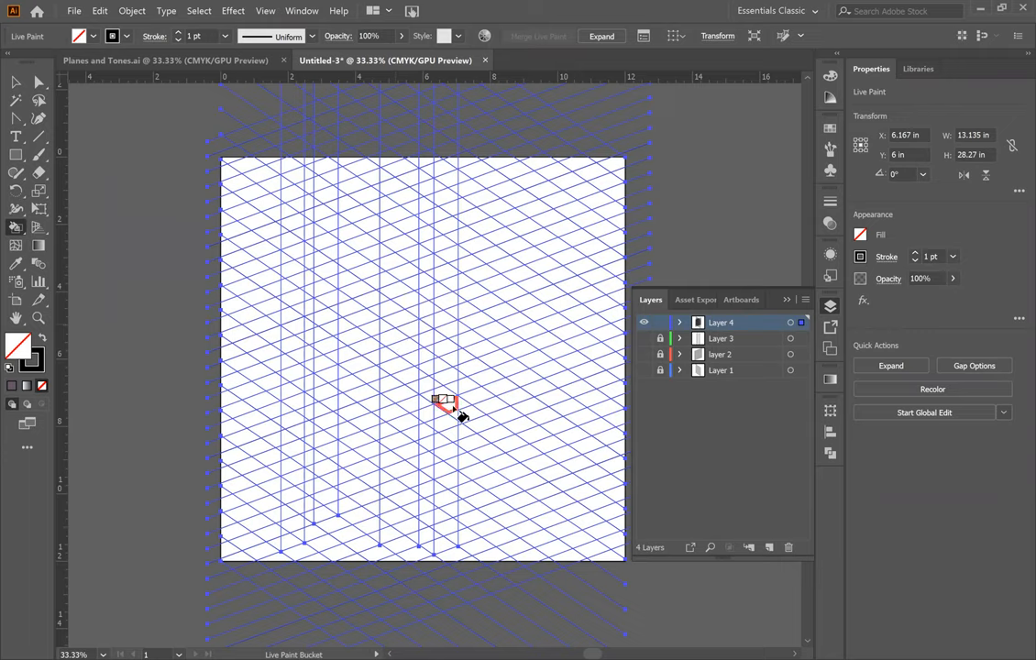
mouse_move(449, 531)
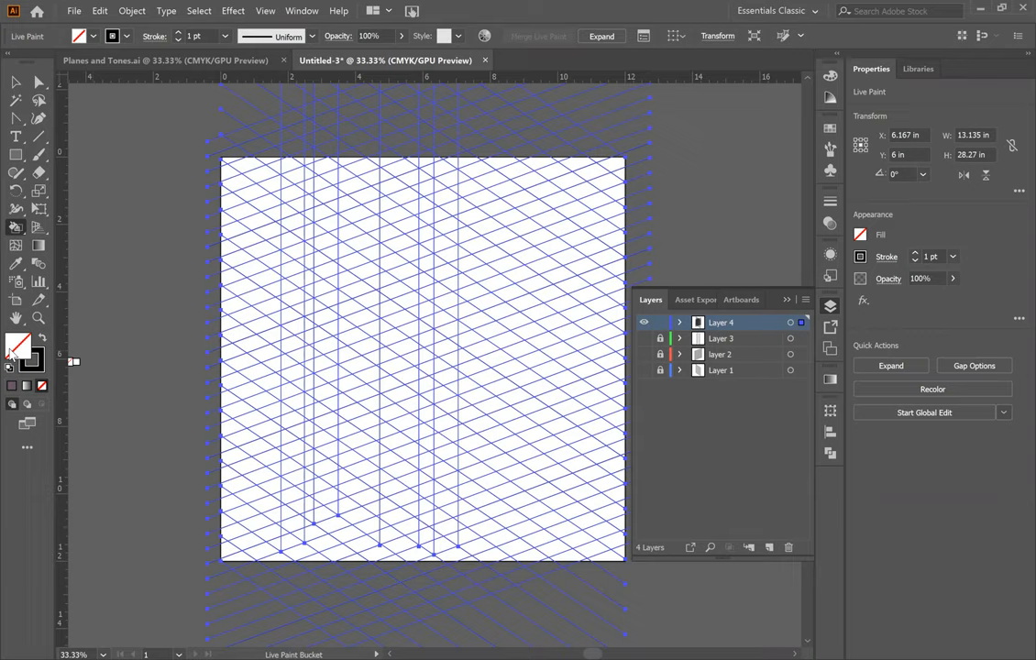
mouse_move(19, 351)
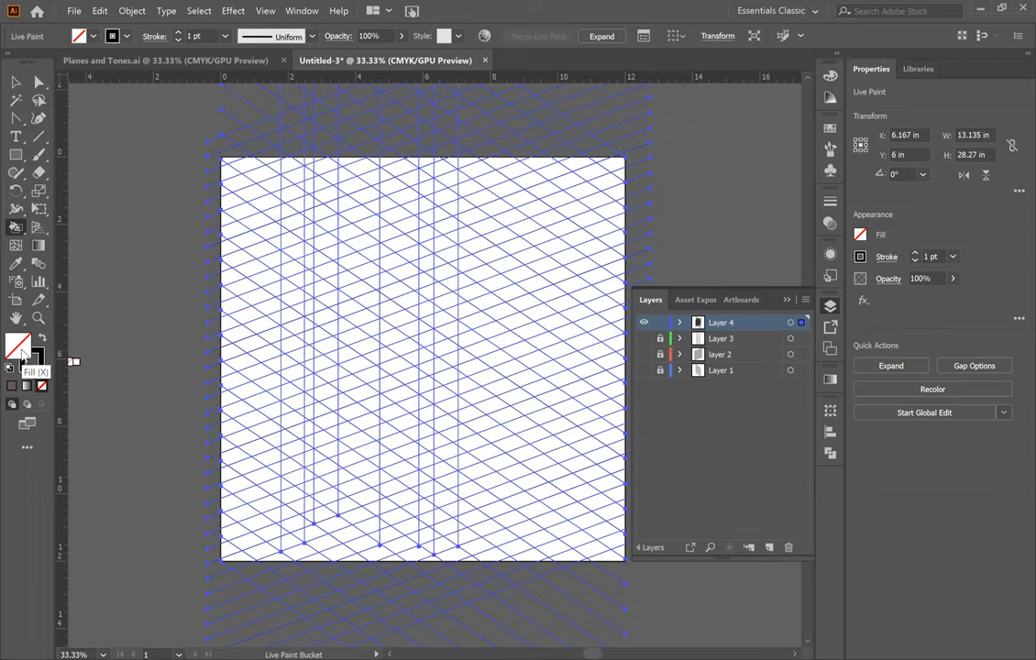
mouse_move(35, 357)
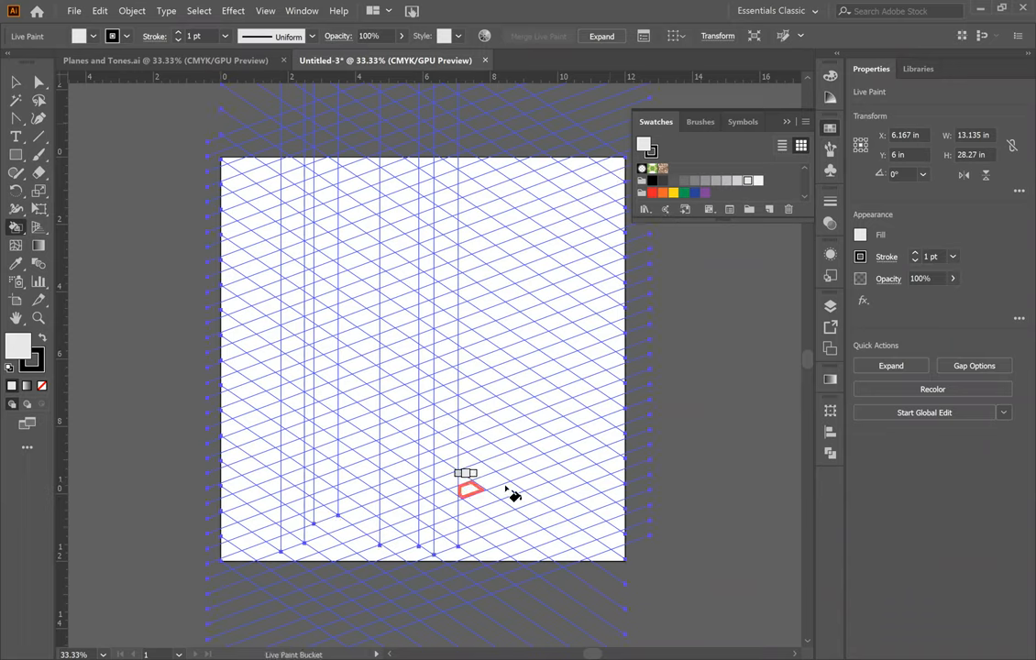
left_click(495, 491)
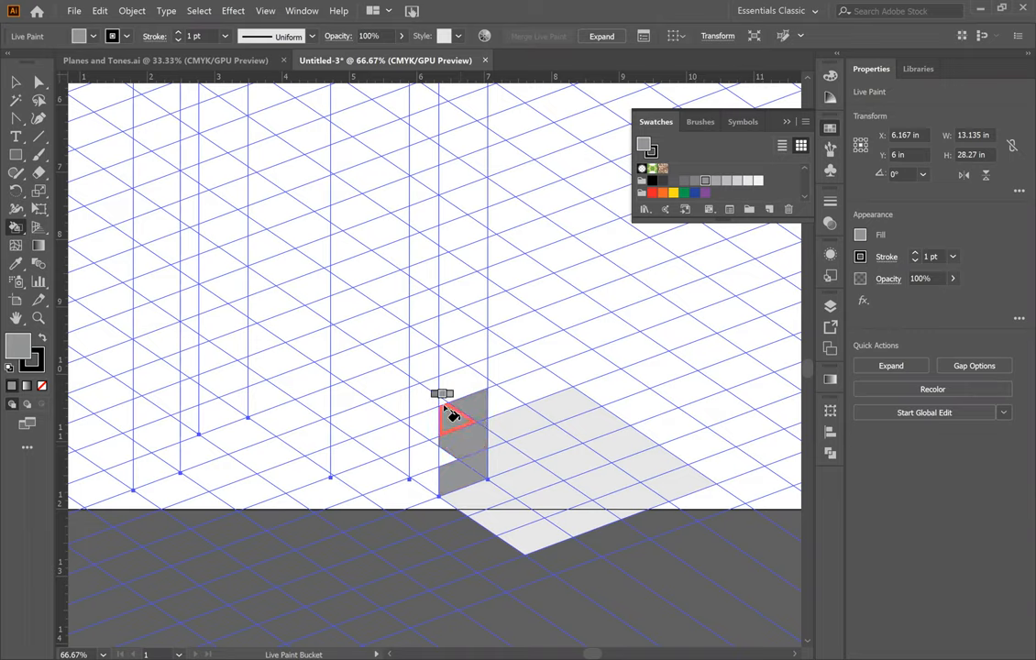
- Fill another face of the block with grey using the Live Paint Bucket
left_click(455, 449)
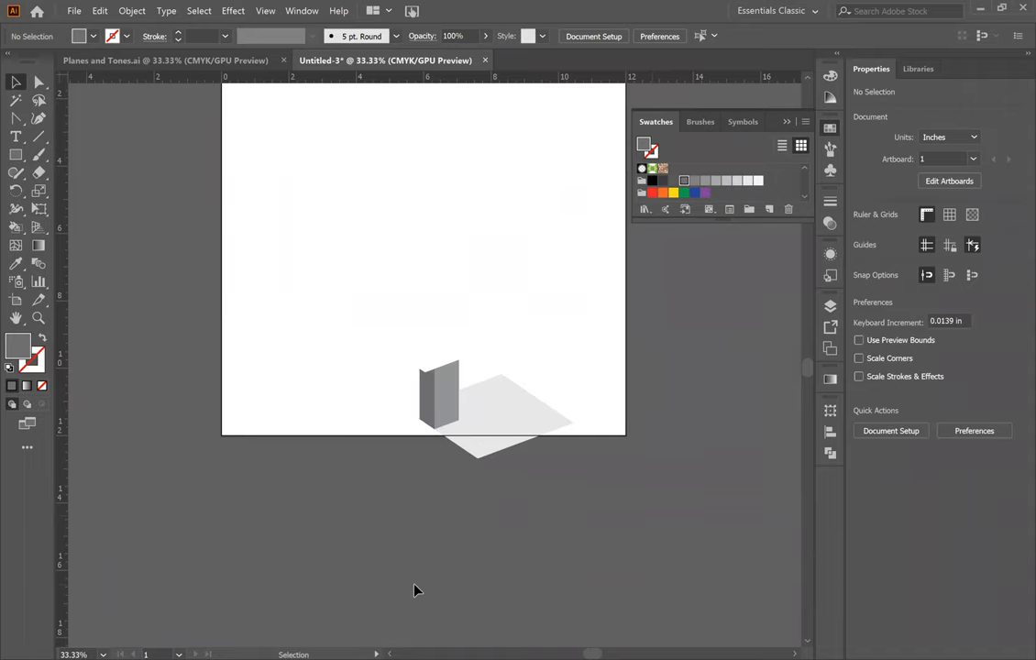
mouse_move(471, 550)
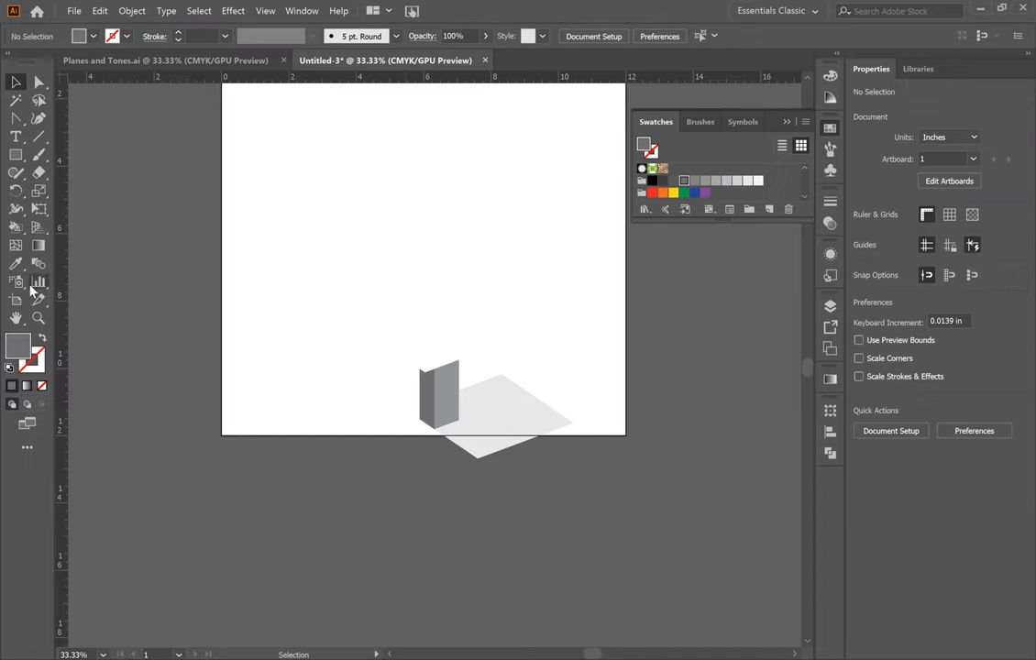
mouse_move(791, 345)
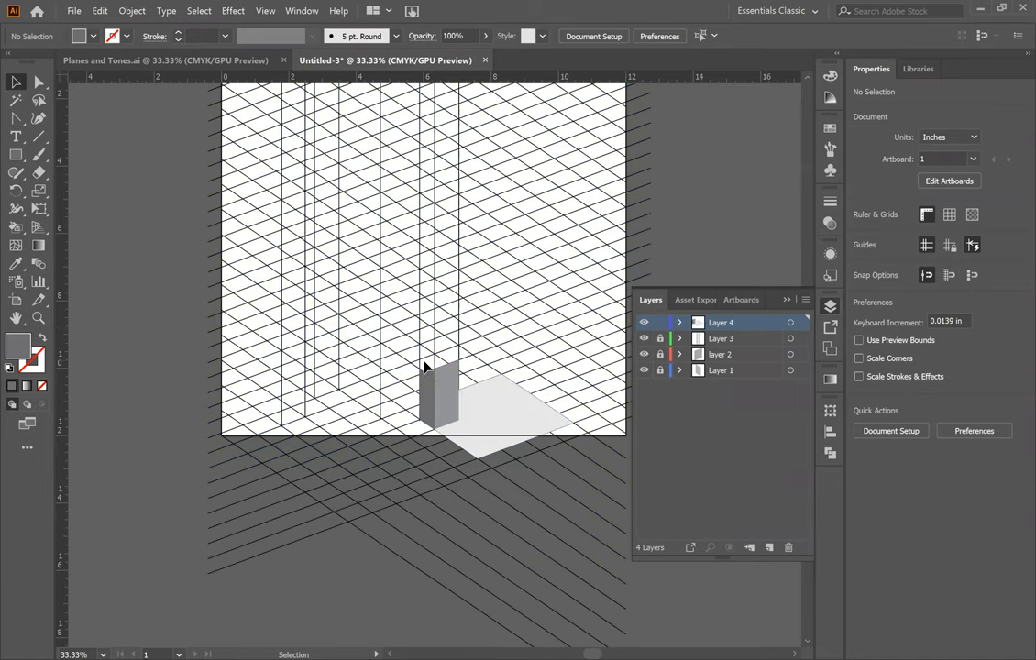
mouse_move(418, 370)
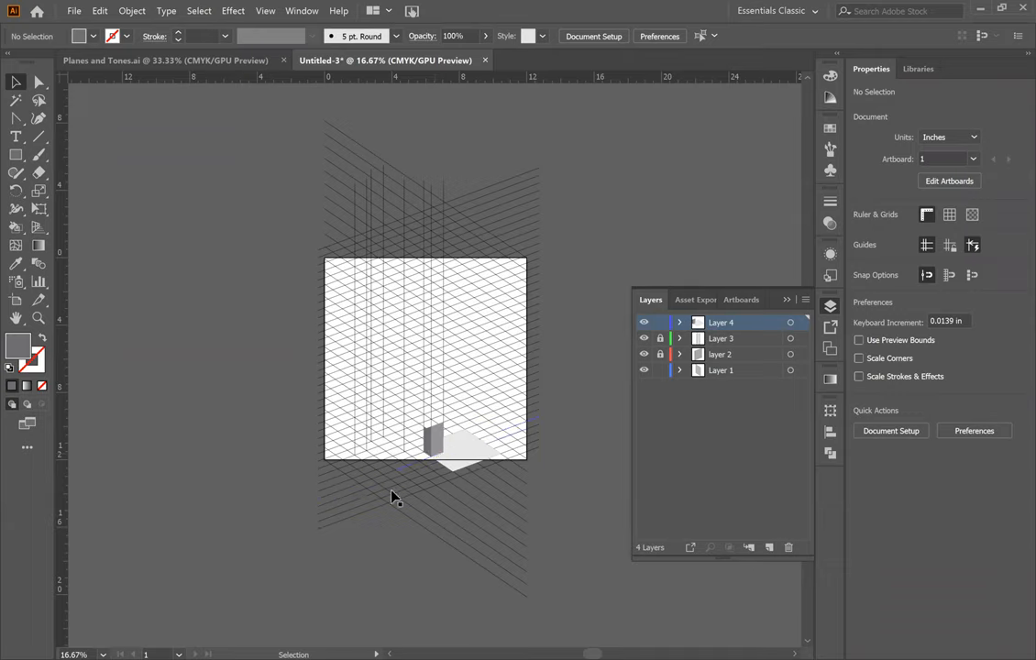
mouse_move(371, 535)
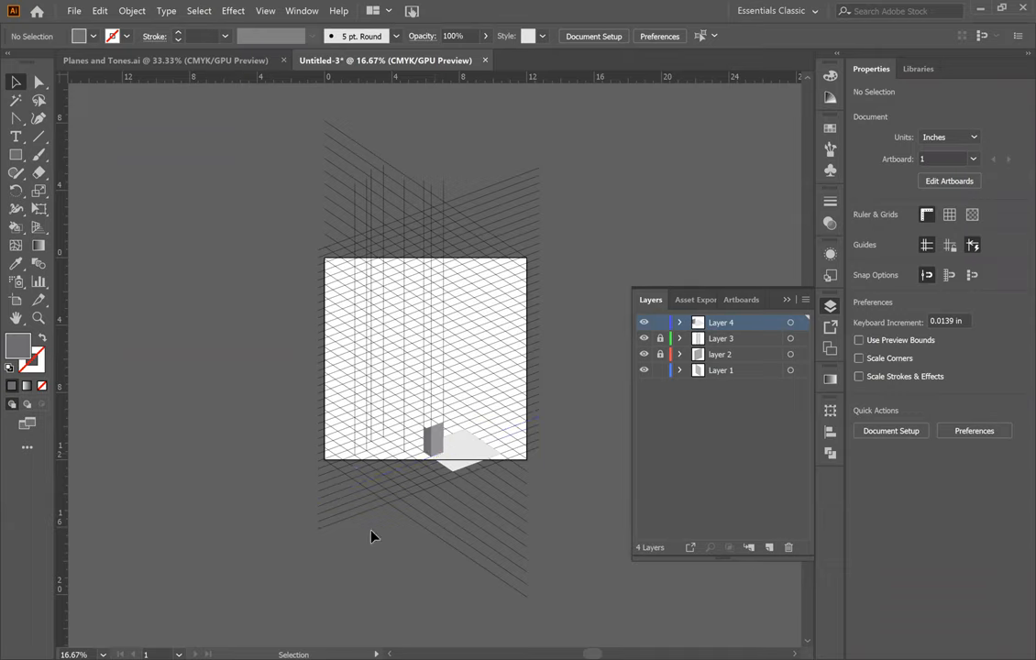
mouse_move(414, 454)
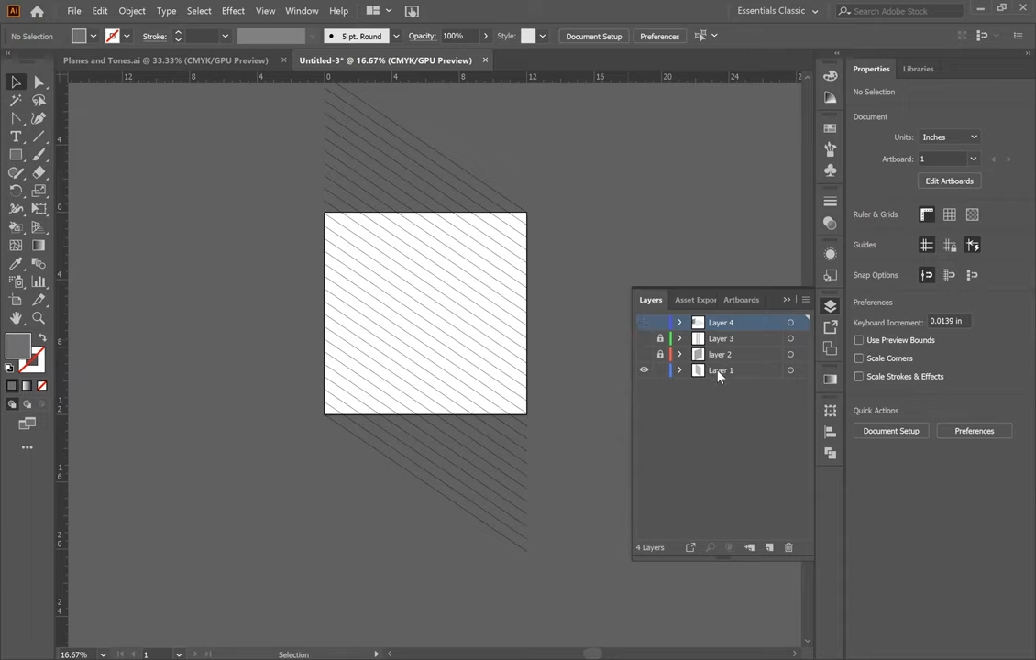
- Create a new layer above Layer 1 and rename it Layer 1.1
left_click(721, 370)
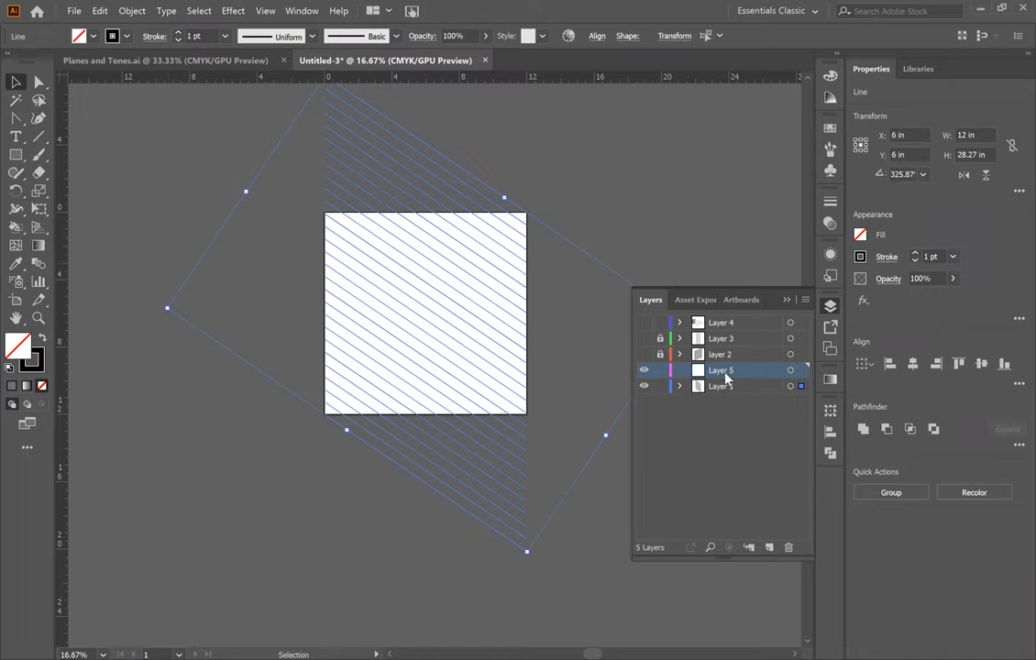
double_click(720, 371)
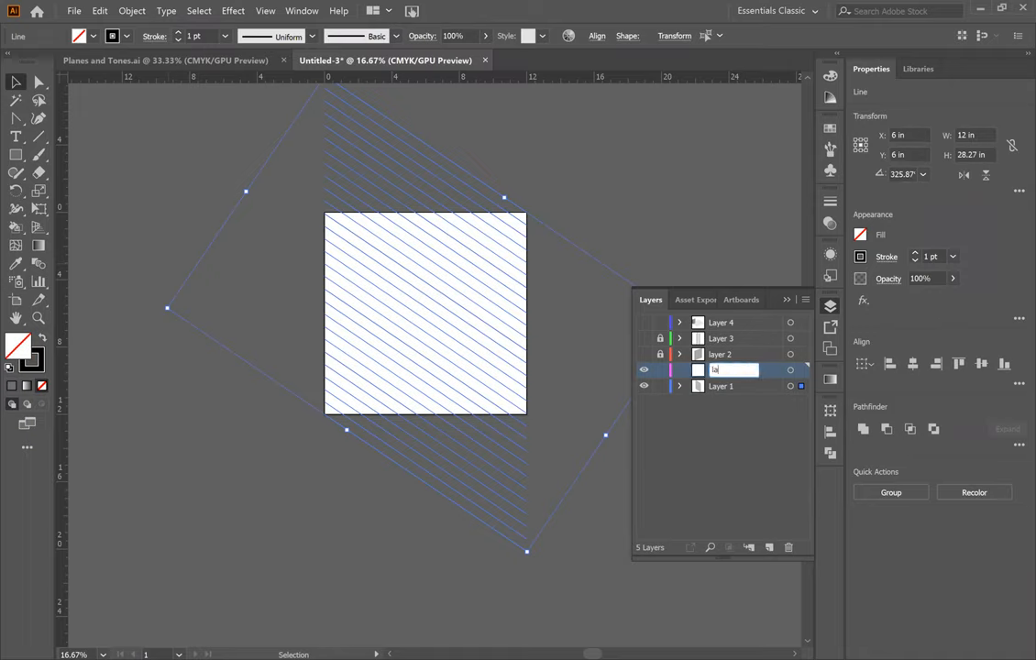
type("Layer 1.1")
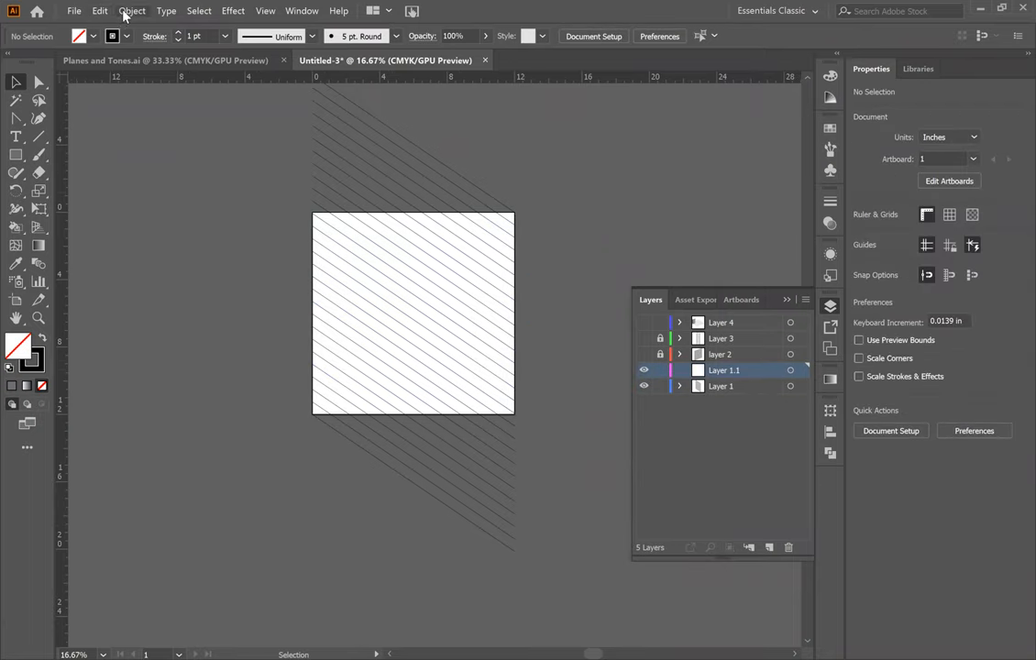
- Paste the diagonal lines in place, then reflect the copy so both sets cross
left_click(99, 11)
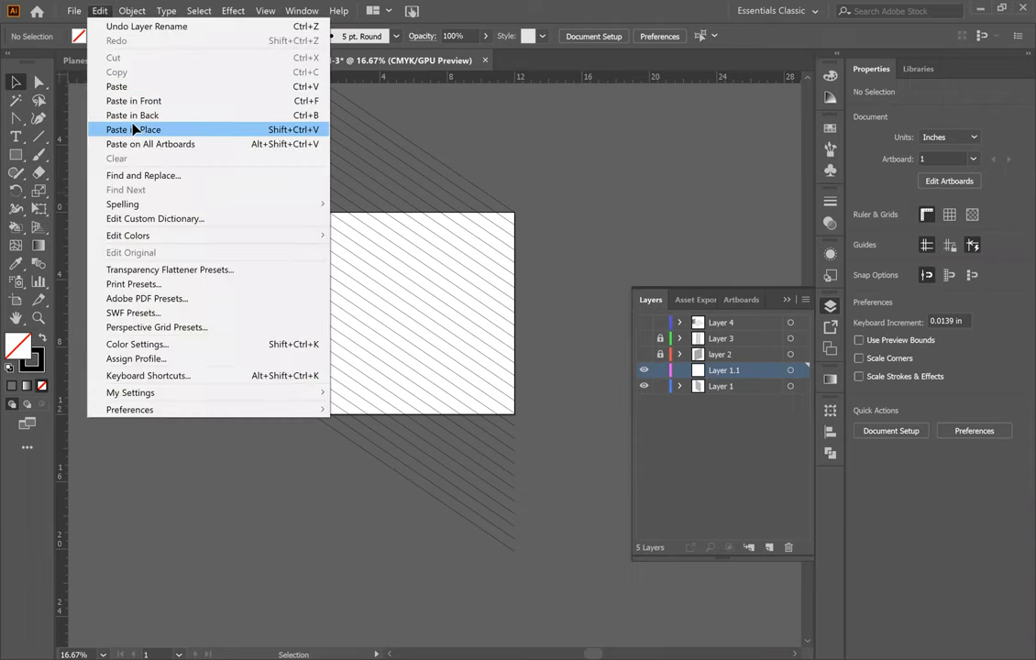
left_click(134, 128)
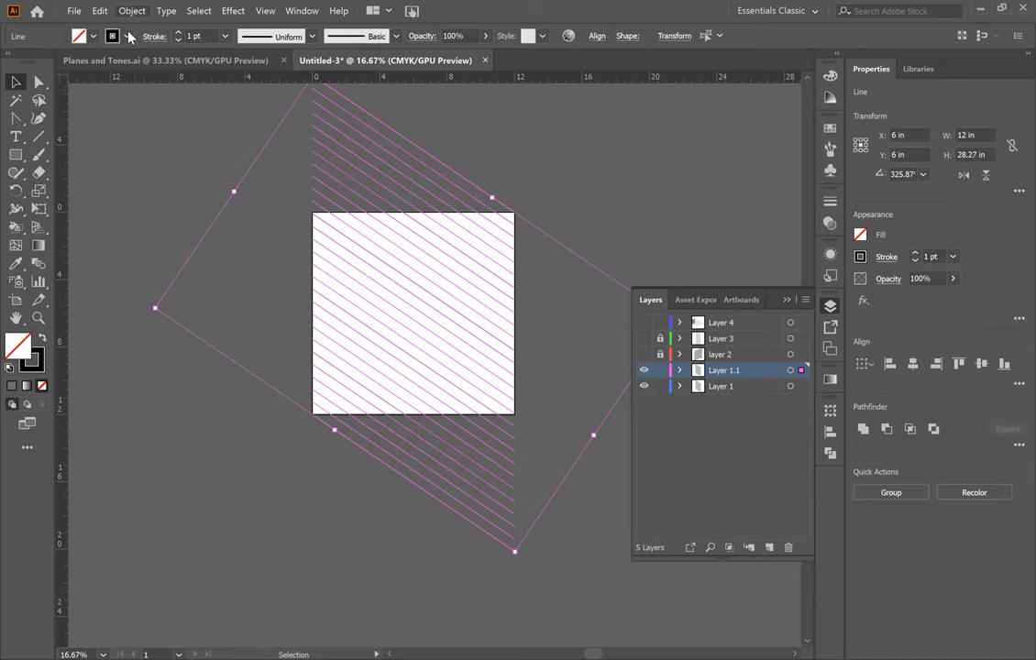
left_click(132, 11)
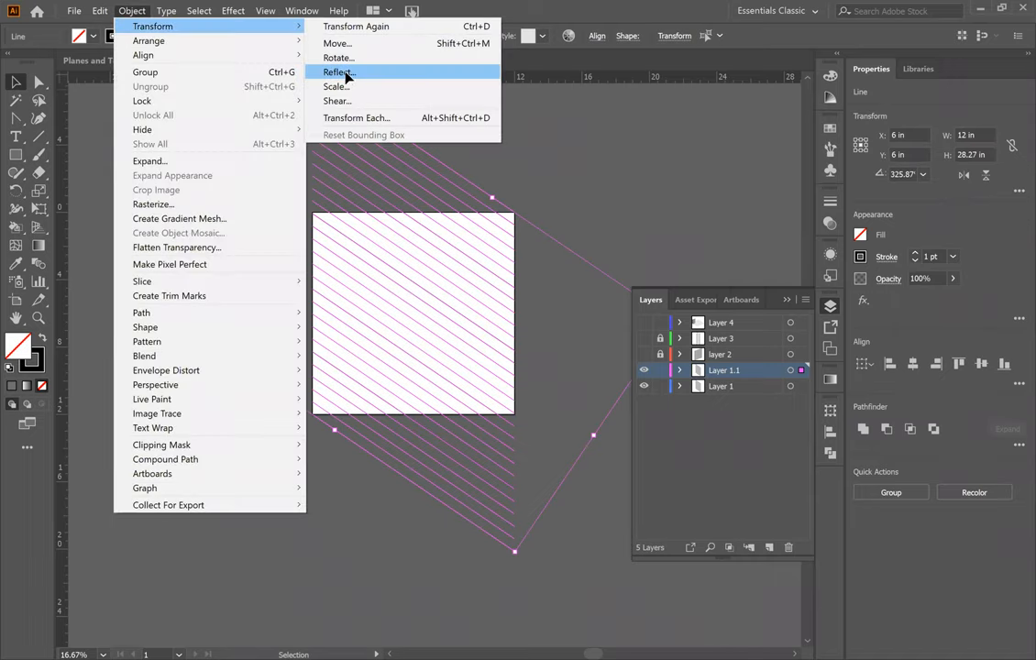
left_click(338, 71)
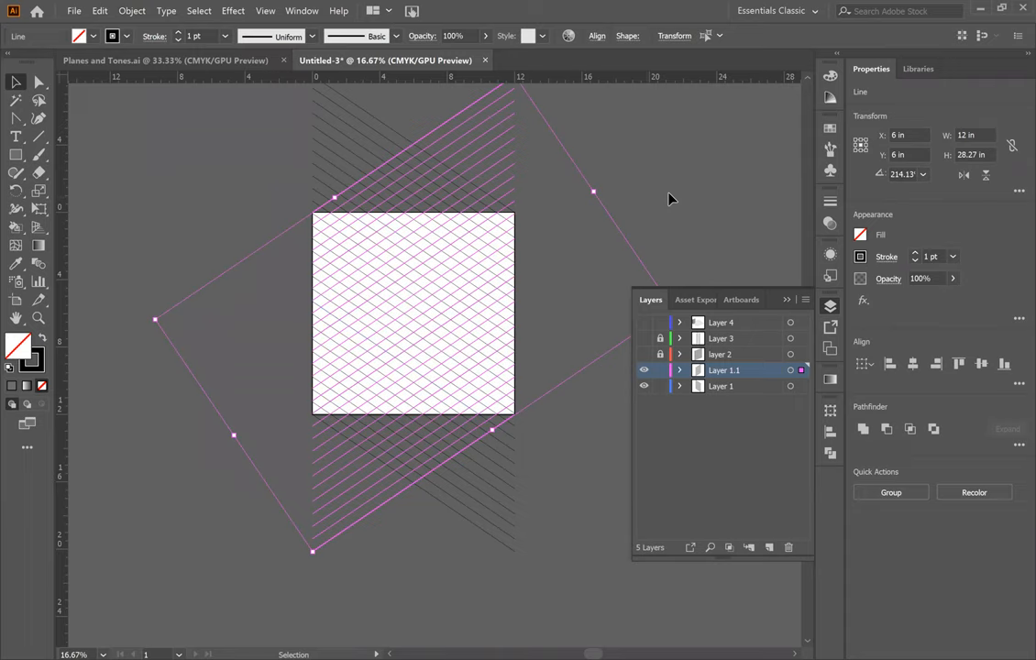
left_click(449, 384)
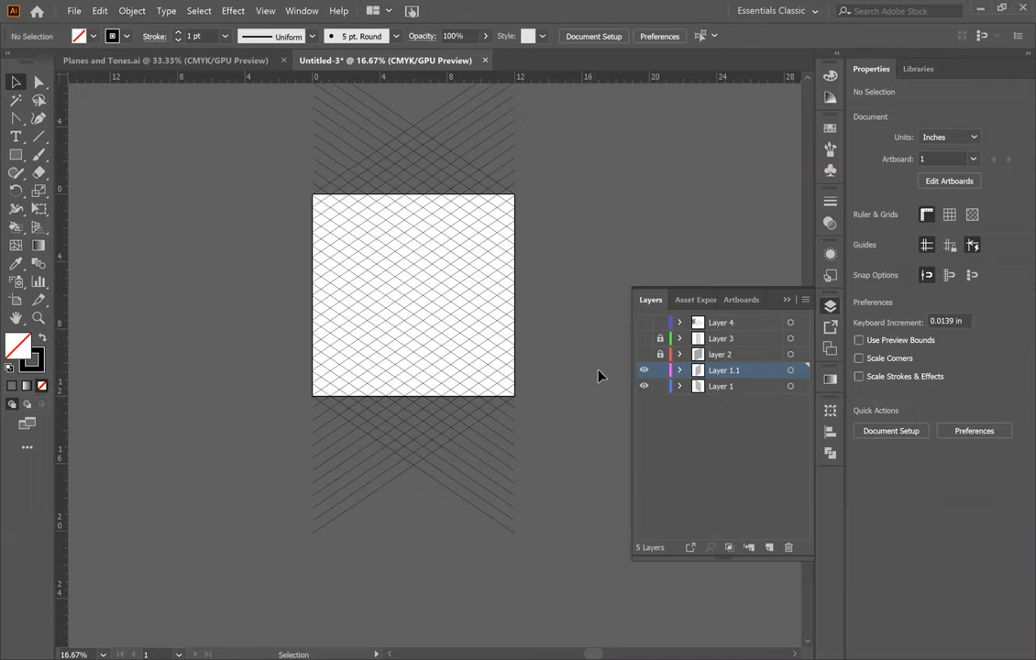
mouse_move(659, 377)
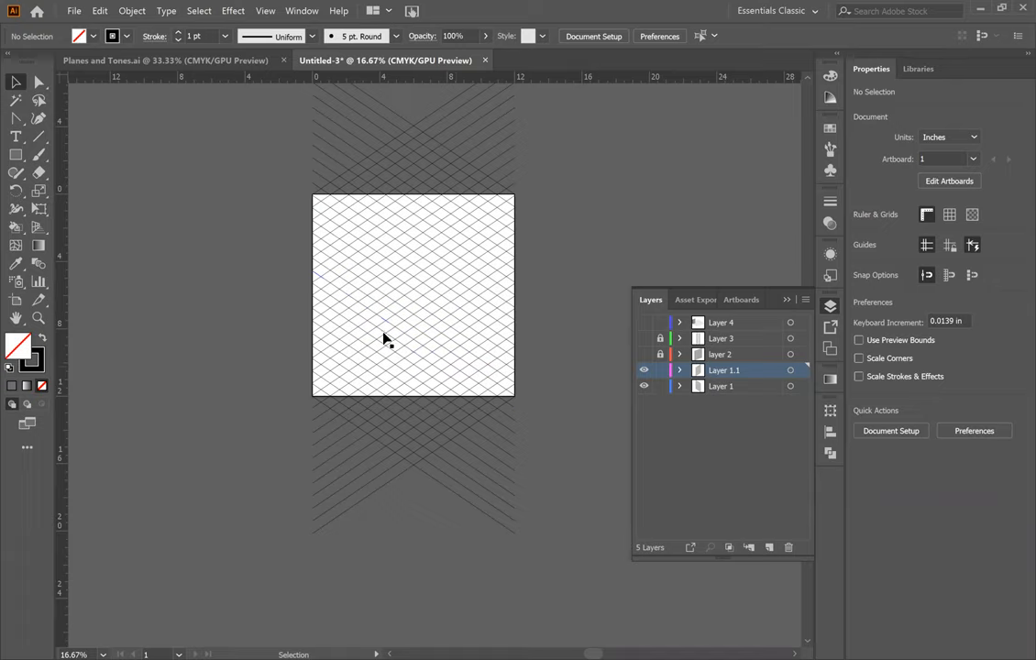
mouse_move(564, 360)
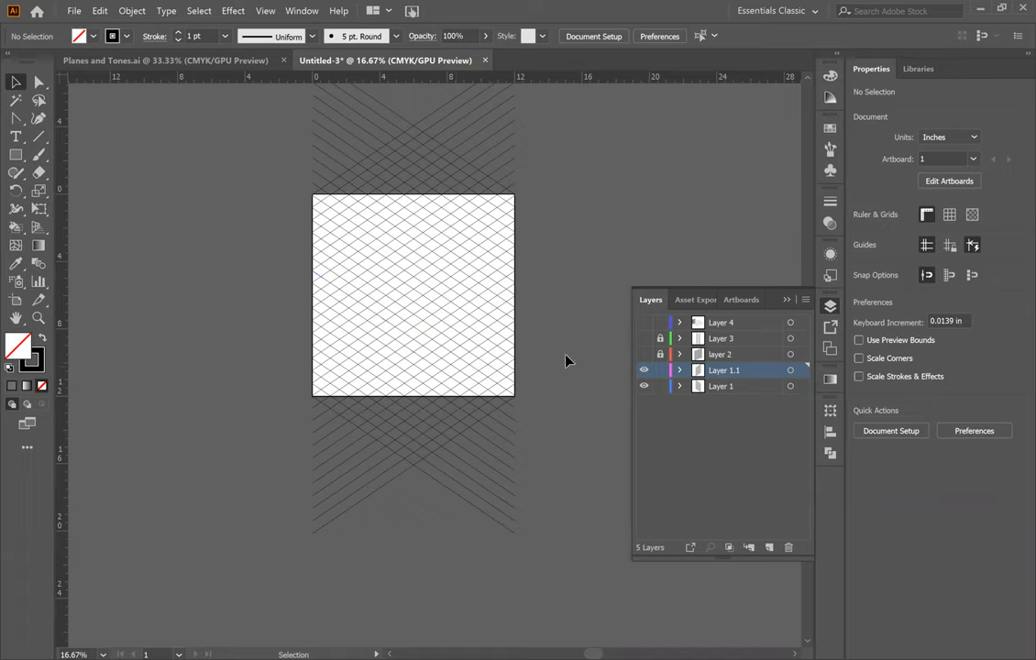
mouse_move(758, 543)
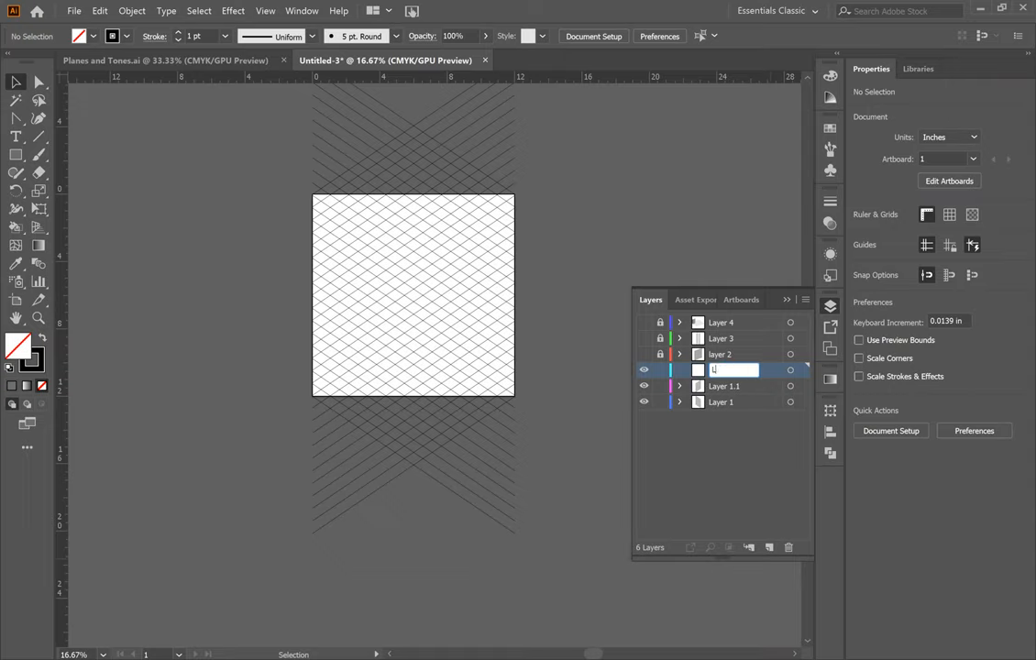
- Name the new layer Layer 1.2, draw a vertical line and place it on the artboard's left edge
type("Layer 1.2")
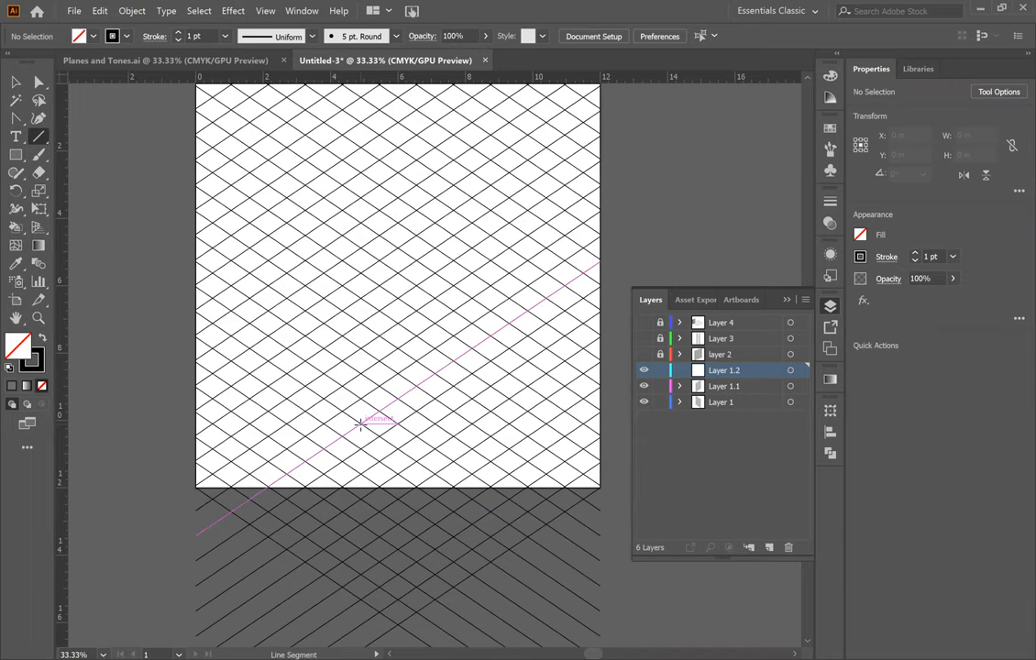
left_click_drag(361, 100, 361, 421)
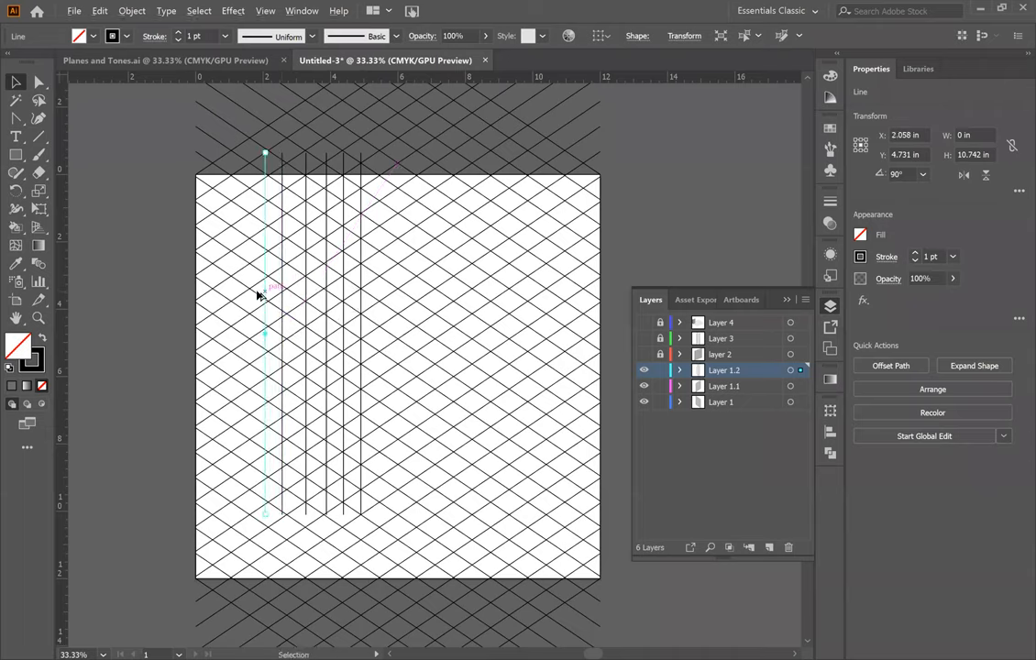
left_click_drag(266, 284, 248, 284)
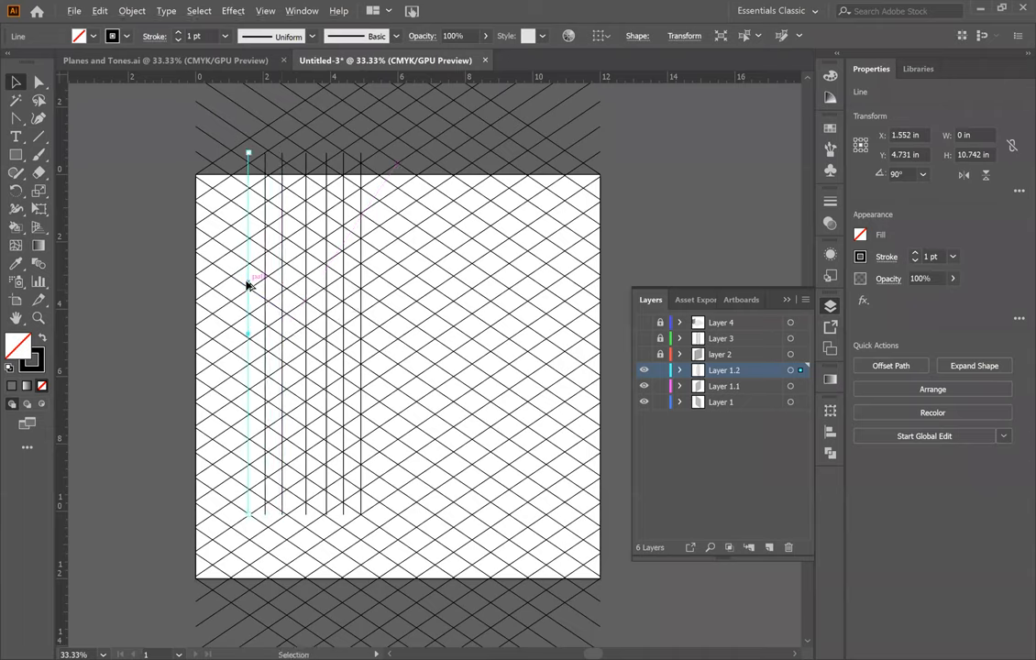
left_click_drag(250, 284, 216, 284)
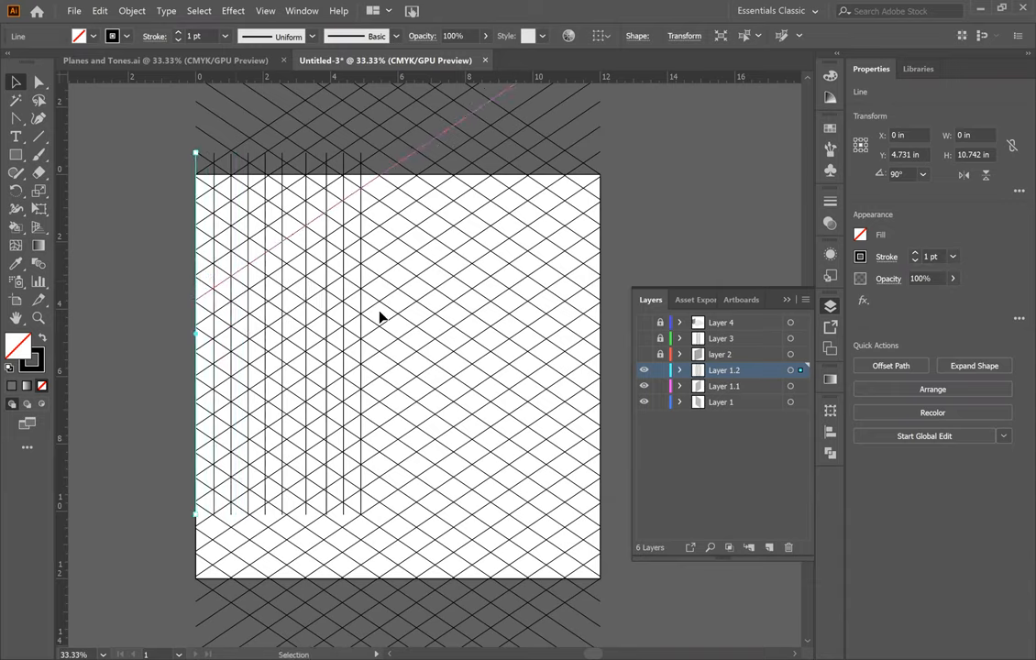
left_click_drag(194, 337, 371, 337)
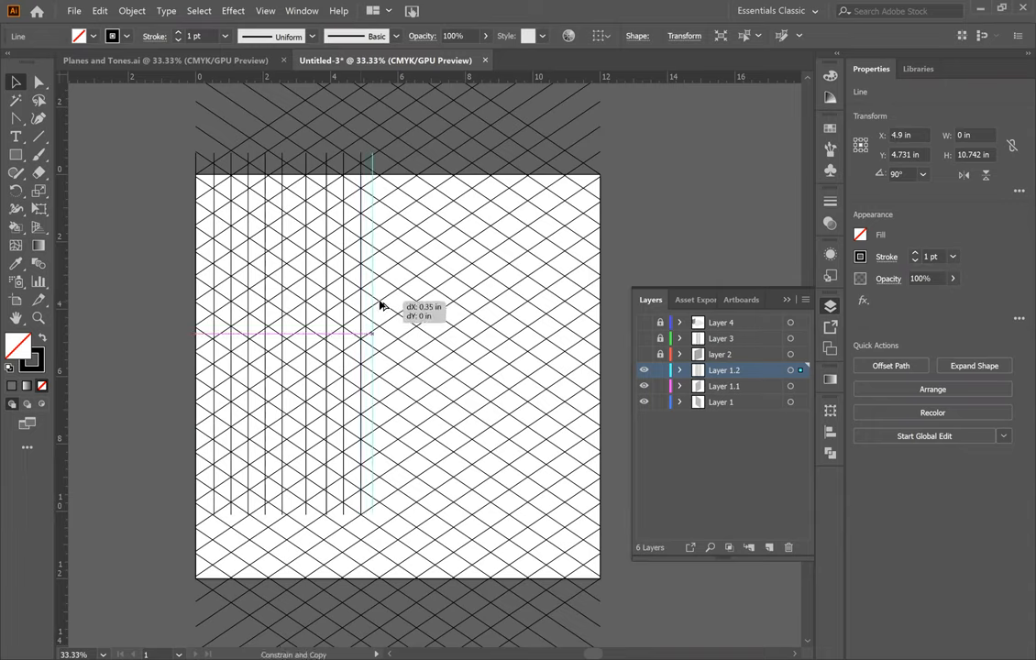
- Alt-drag three more vertical lines onto grid vertices across the artboard toward the right
left_click_drag(370, 302, 399, 294)
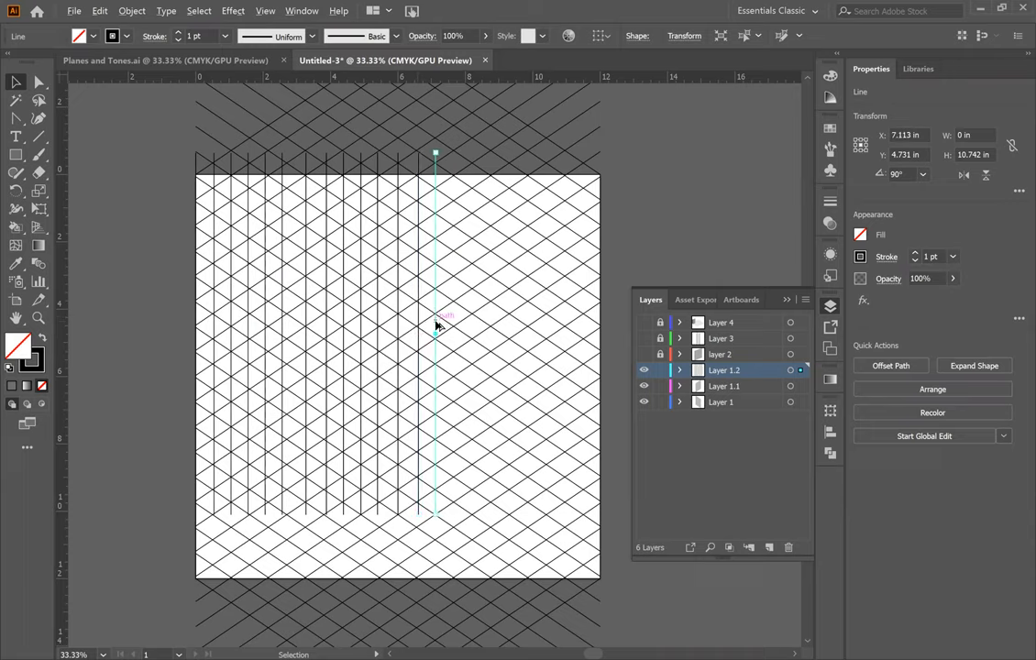
left_click_drag(437, 326, 469, 326)
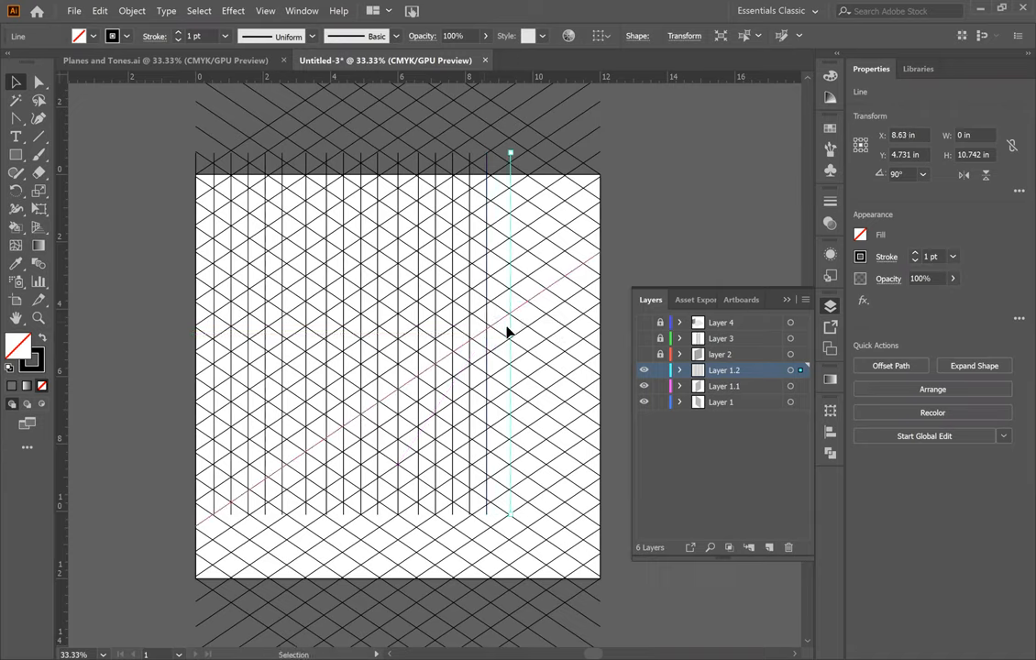
left_click_drag(510, 334, 526, 333)
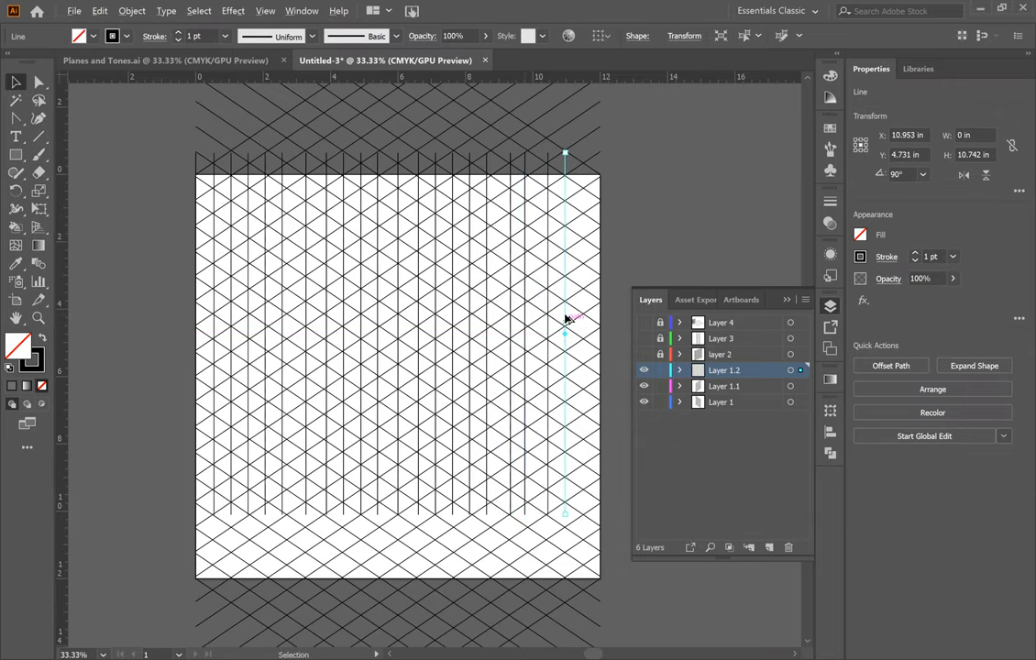
left_click(575, 330)
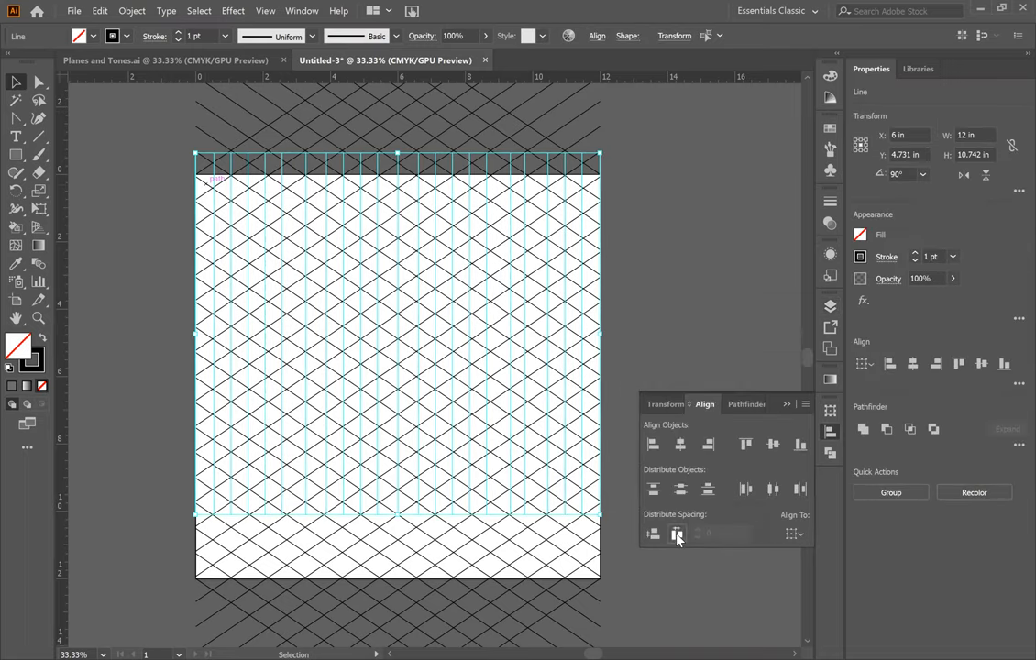
- Distribute the vertical lines' spacing evenly and snap the rightmost line to the artboard's right edge
left_click(677, 533)
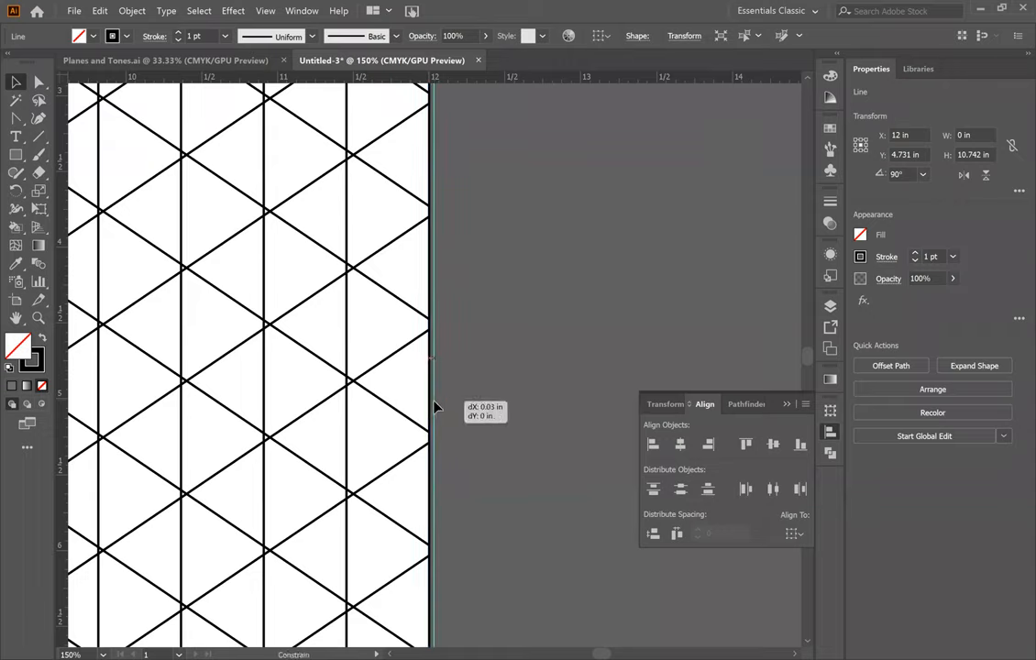
left_click_drag(436, 406, 447, 407)
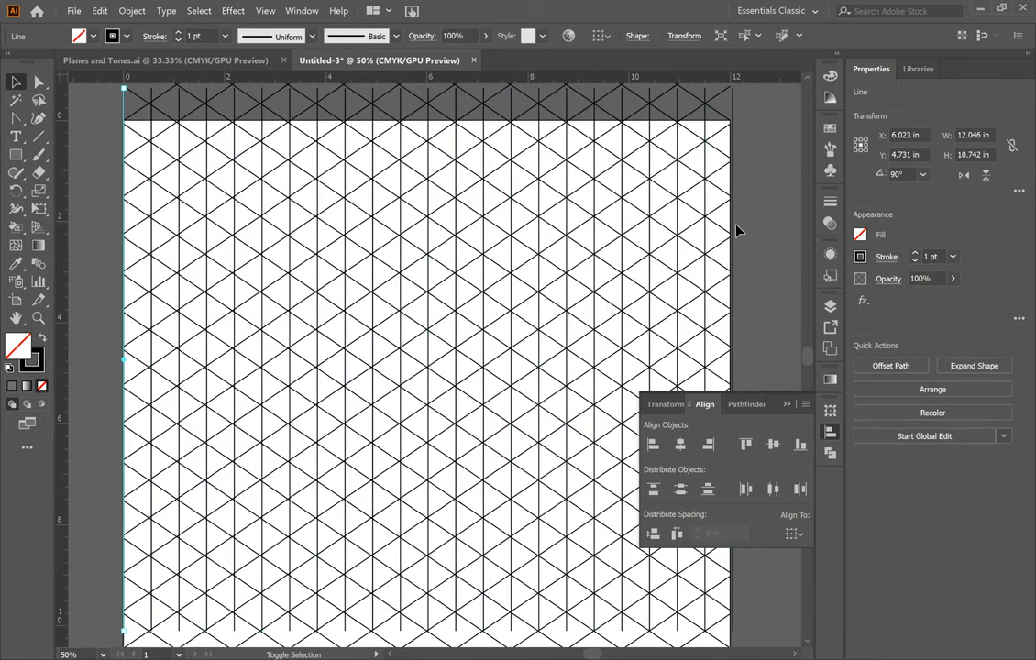
left_click(165, 249)
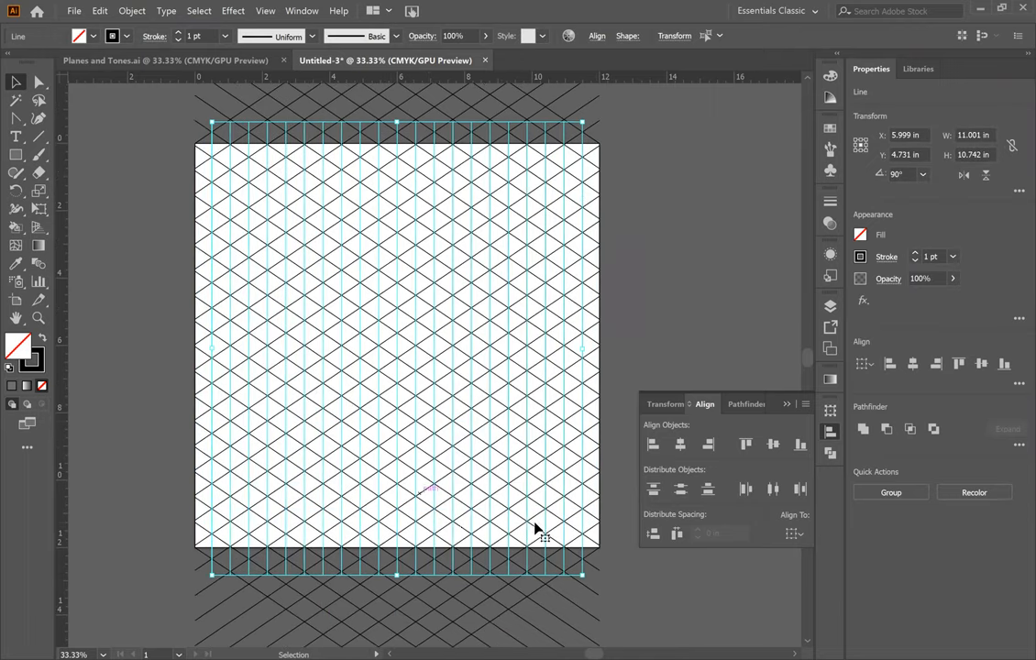
left_click(650, 379)
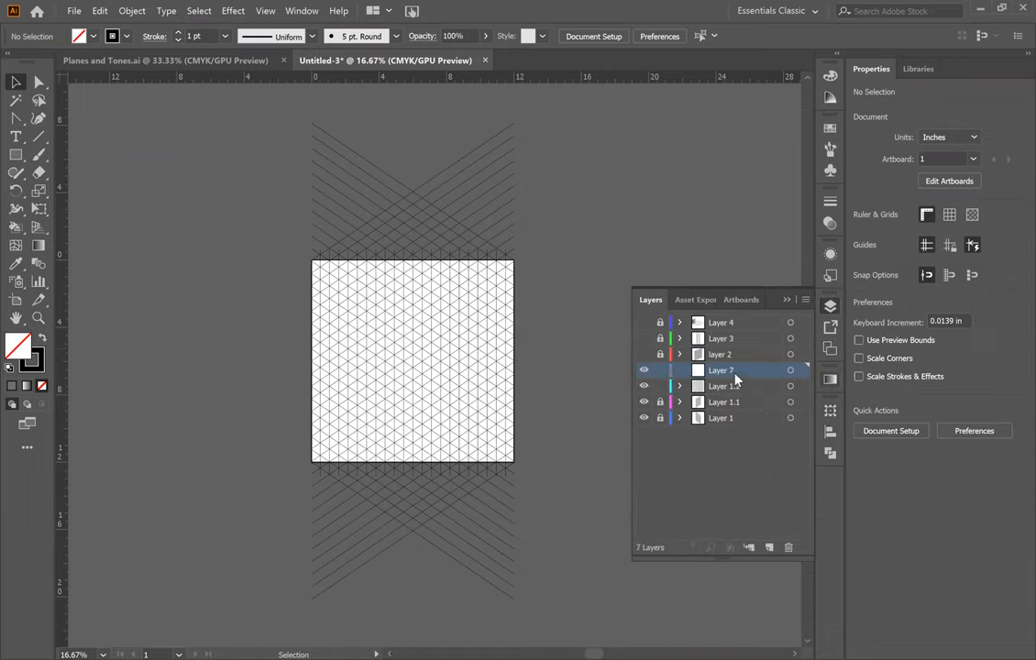
- Rename the new layer to Layer 1.3 via its layer options
double_click(721, 370)
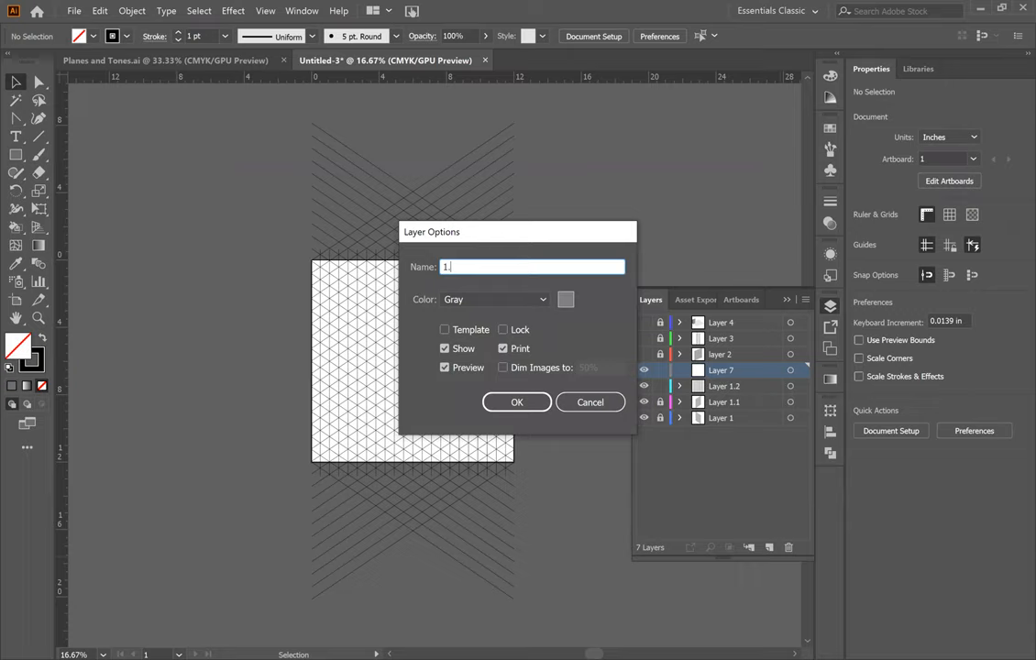
type(".3")
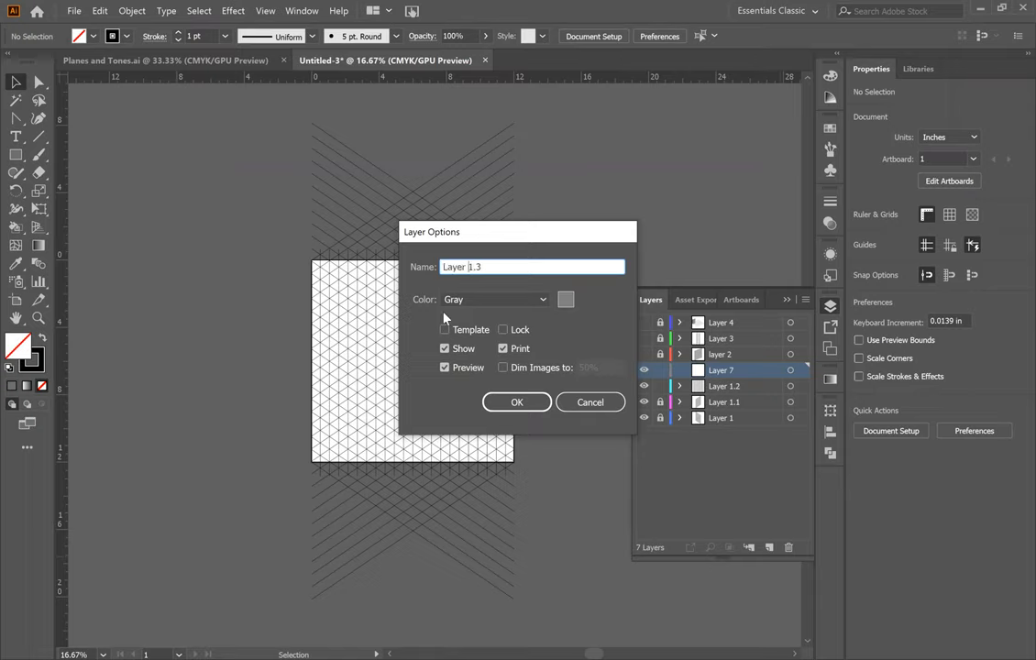
left_click(517, 401)
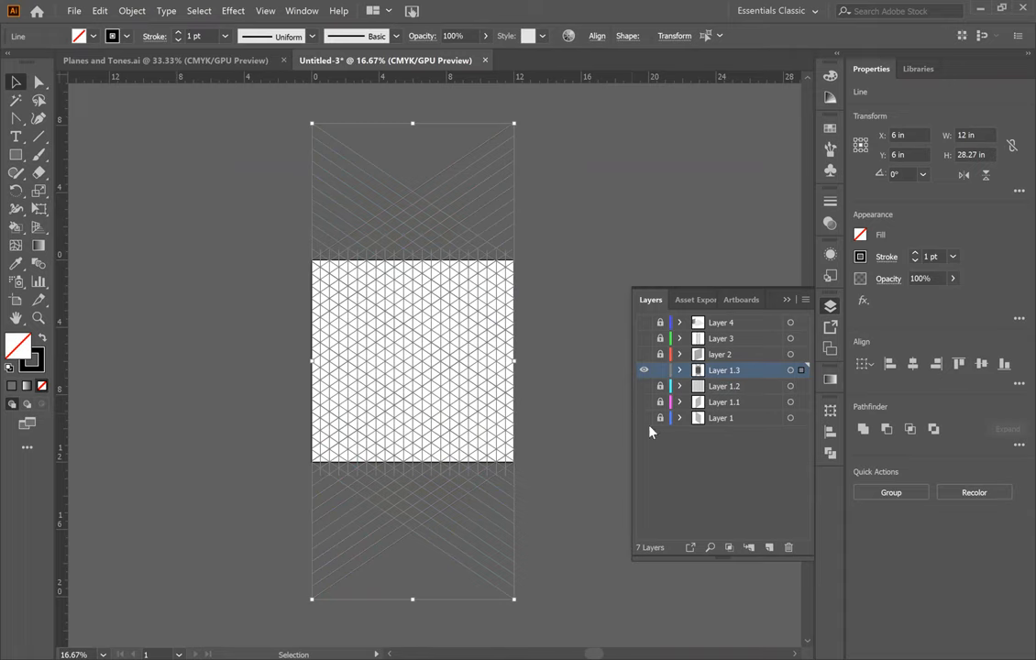
- Select all grid lines and convert them with Object > Live Paint > Make
left_click(547, 486)
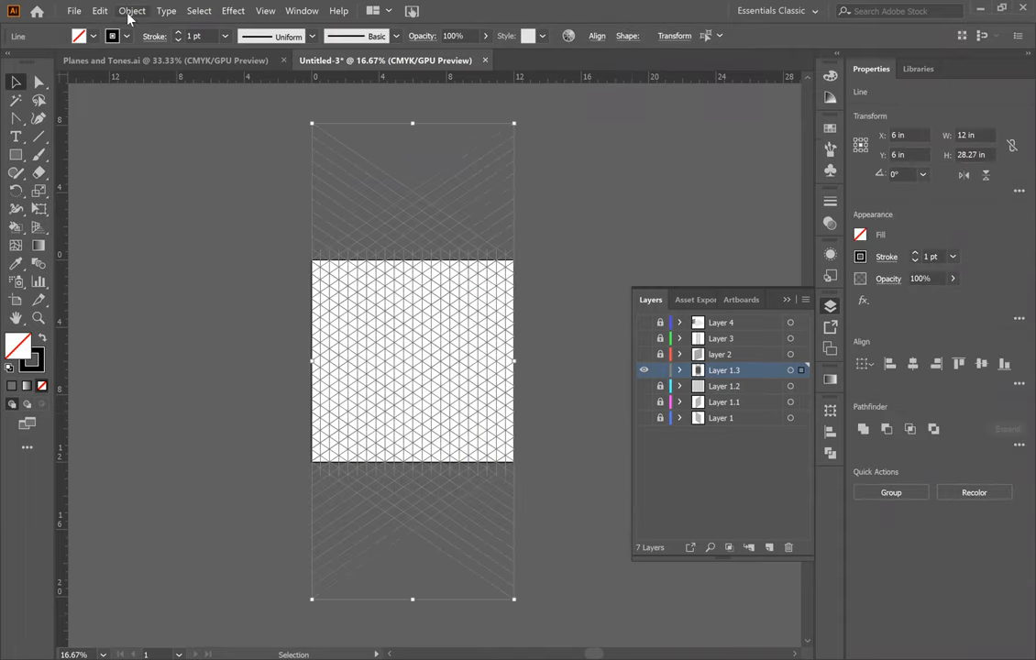
left_click(132, 11)
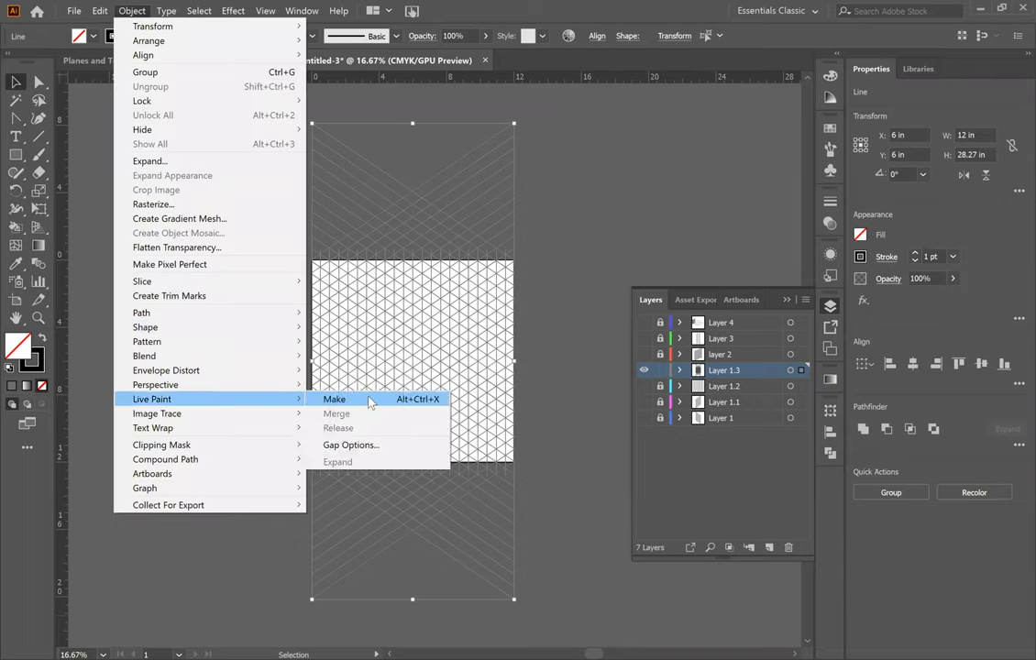
left_click(333, 399)
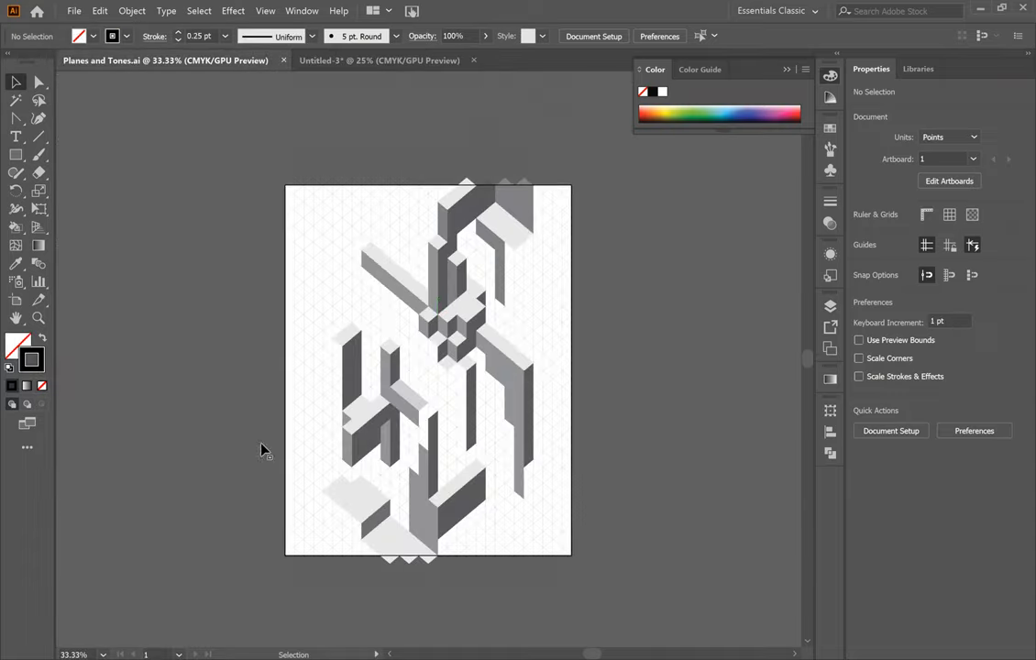
mouse_move(334, 282)
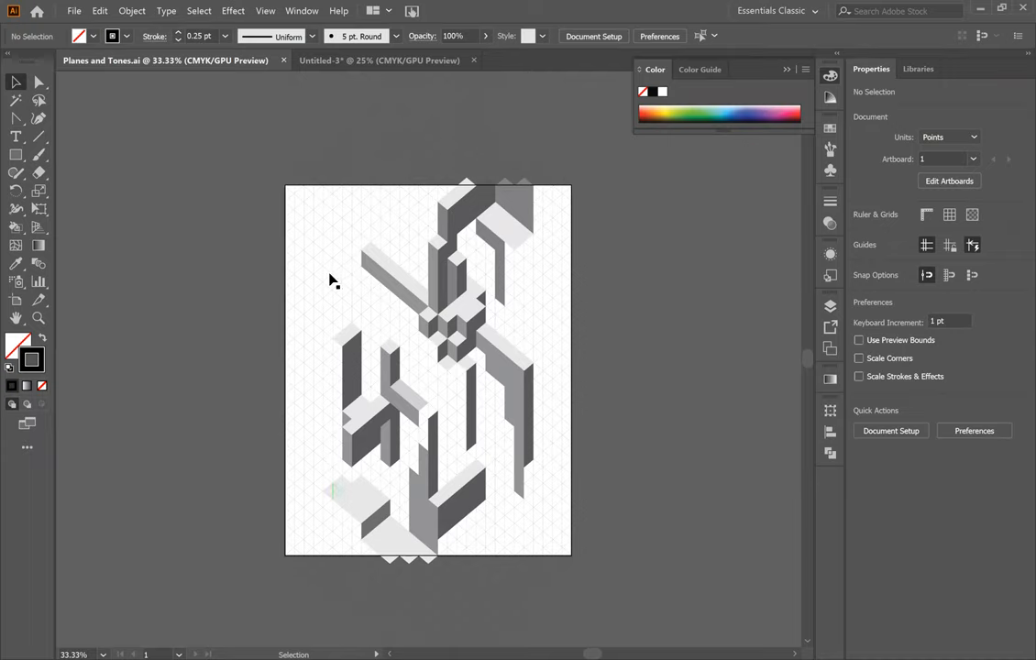
mouse_move(477, 297)
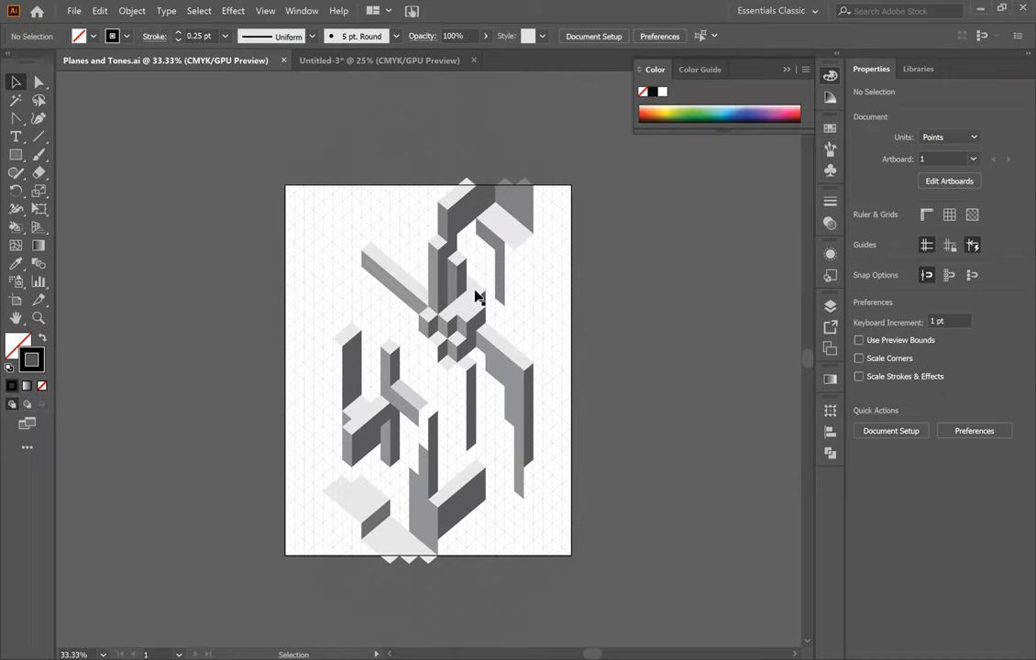
mouse_move(631, 419)
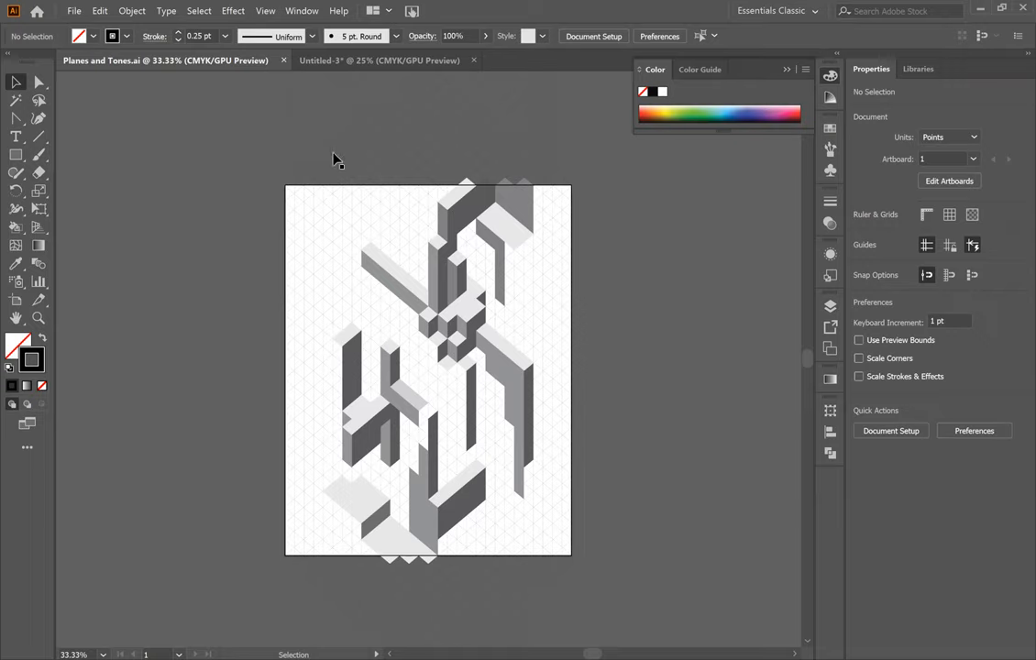
mouse_move(249, 136)
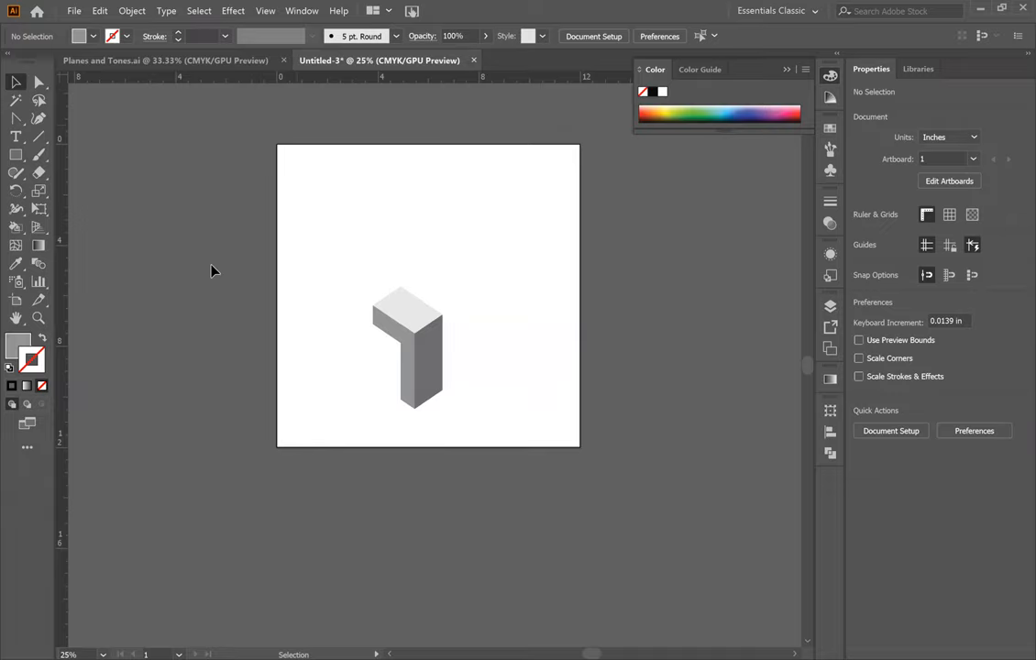
mouse_move(194, 231)
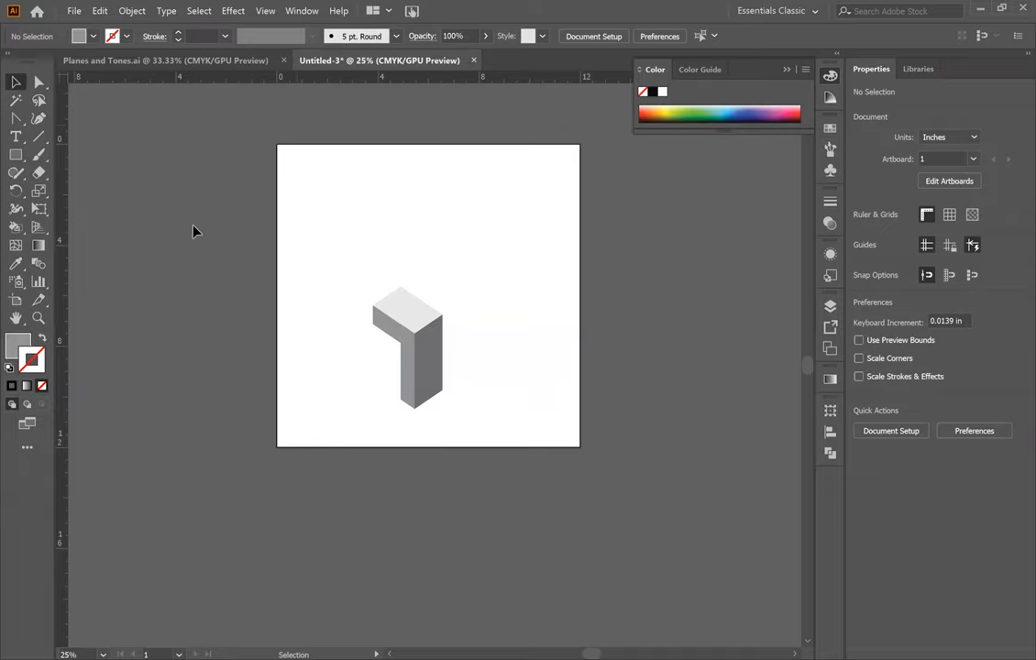
mouse_move(319, 301)
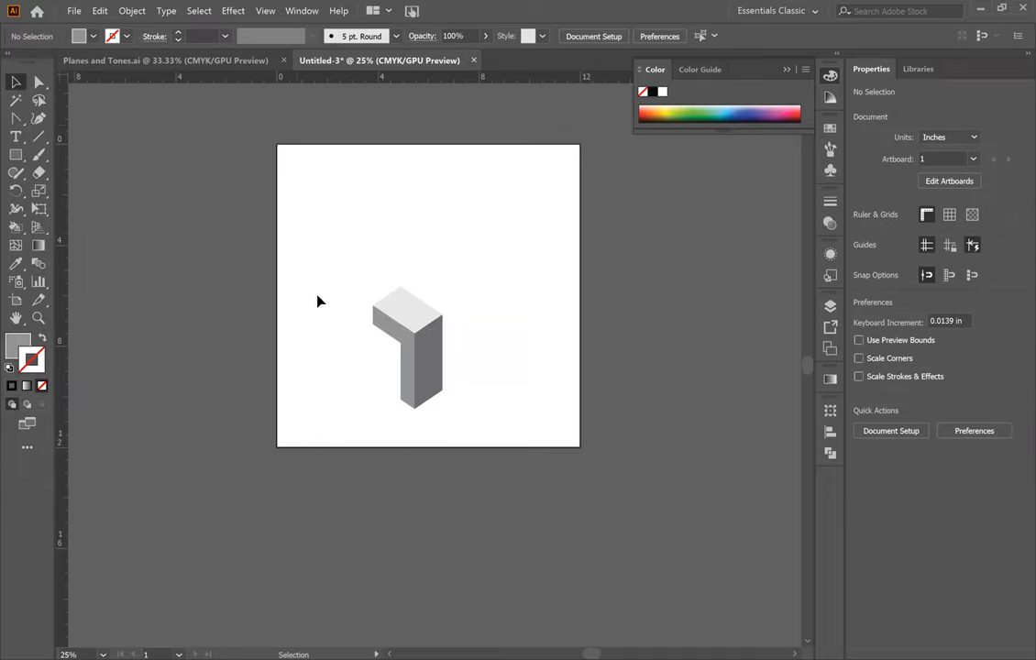
mouse_move(785, 346)
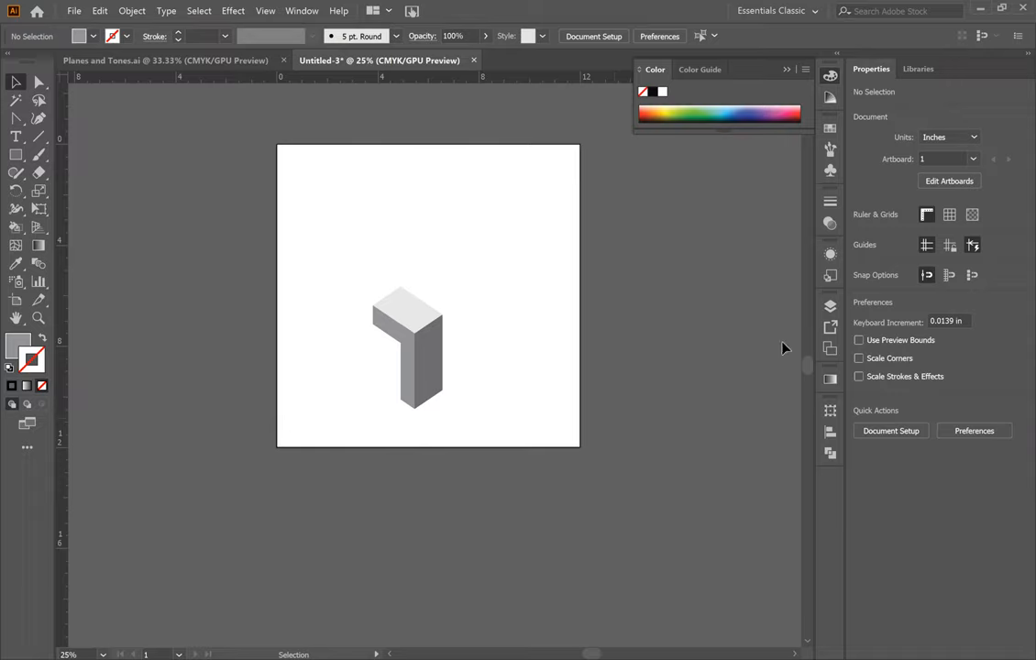
mouse_move(649, 356)
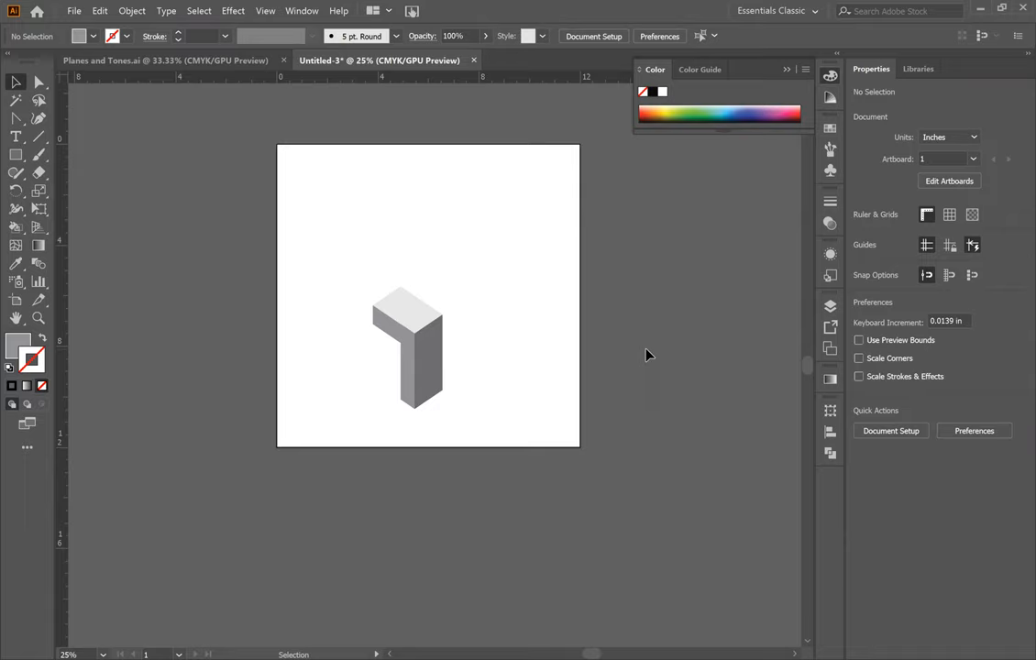
mouse_move(550, 297)
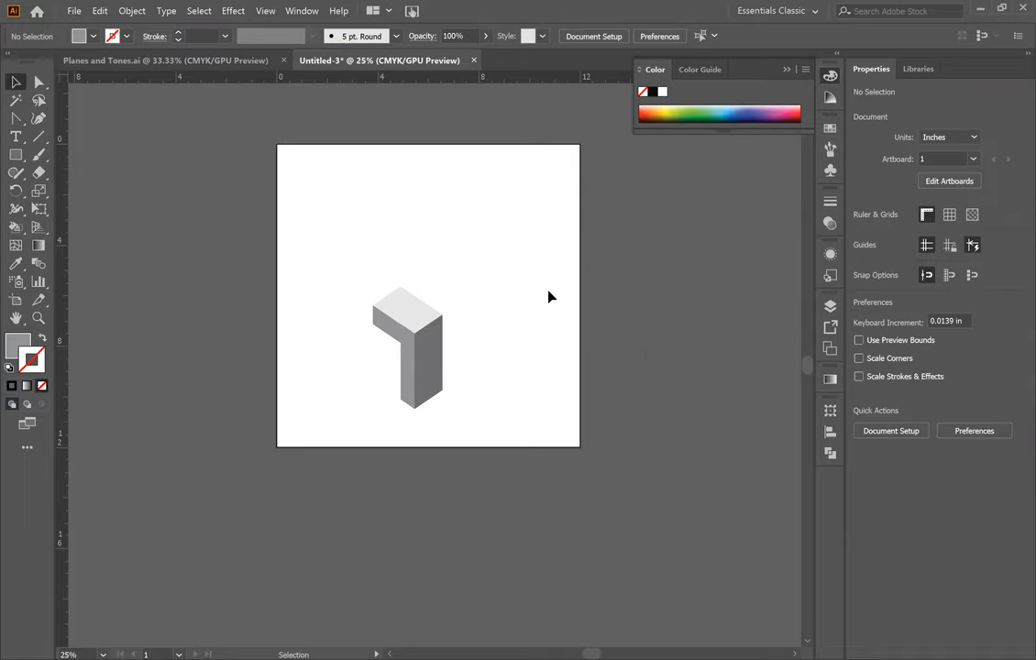
- Draw a diagonal line across the artboard beneath the grey L-shaped block
left_click_drag(279, 495, 577, 297)
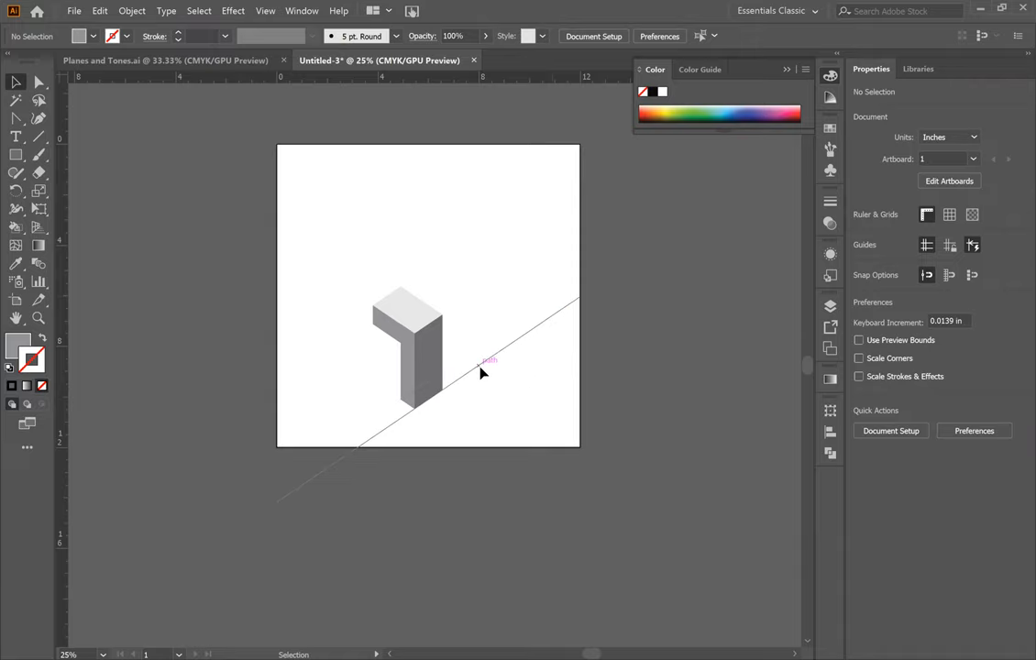